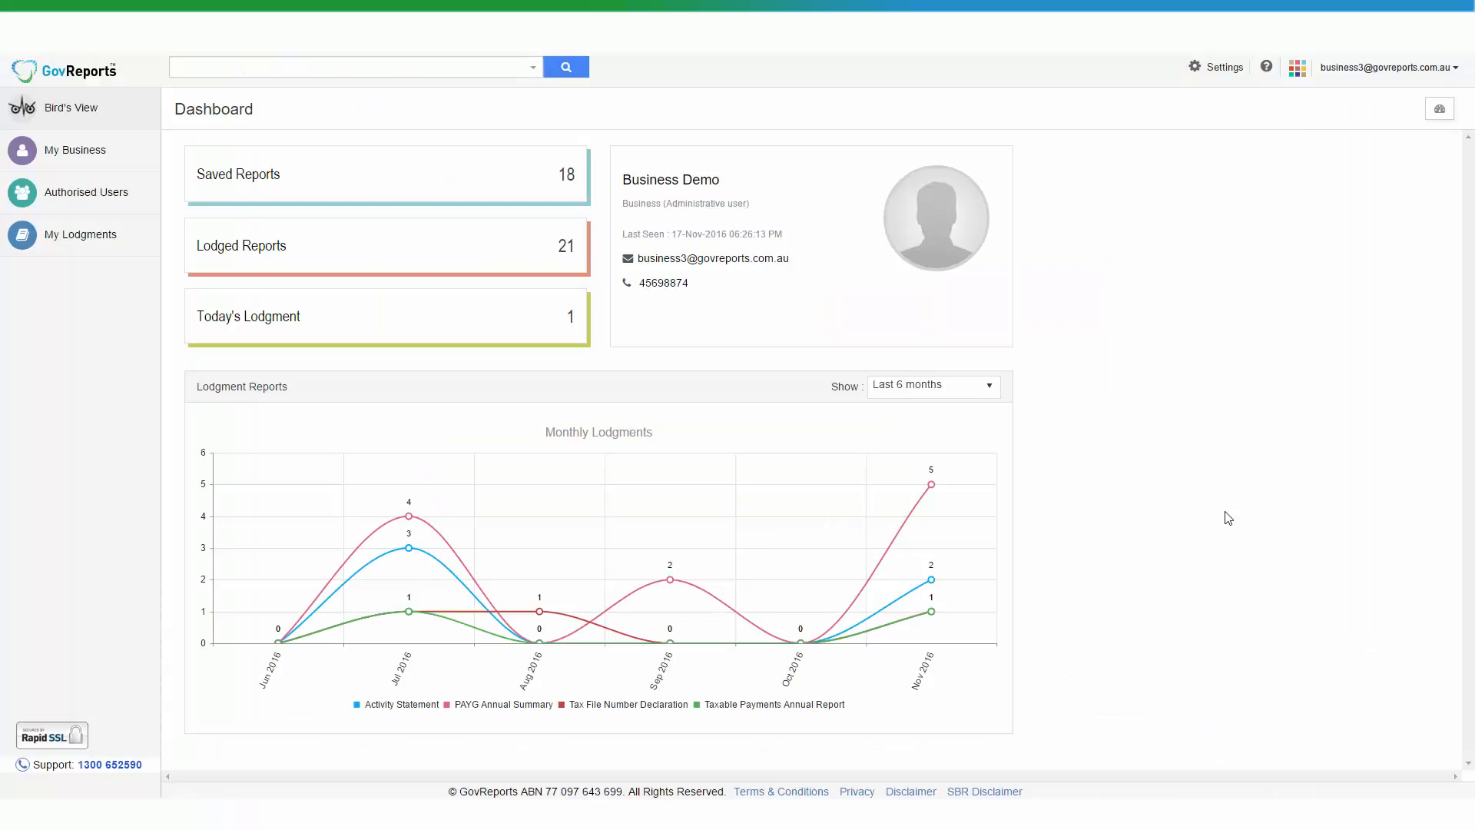
pyautogui.moveTo(115, 158)
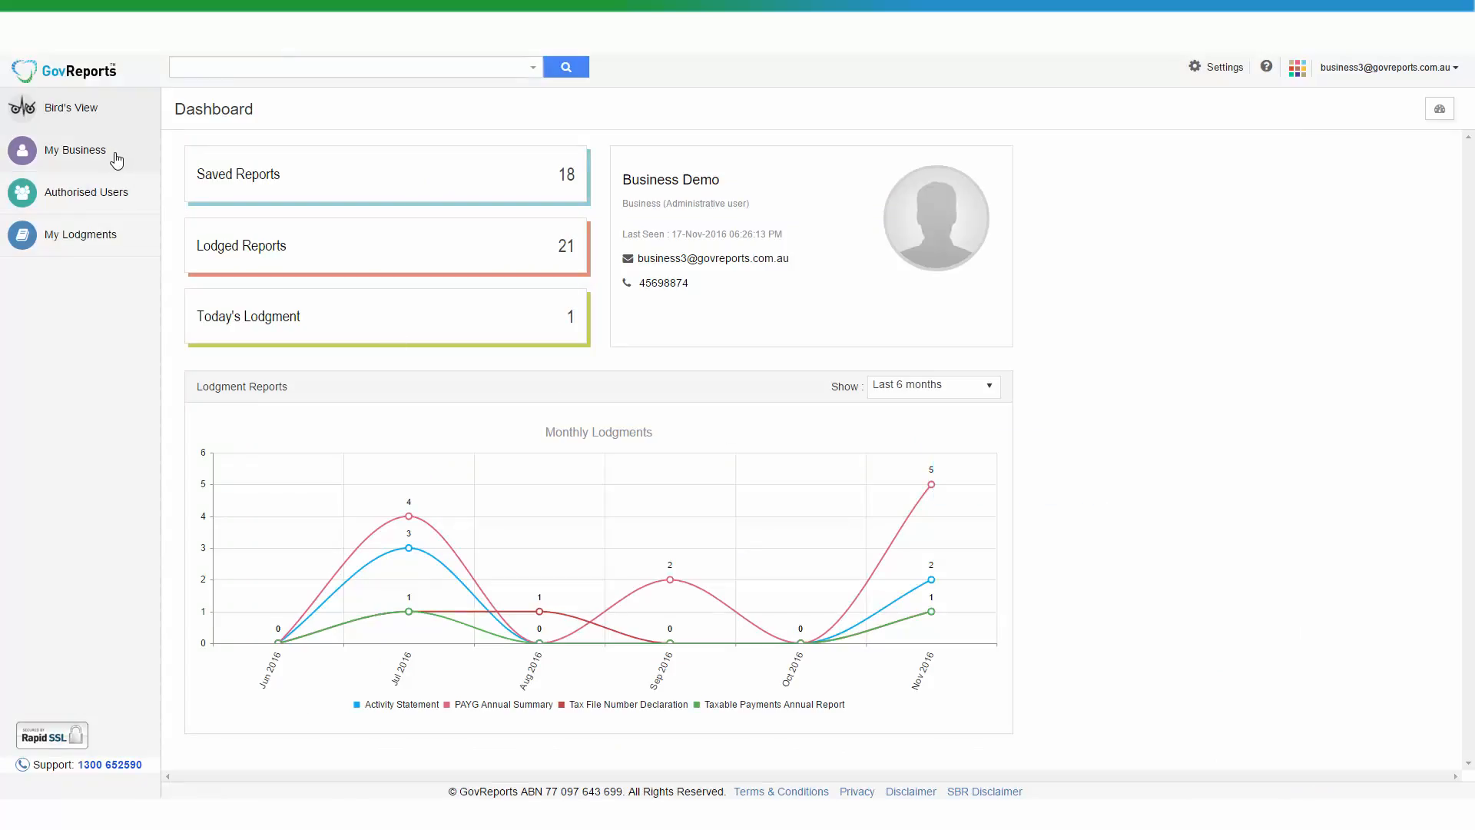
# Step: Open the CELLINO PTY LTD business record from the My Business list via its Actions menu
pyautogui.click(74, 149)
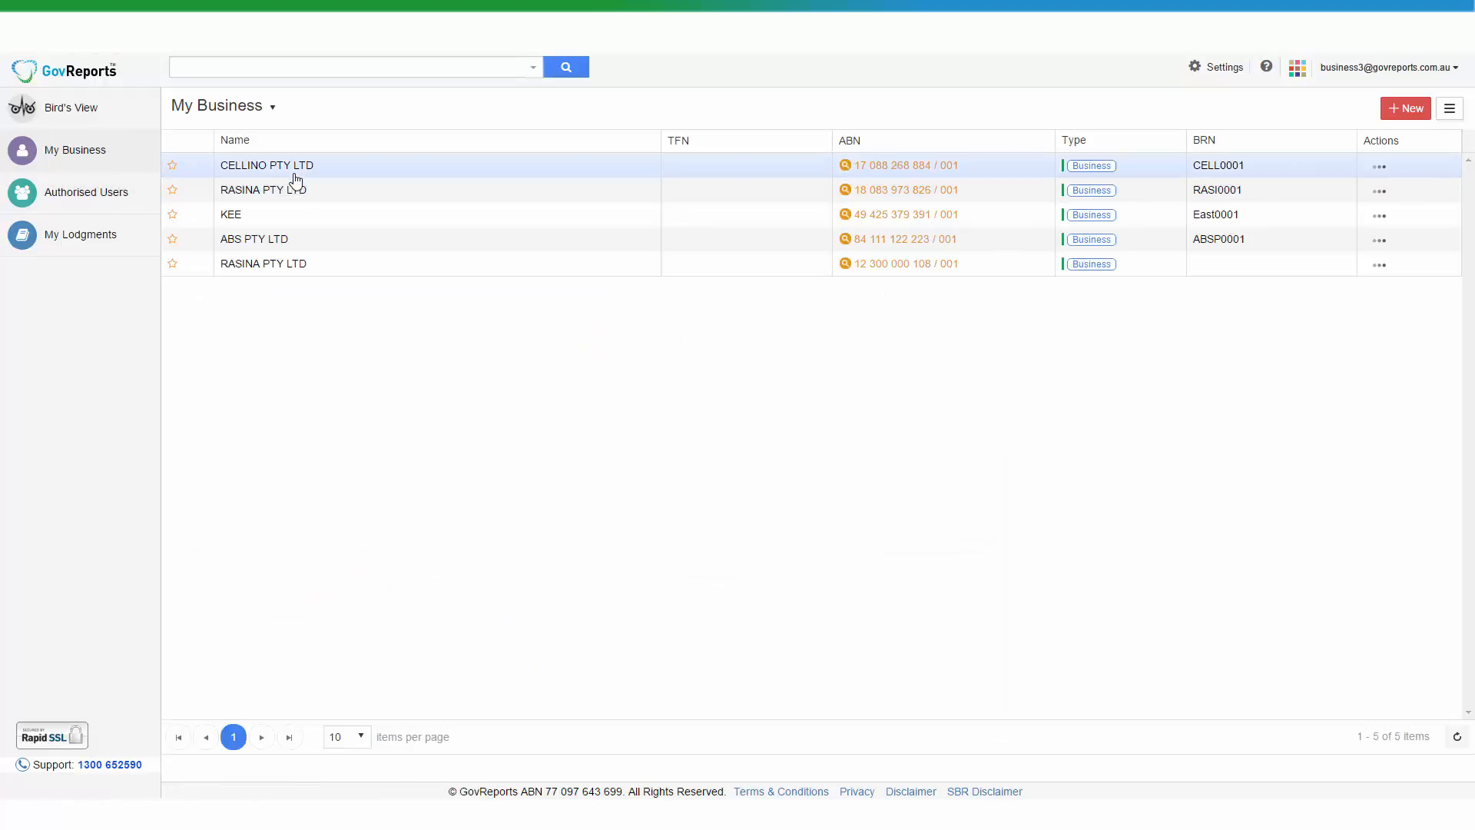
pyautogui.moveTo(767, 185)
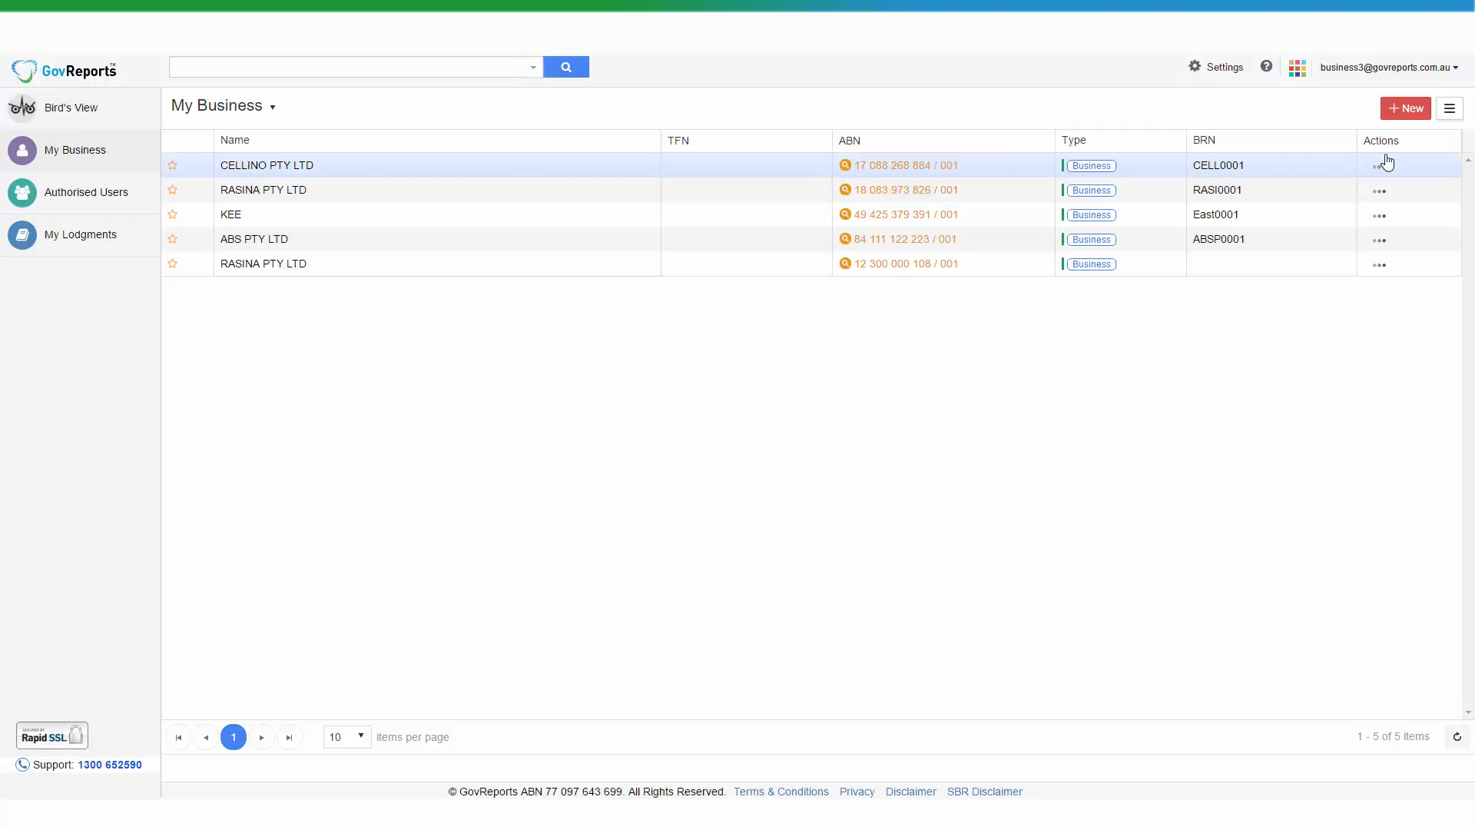
pyautogui.click(1379, 166)
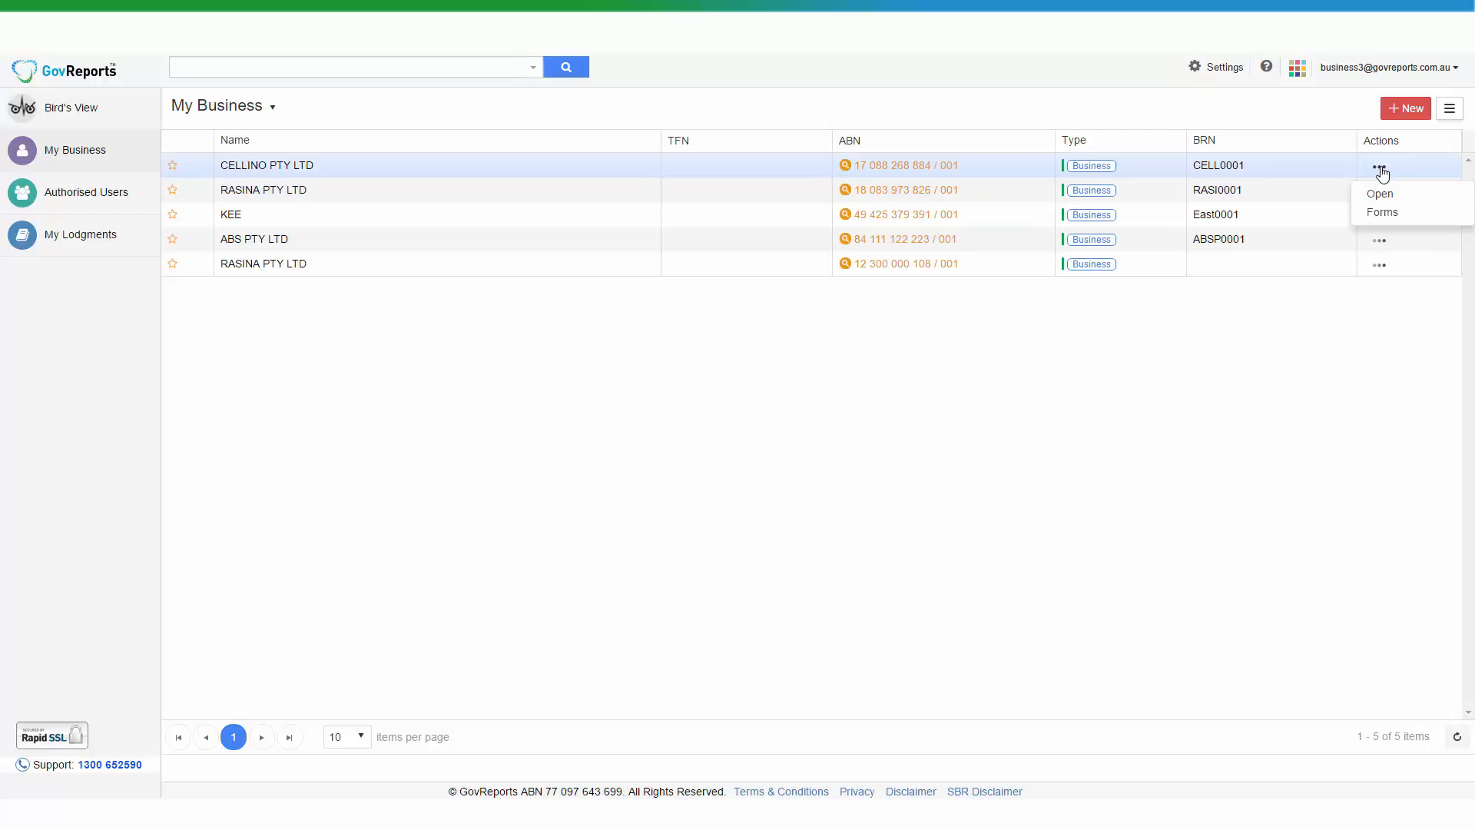
pyautogui.click(1379, 189)
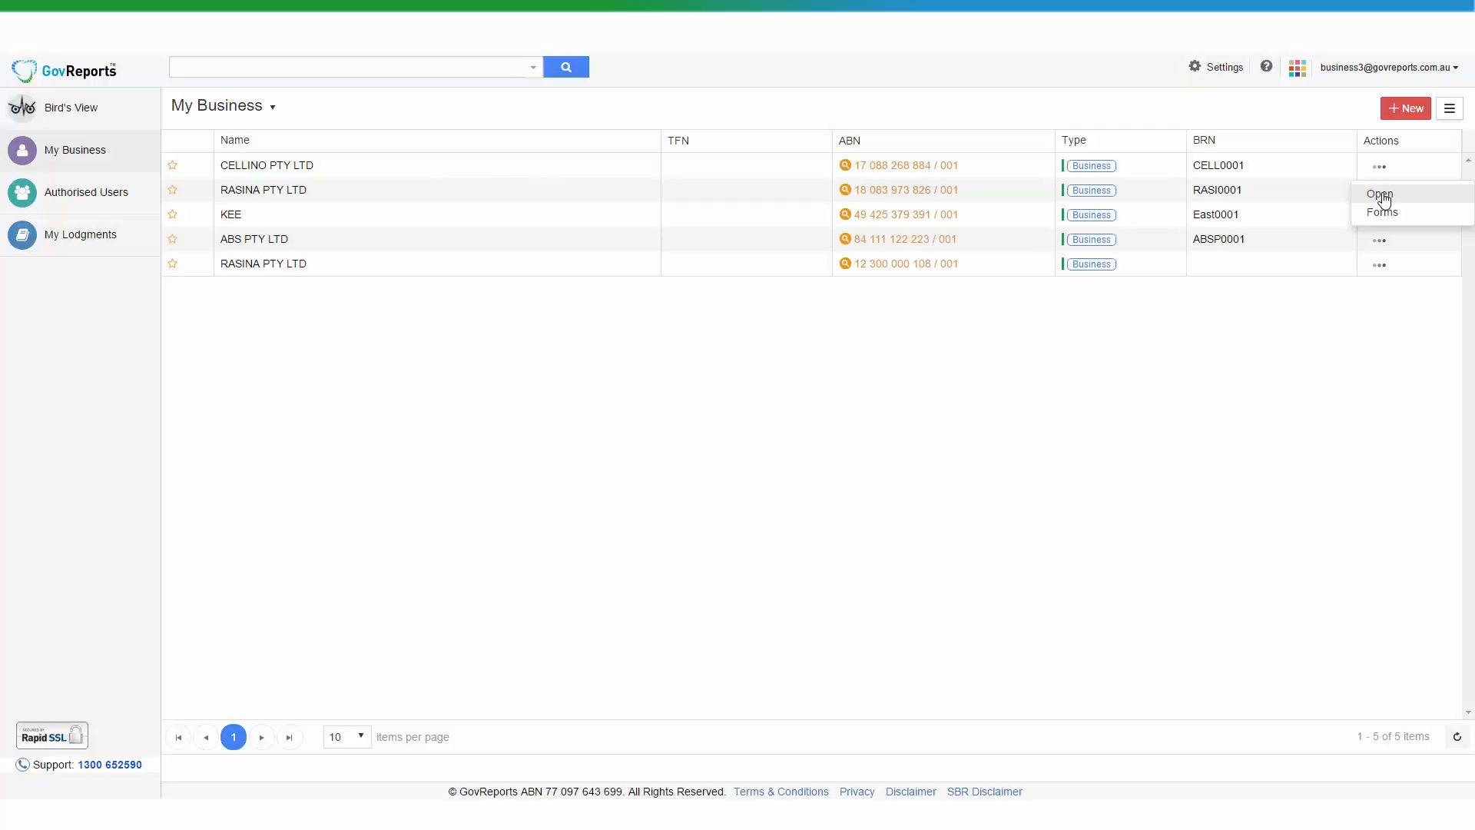
pyautogui.moveTo(1432, 198)
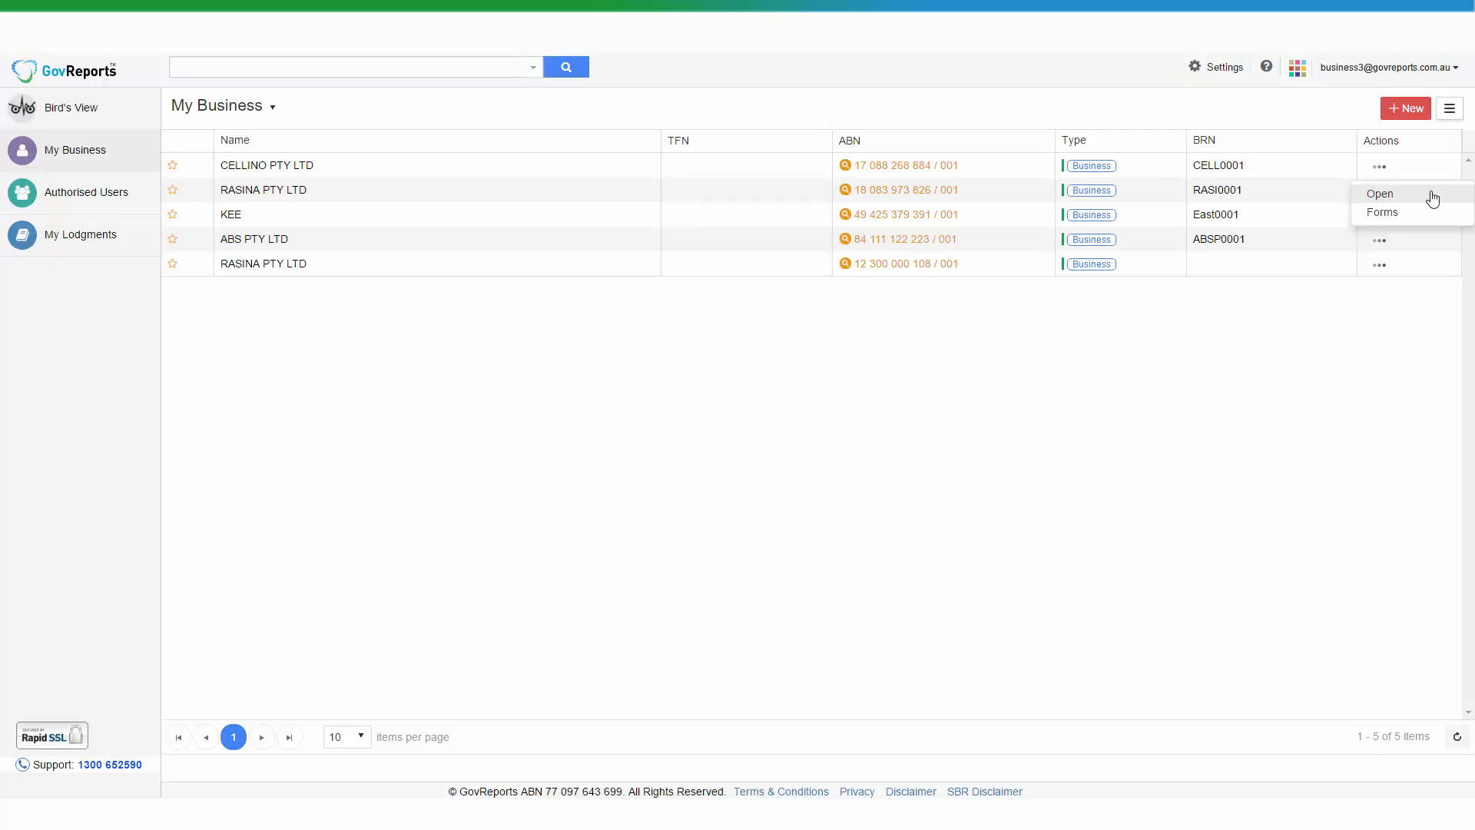
pyautogui.moveTo(1383, 212)
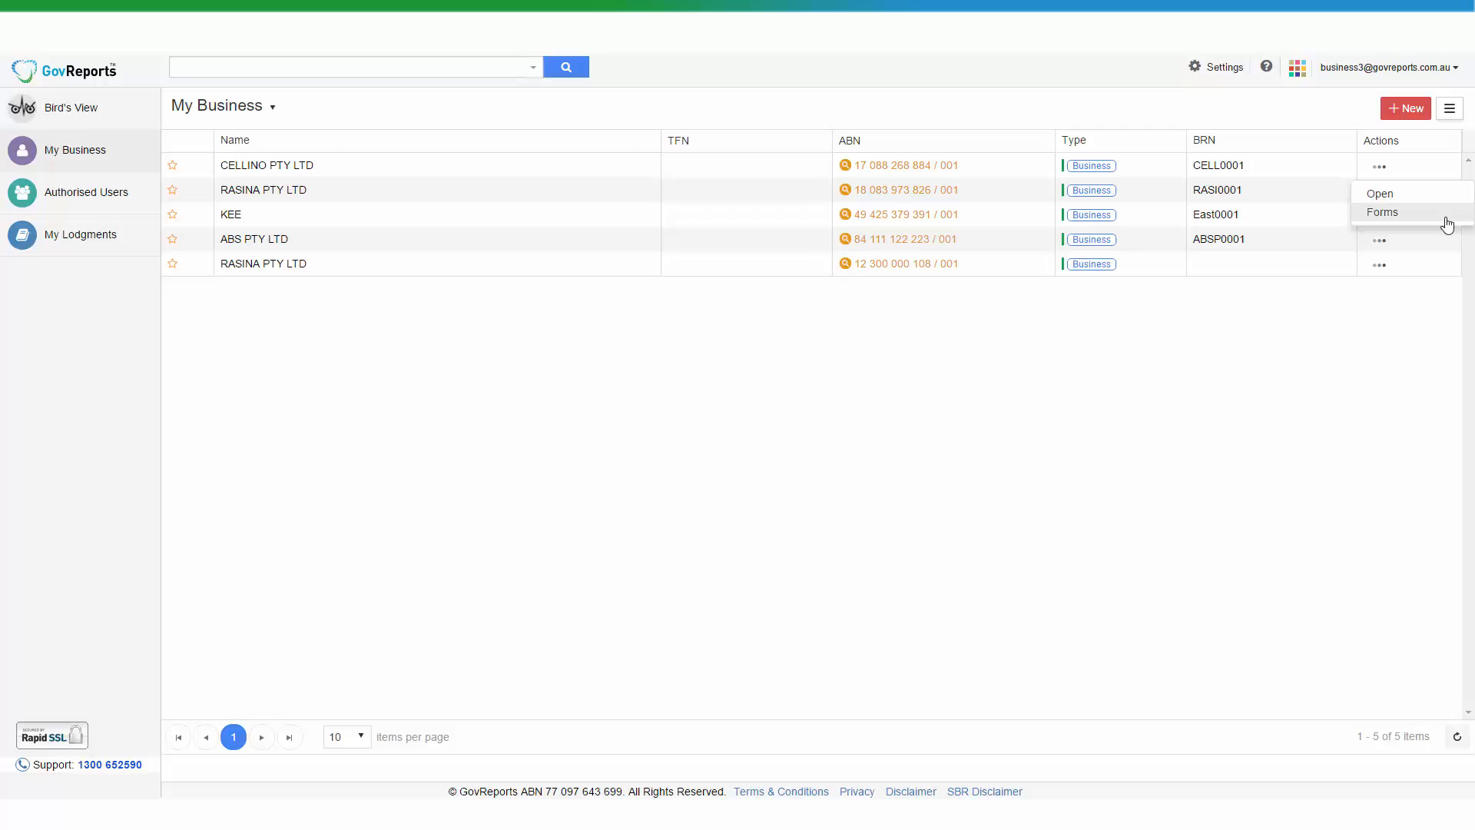
pyautogui.moveTo(1449, 218)
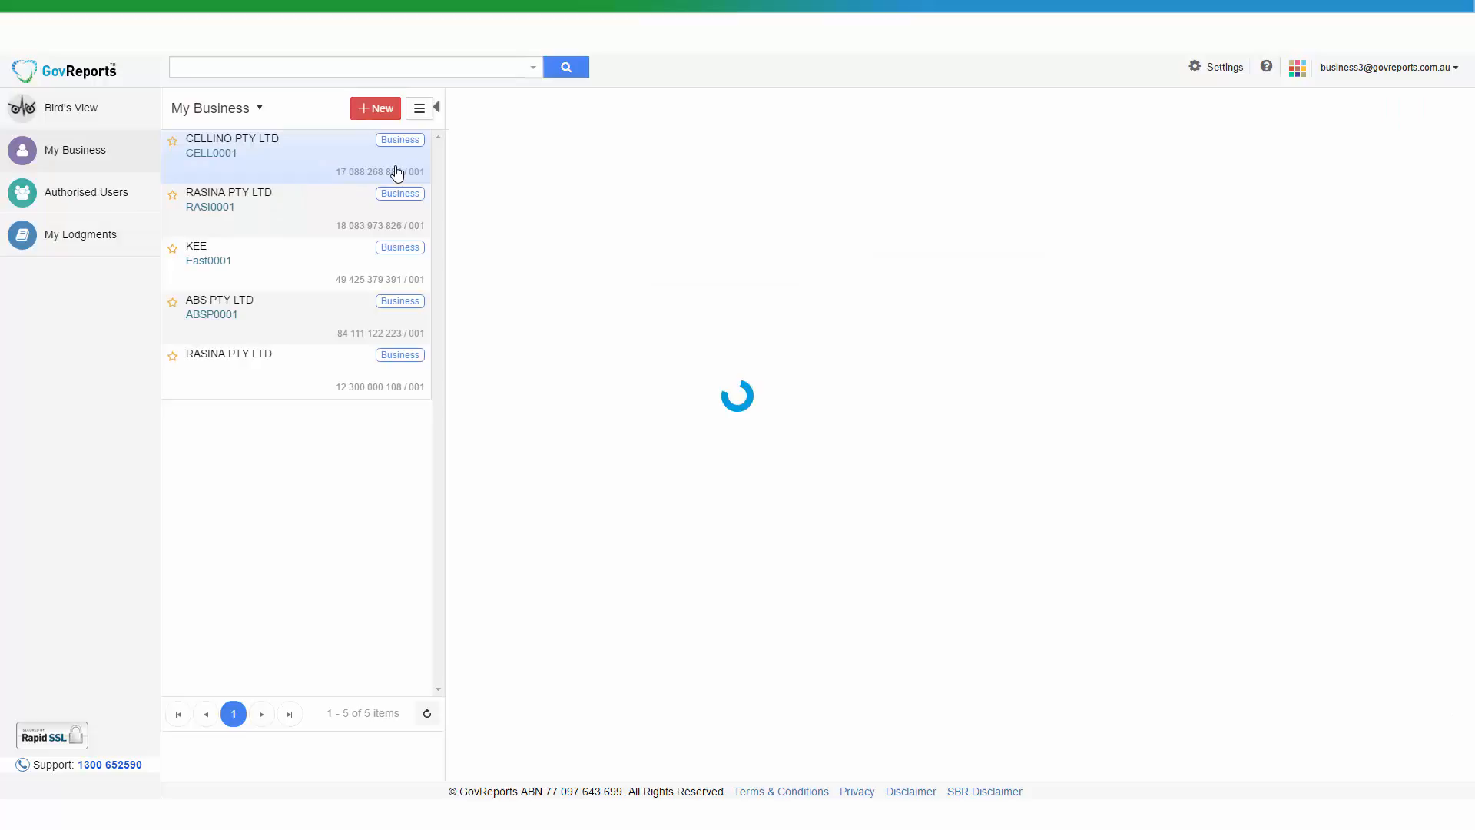
# Step: Start a new Activity Statement form for Cellino from the Select Form dialog
pyautogui.click(232, 146)
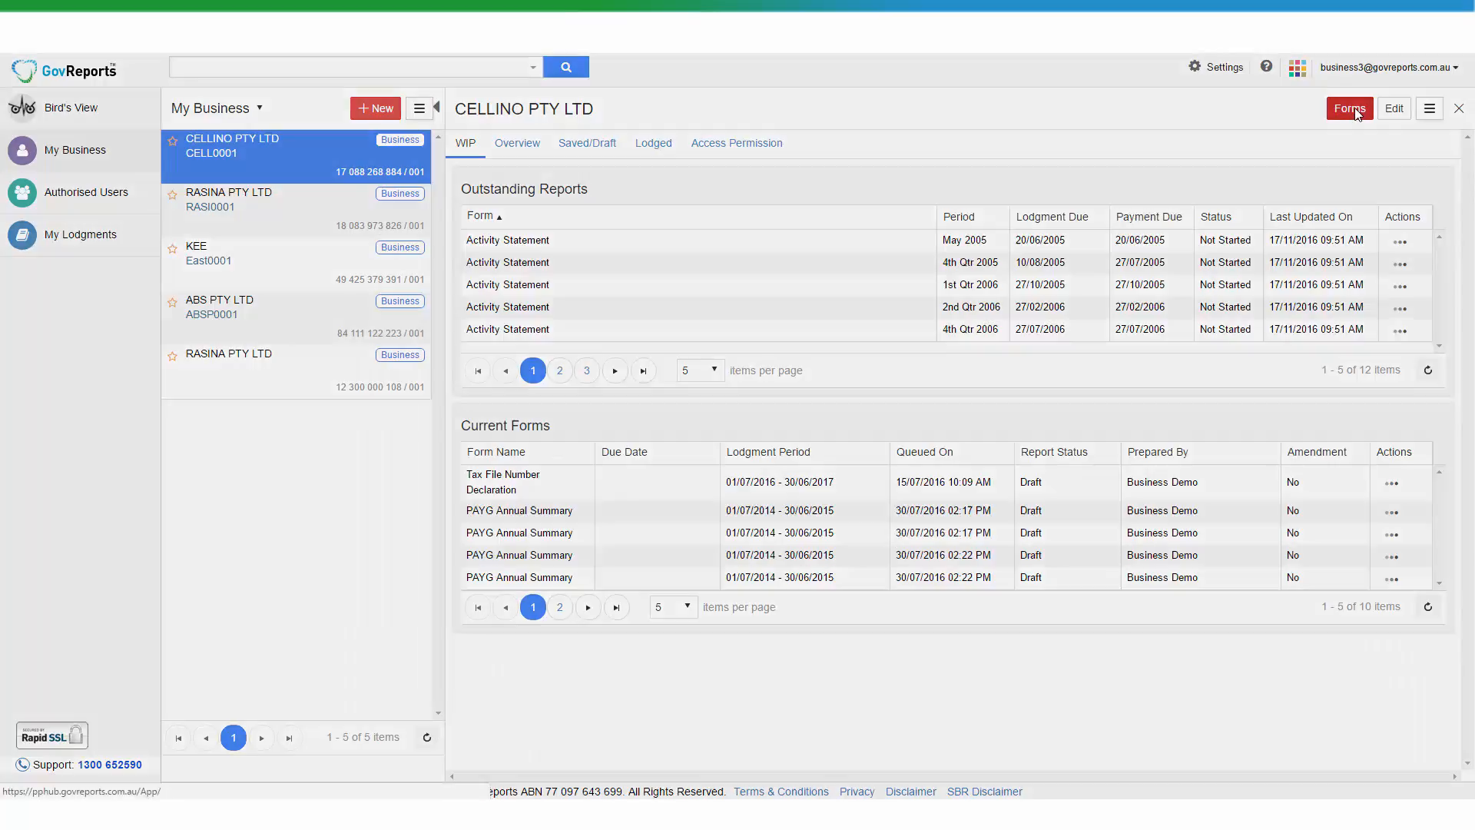
pyautogui.click(1349, 107)
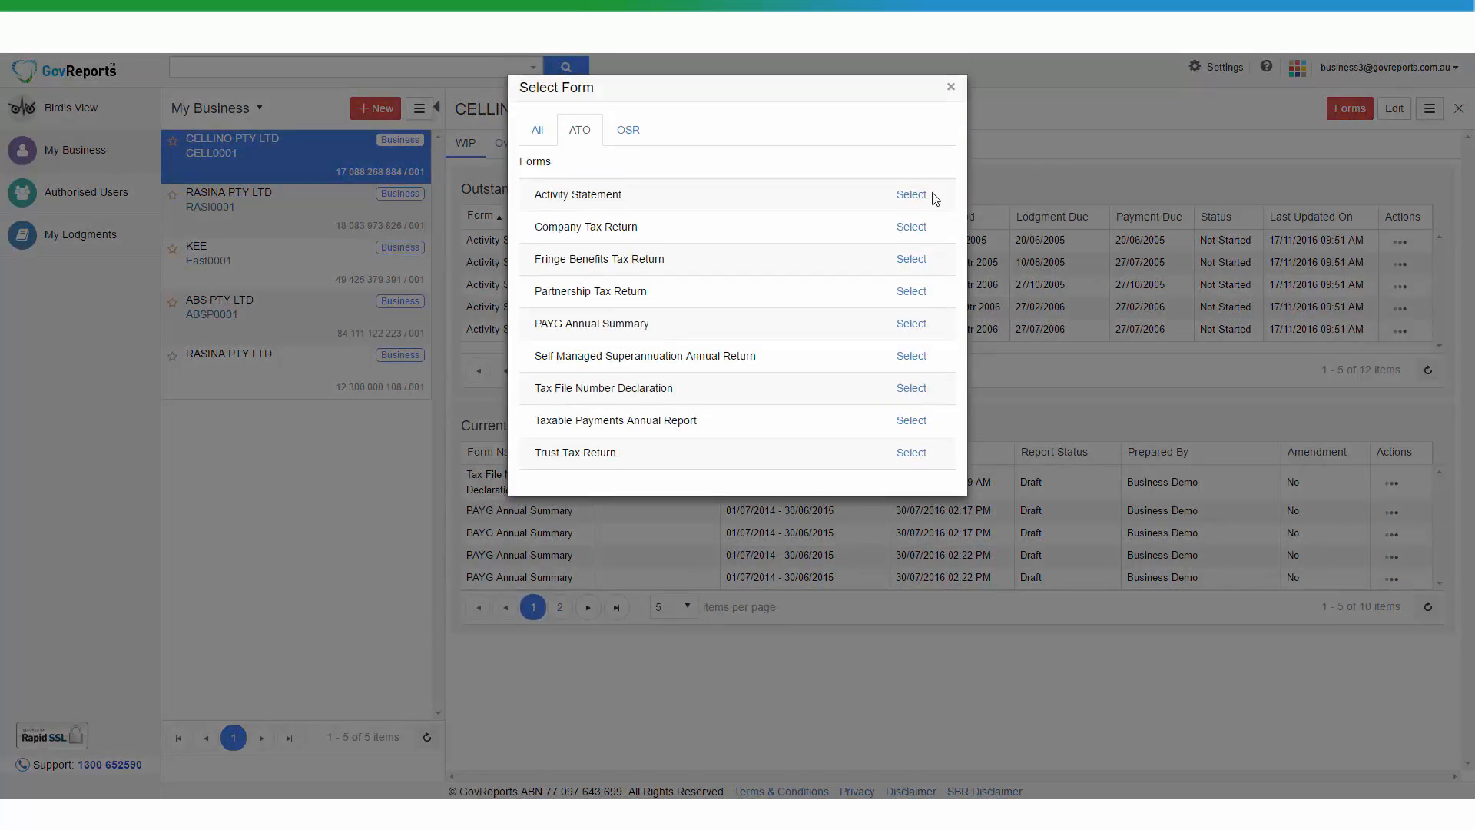
pyautogui.click(909, 195)
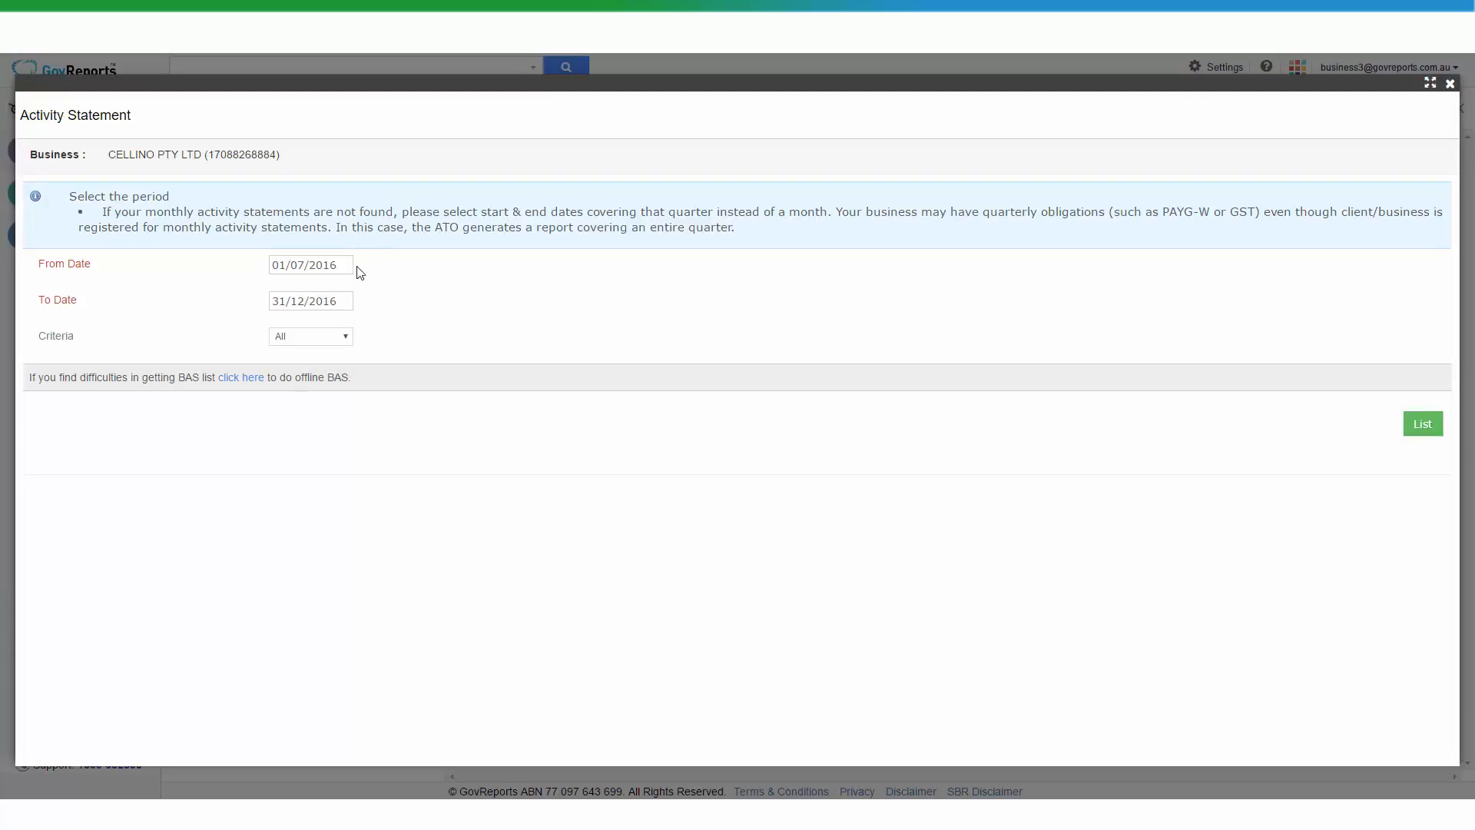
# Step: Set the period from 01/01/2006 to 30/09/2006 and list the matching activity statements
pyautogui.click(311, 264)
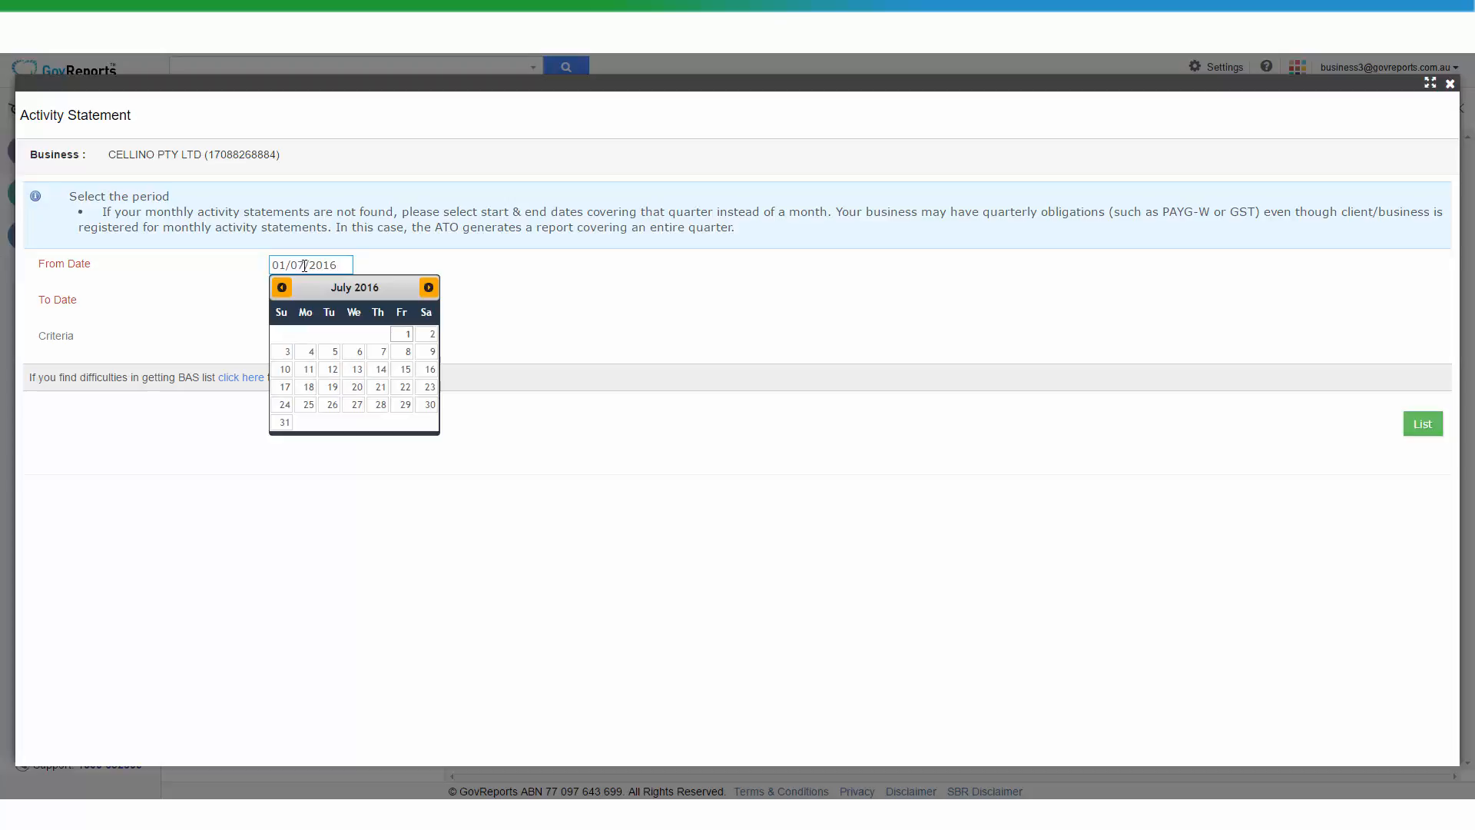
pyautogui.click(281, 287)
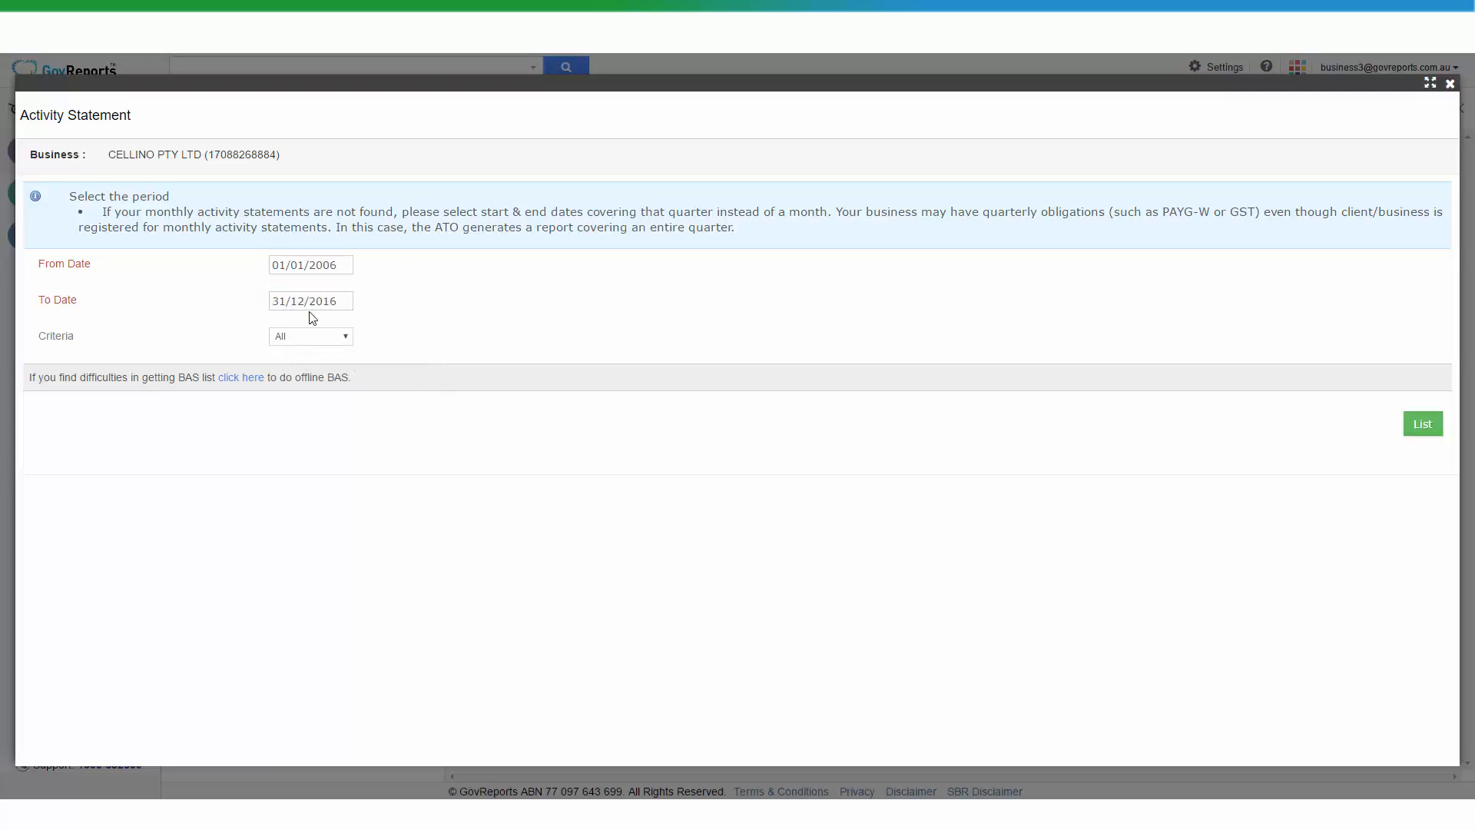
pyautogui.click(311, 299)
pyautogui.write('0')
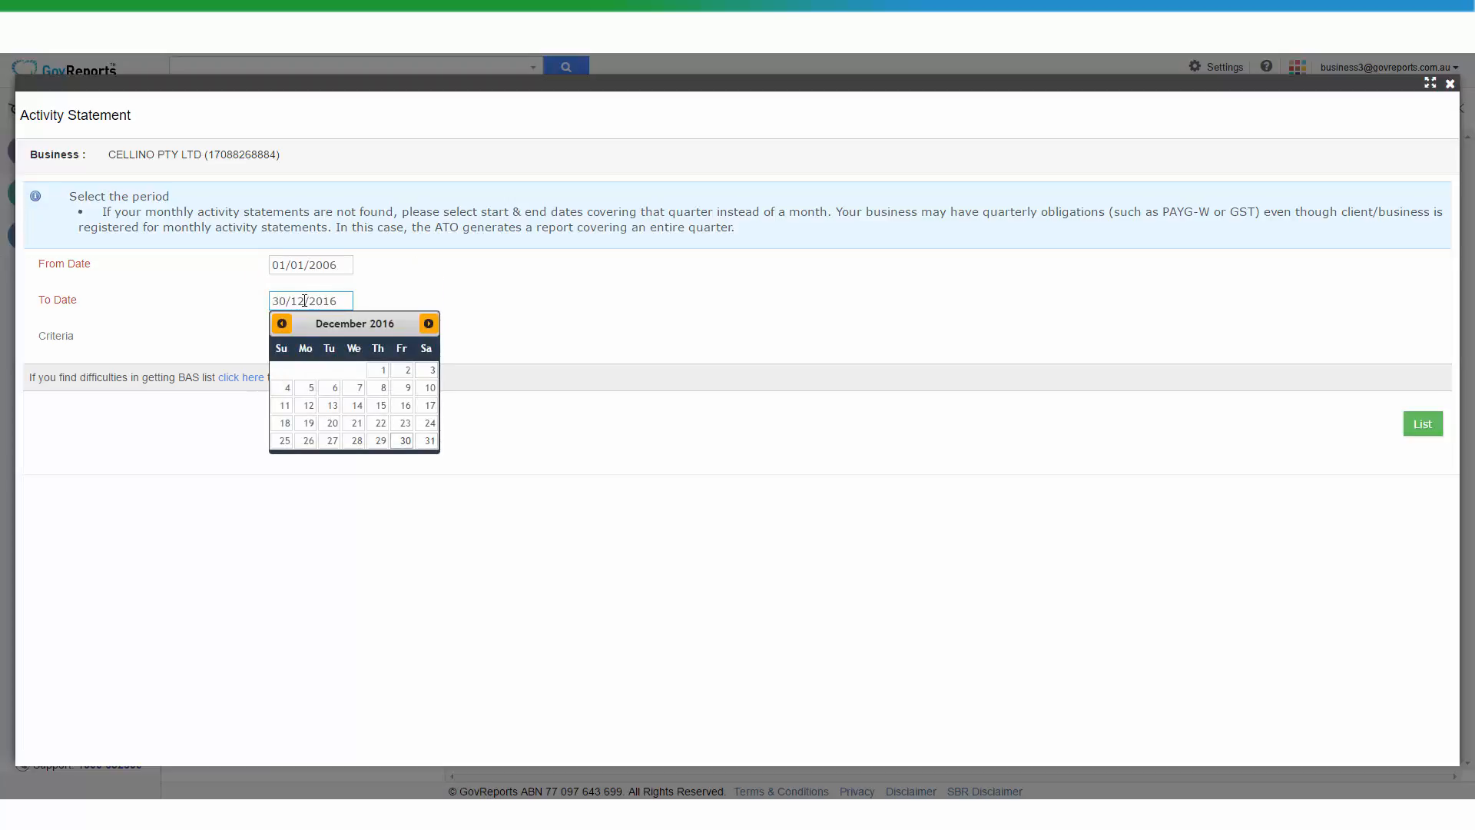
pyautogui.click(281, 322)
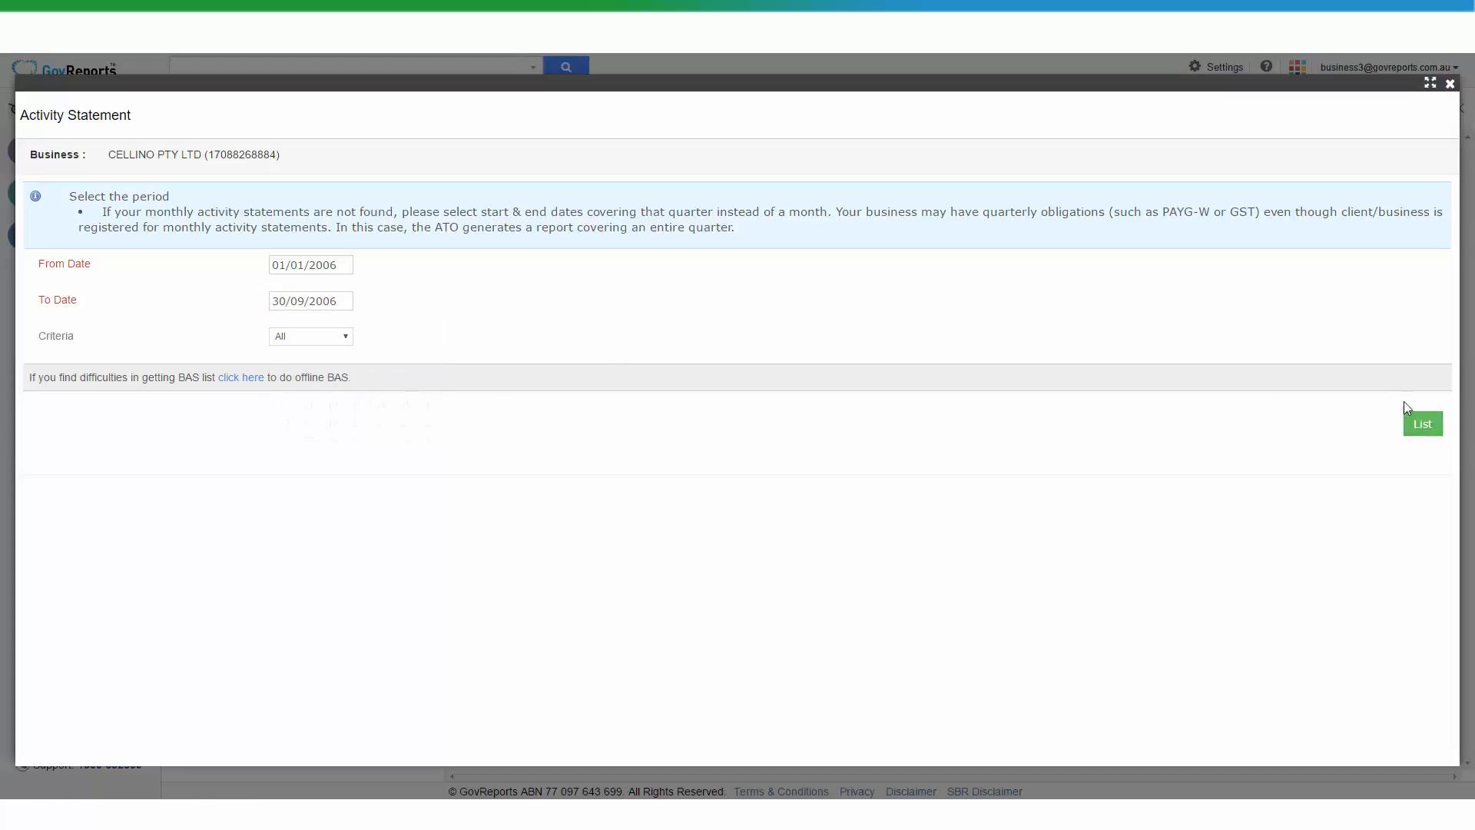
pyautogui.click(1423, 423)
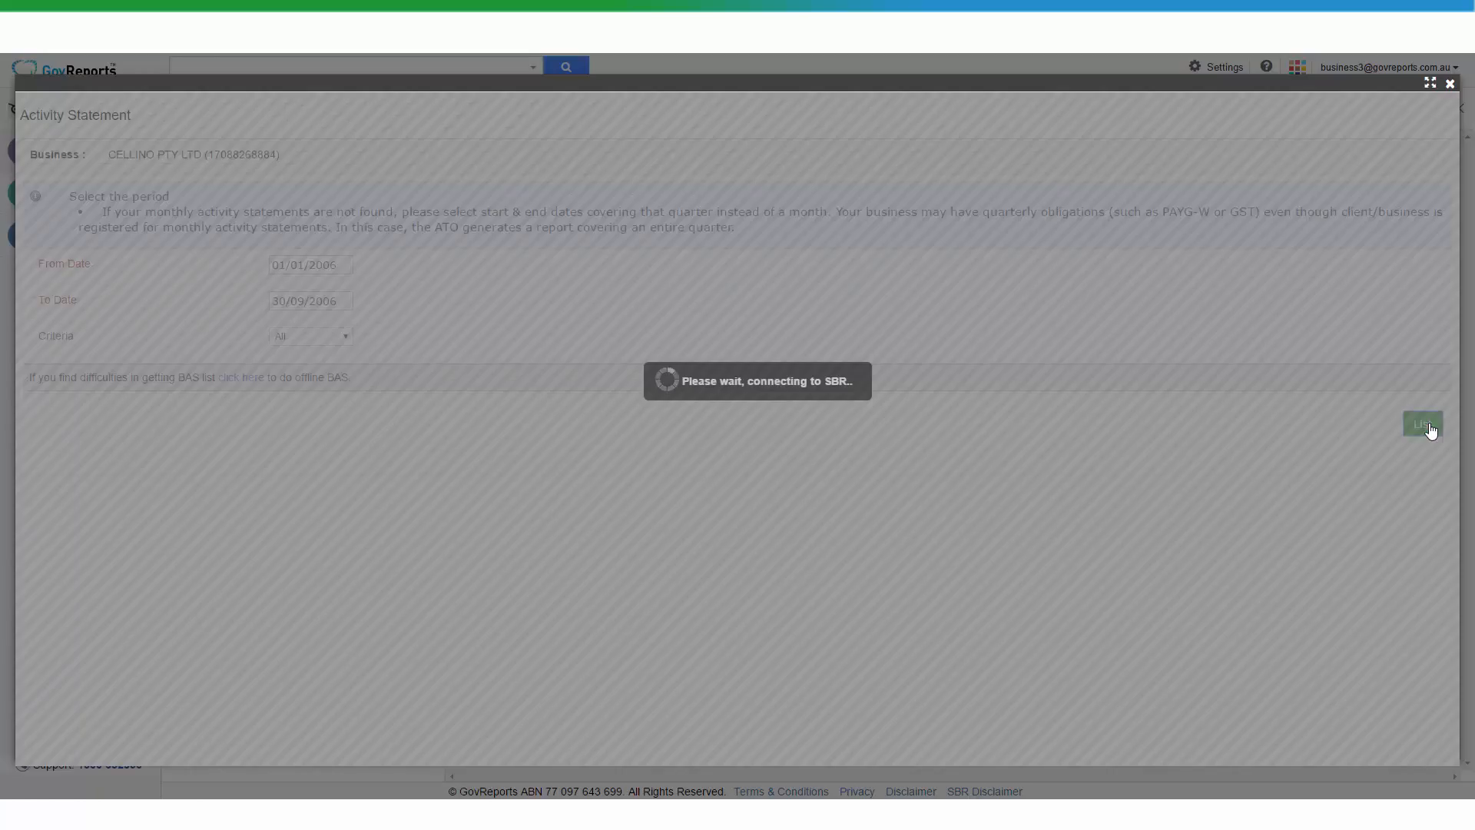
# Step: Retrieve Cellino's three 2006 activity statements from SBR for the chosen period
pyautogui.click(1422, 424)
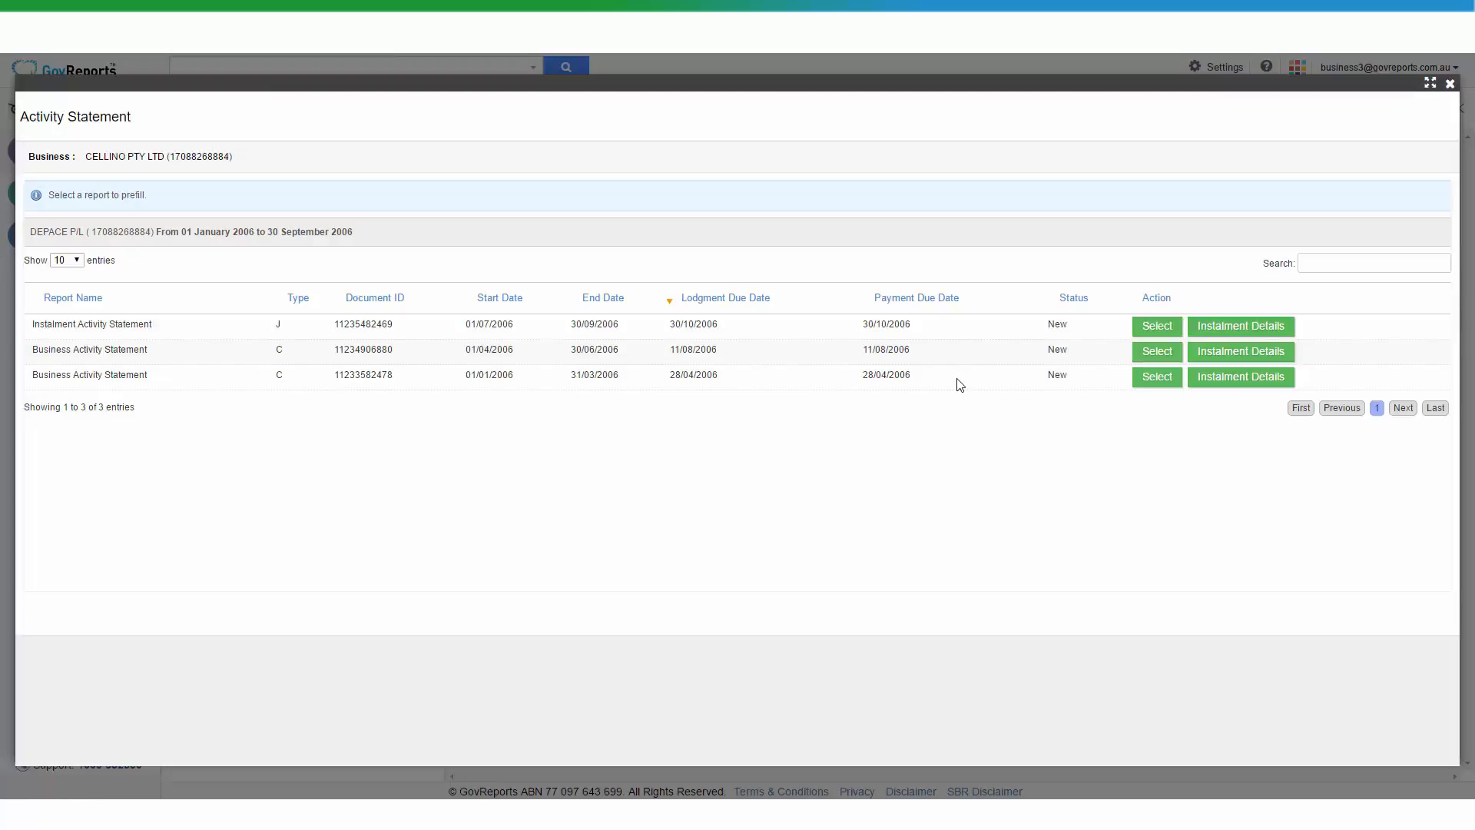
pyautogui.moveTo(992, 366)
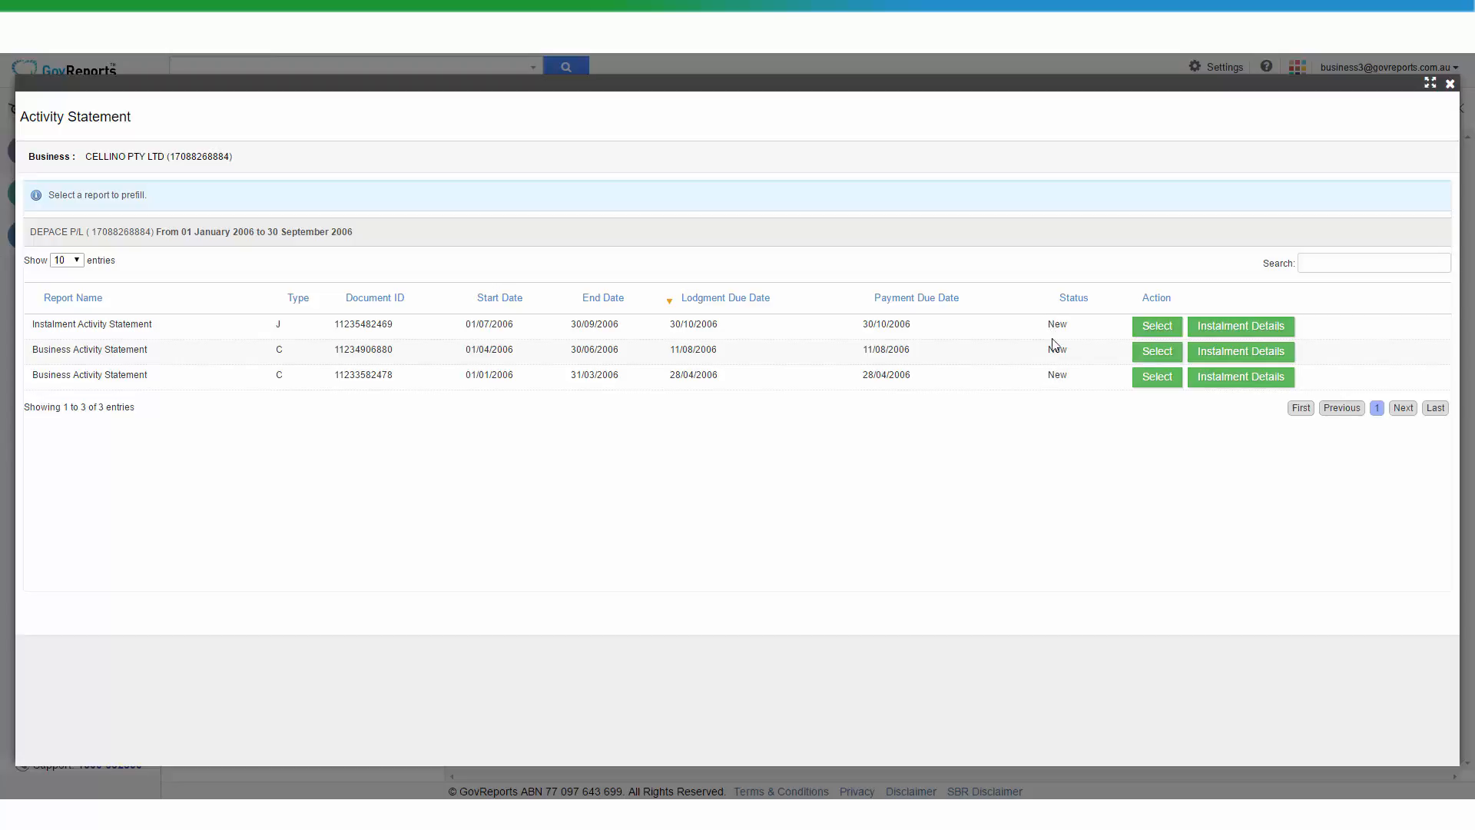
pyautogui.moveTo(1068, 397)
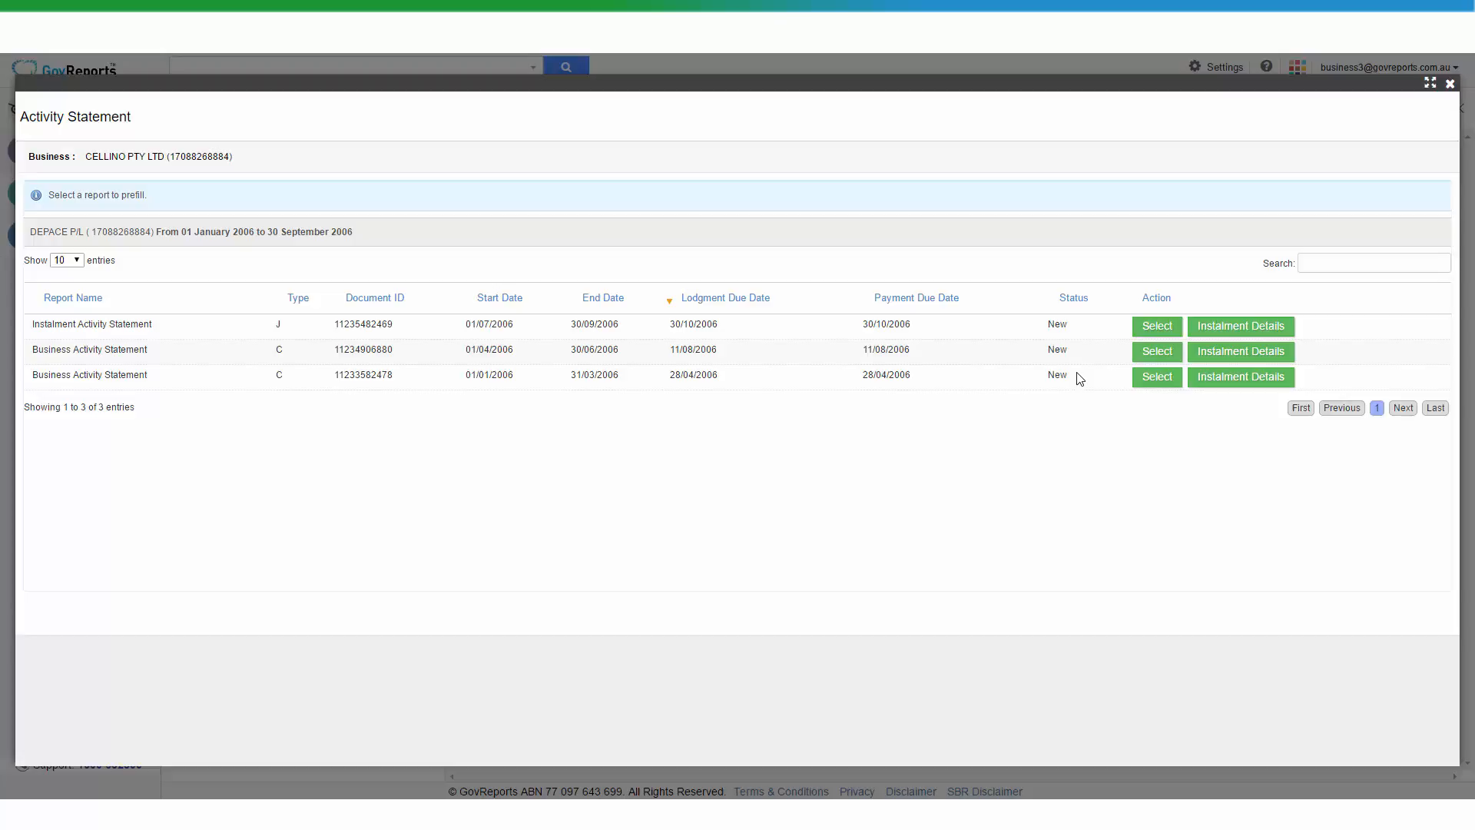
pyautogui.moveTo(1084, 387)
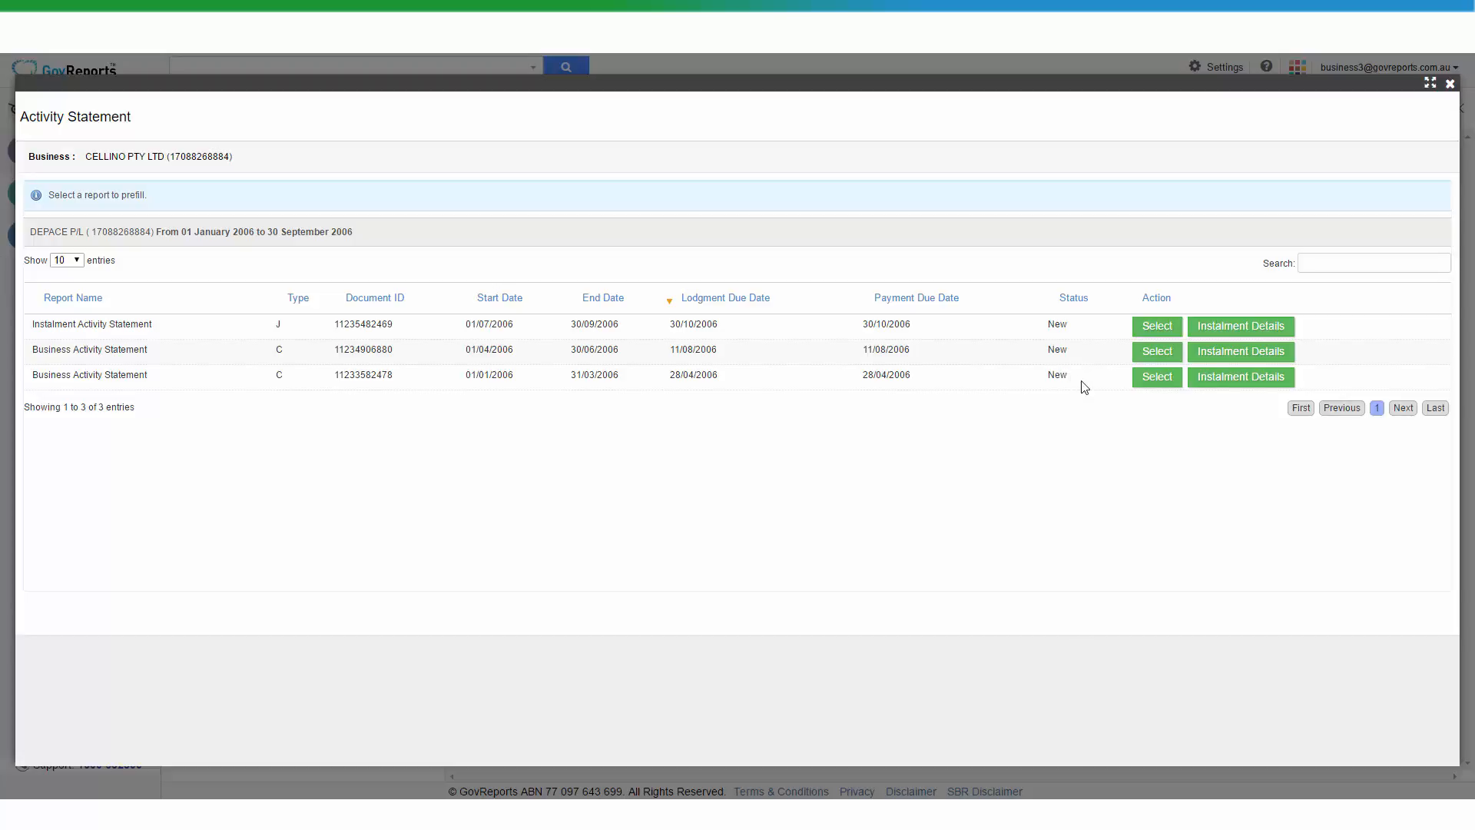
pyautogui.moveTo(1069, 389)
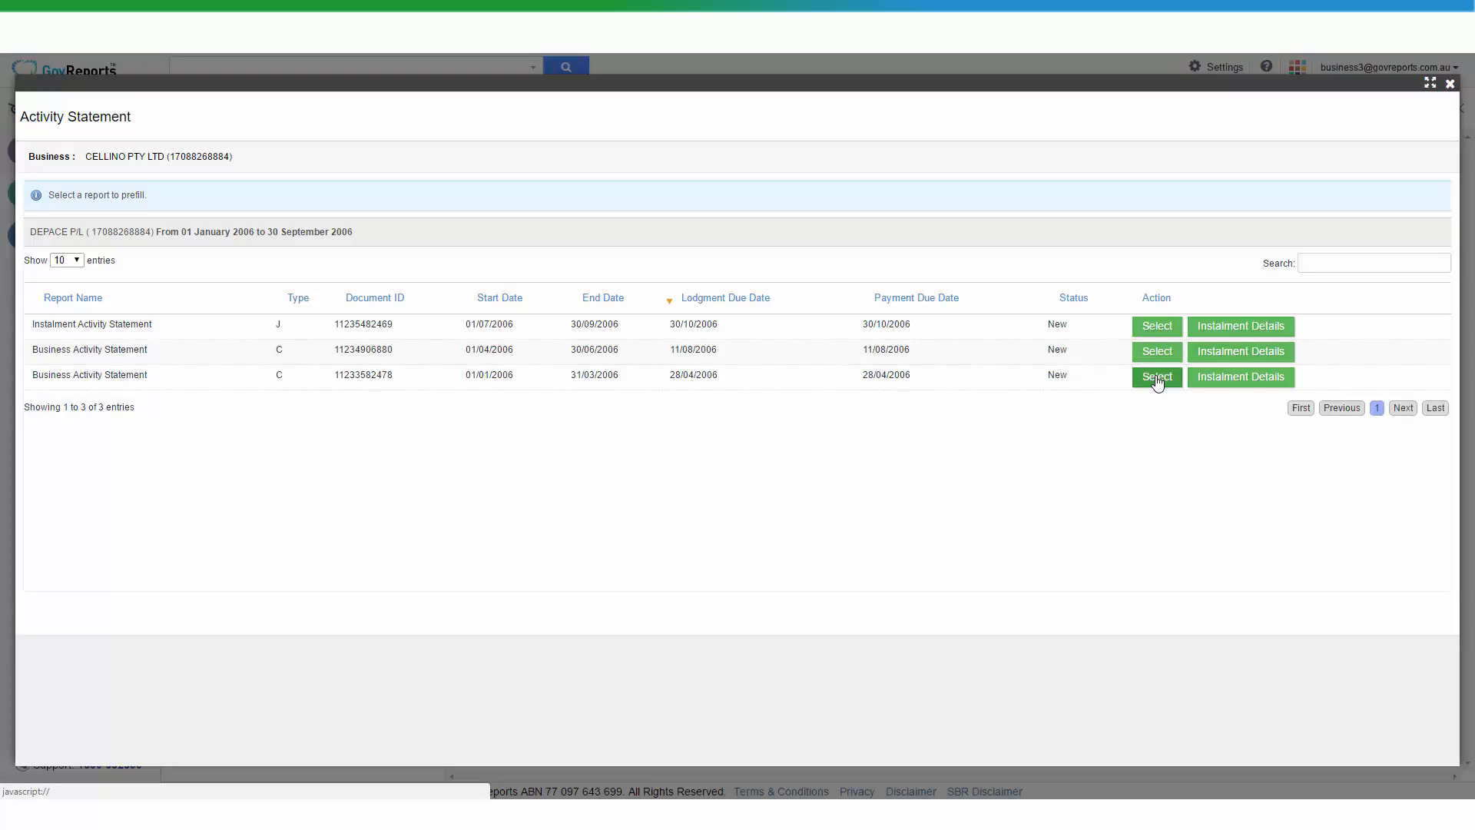
# Step: Select the 01/01/2006–31/03/2006 BAS with Xero as the data source and begin connecting to Xero
pyautogui.click(1156, 377)
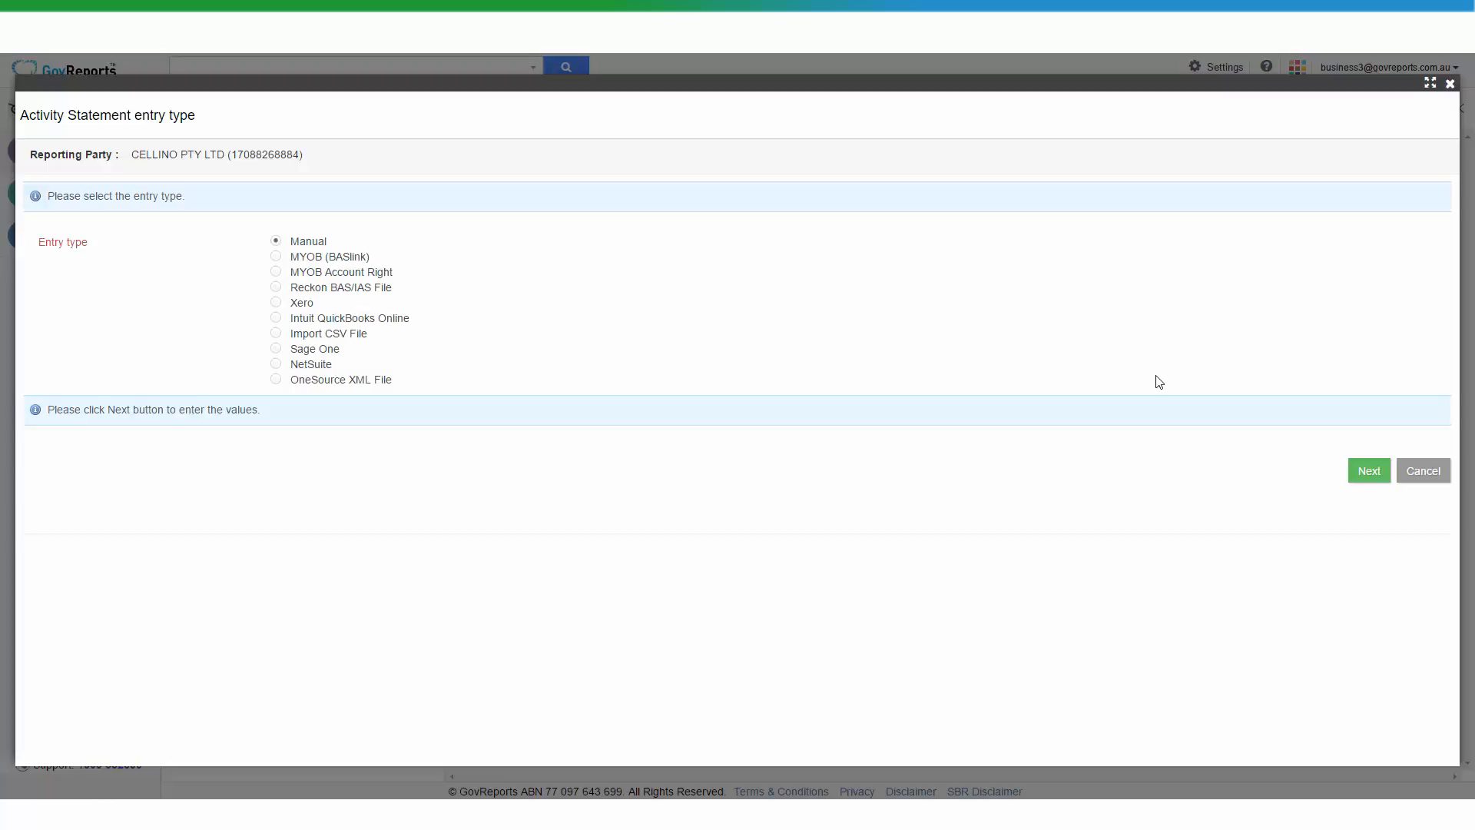
pyautogui.moveTo(827, 324)
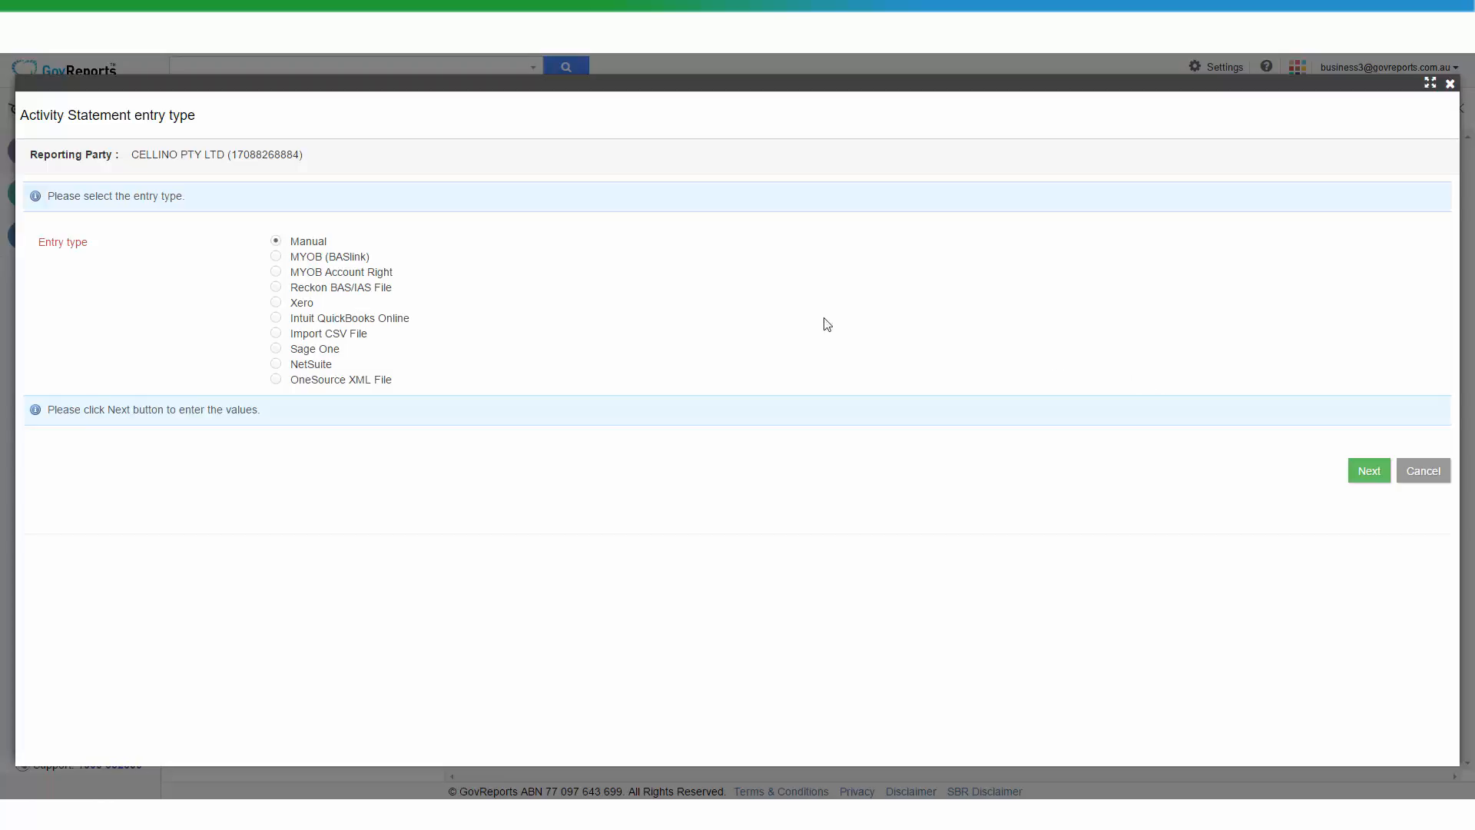
pyautogui.click(276, 302)
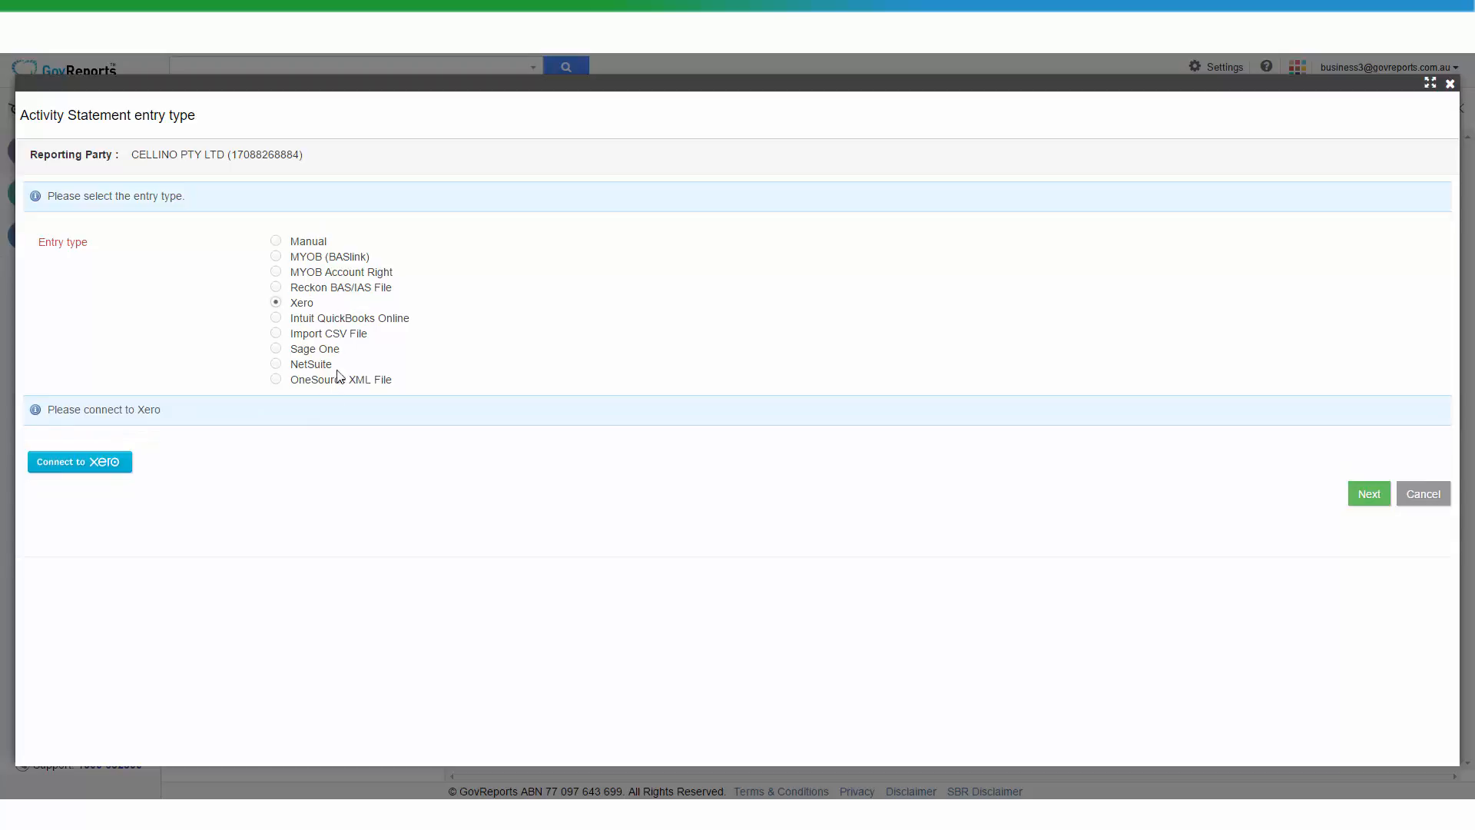
pyautogui.moveTo(319, 387)
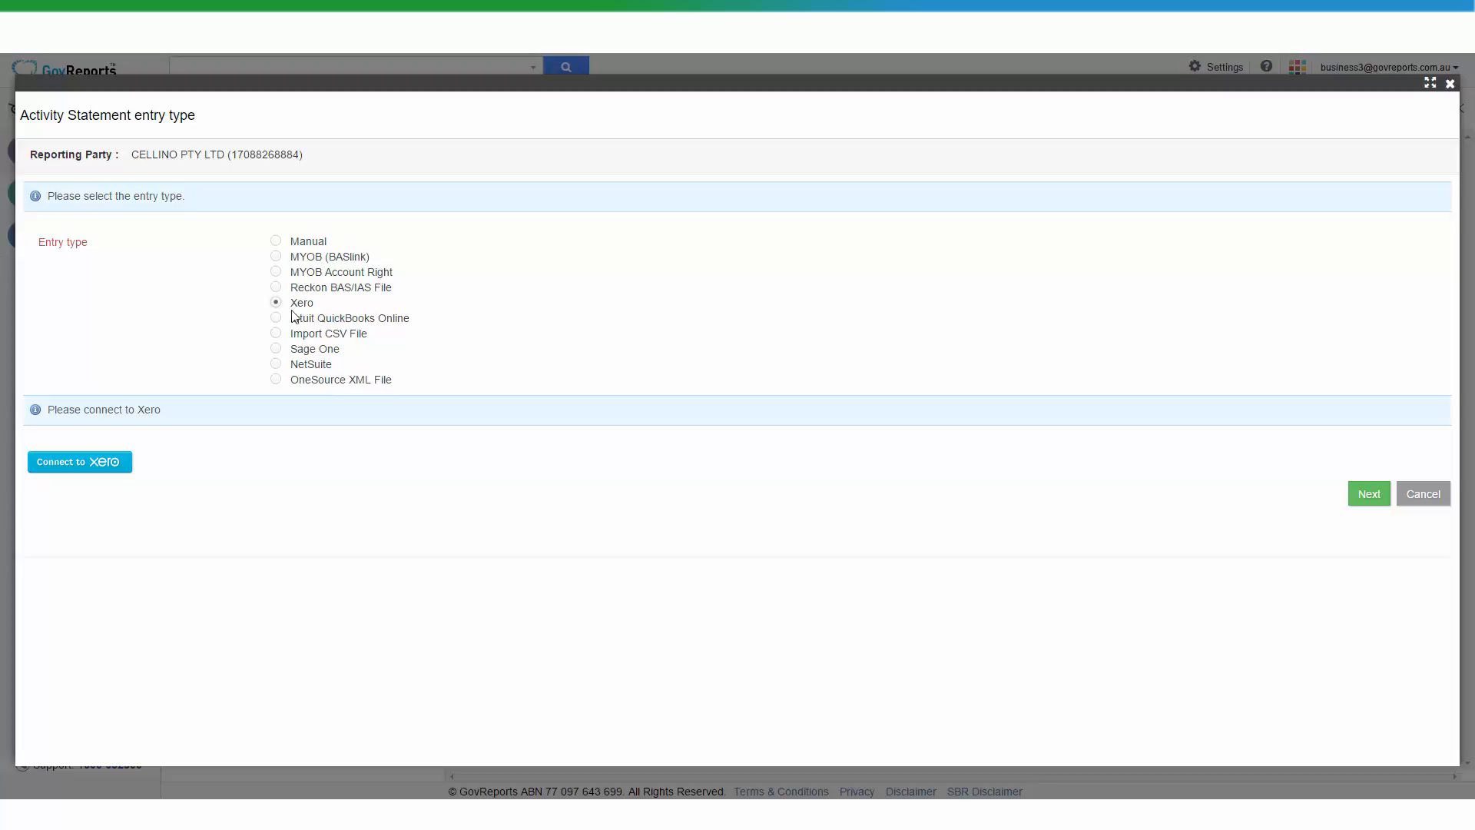
pyautogui.click(79, 461)
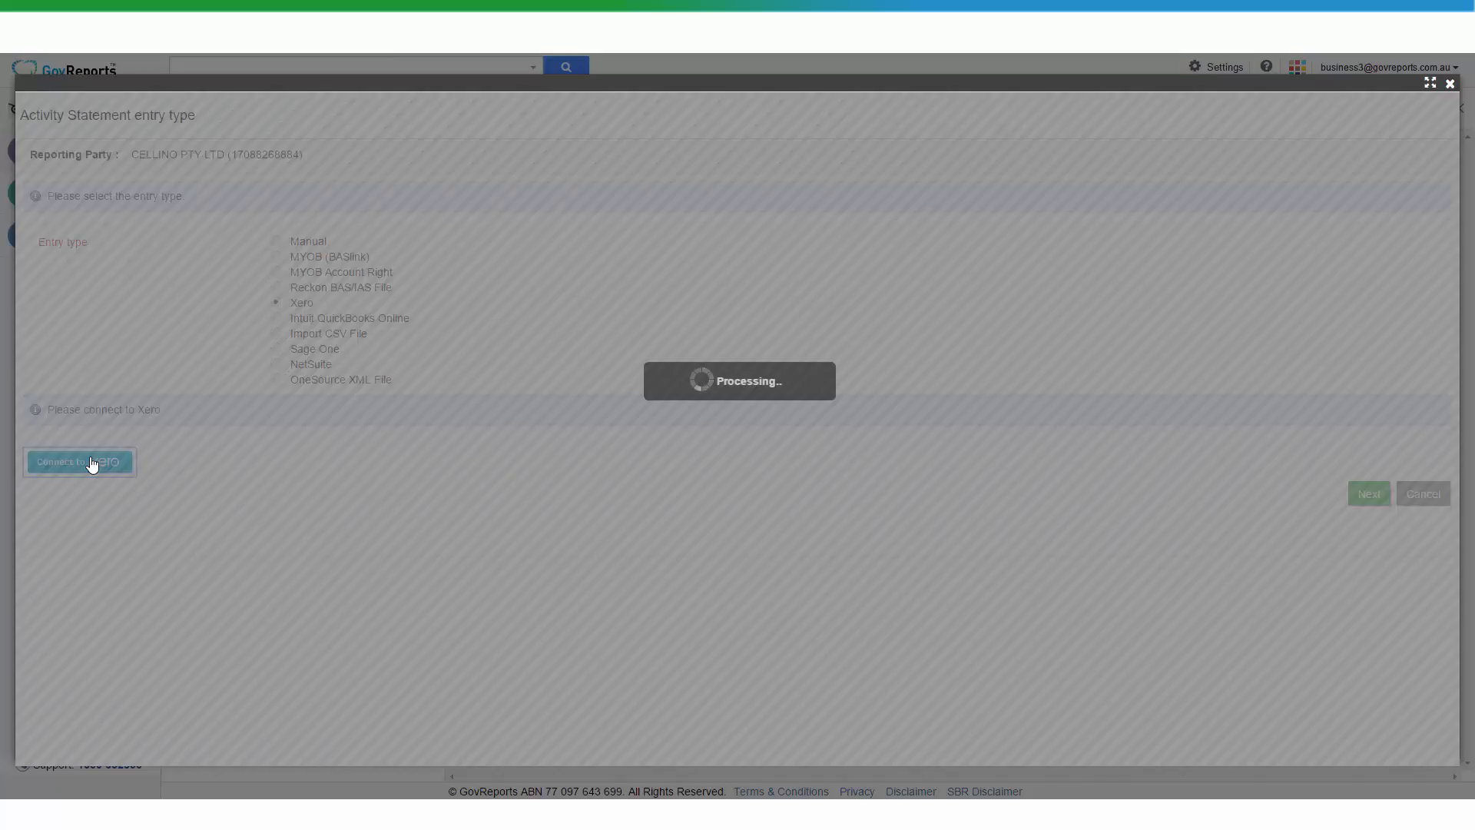
# Step: Allow GovReports 30 minutes of access to the Xero Organisation test data
pyautogui.click(78, 461)
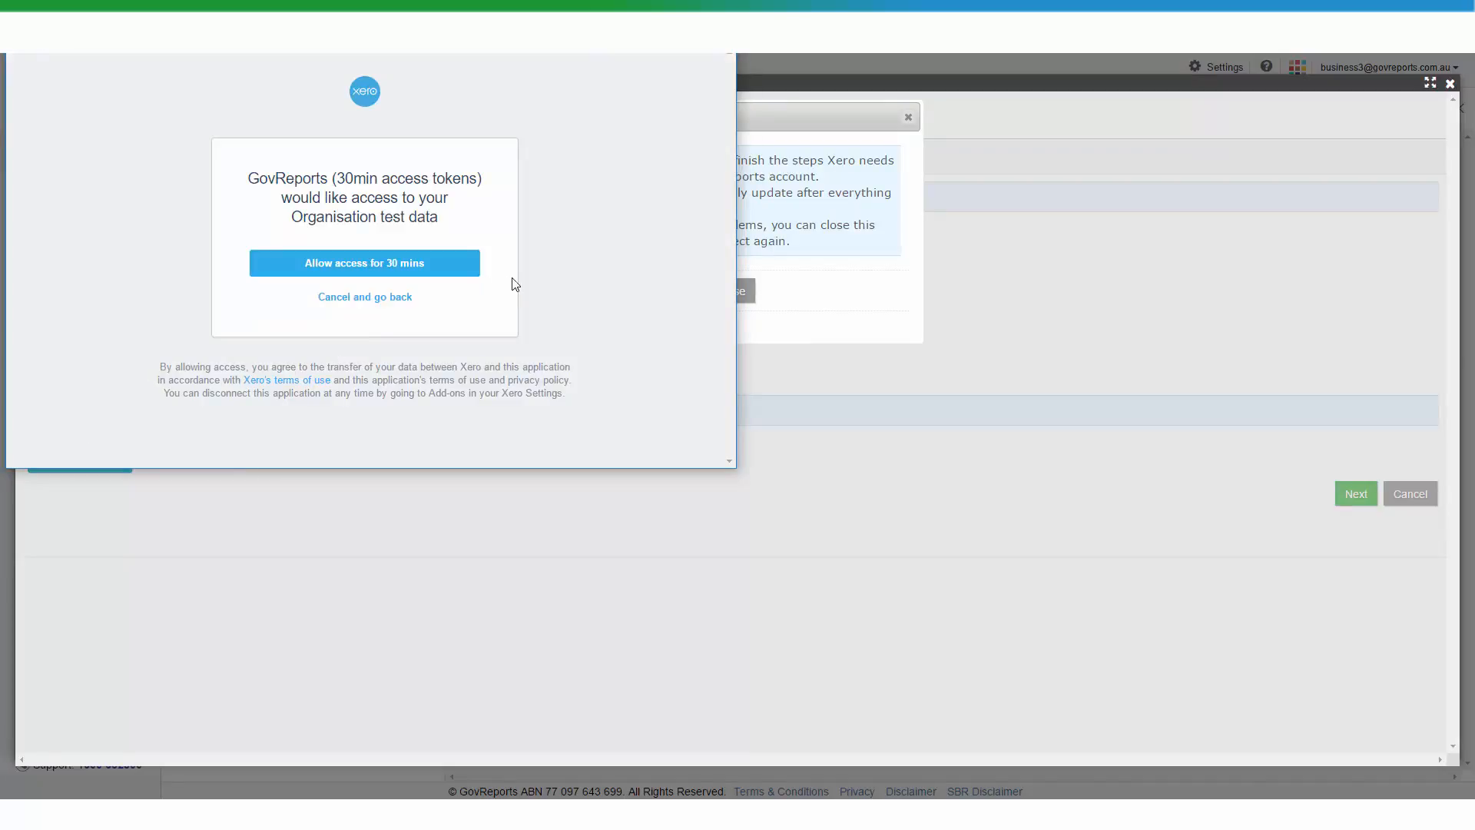
pyautogui.moveTo(537, 254)
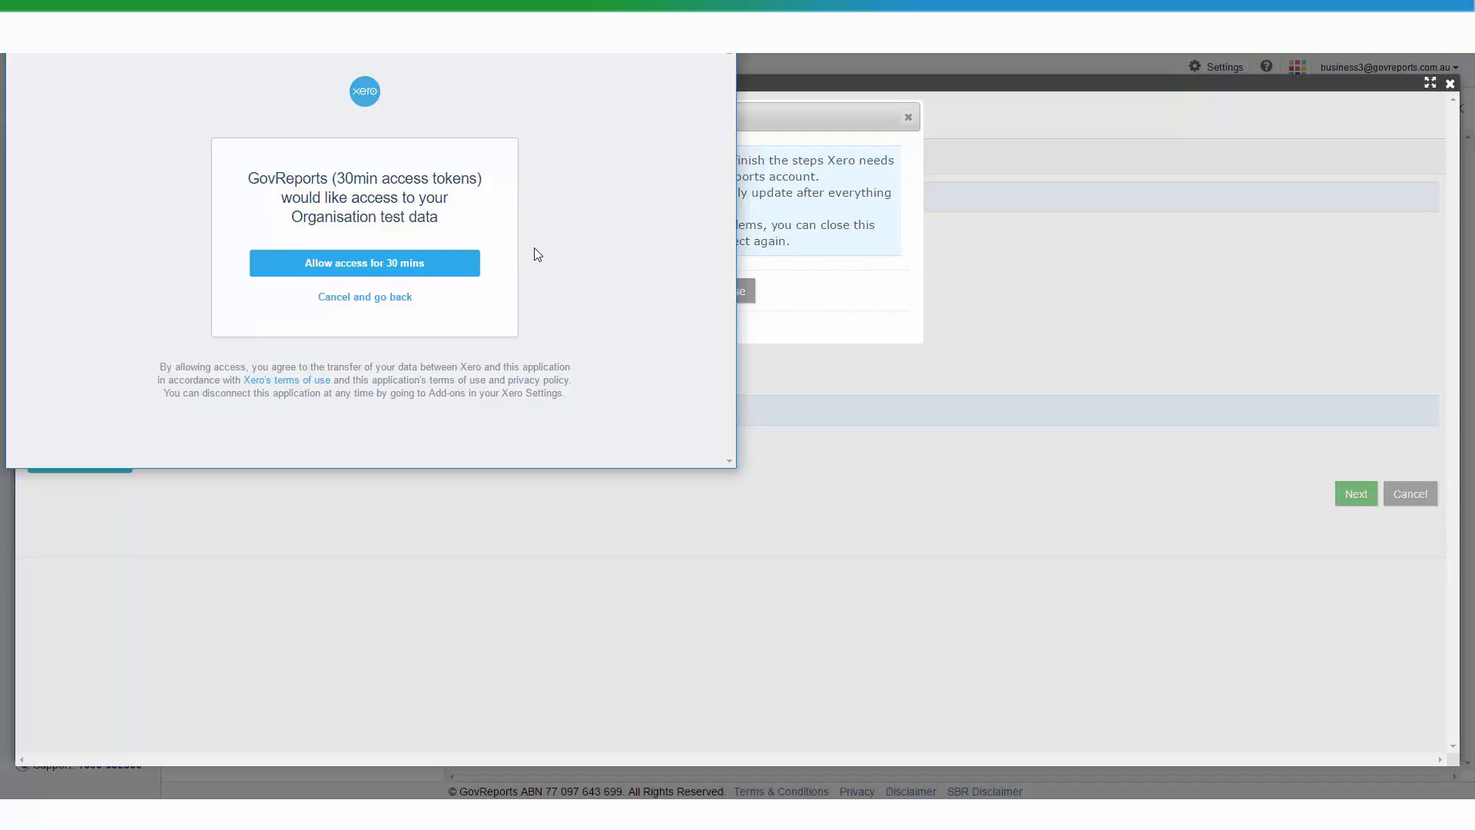
pyautogui.moveTo(564, 267)
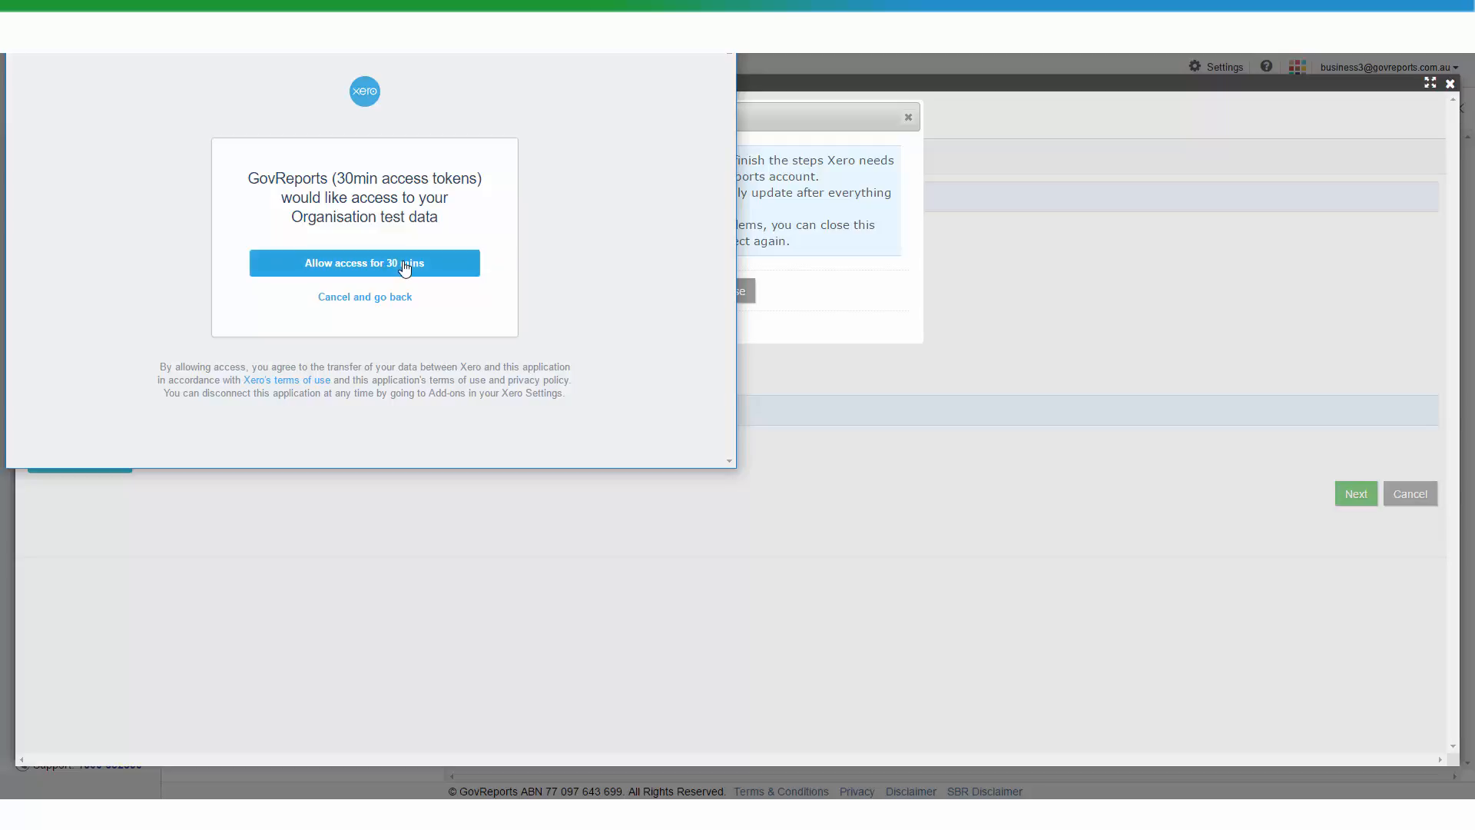
pyautogui.click(365, 263)
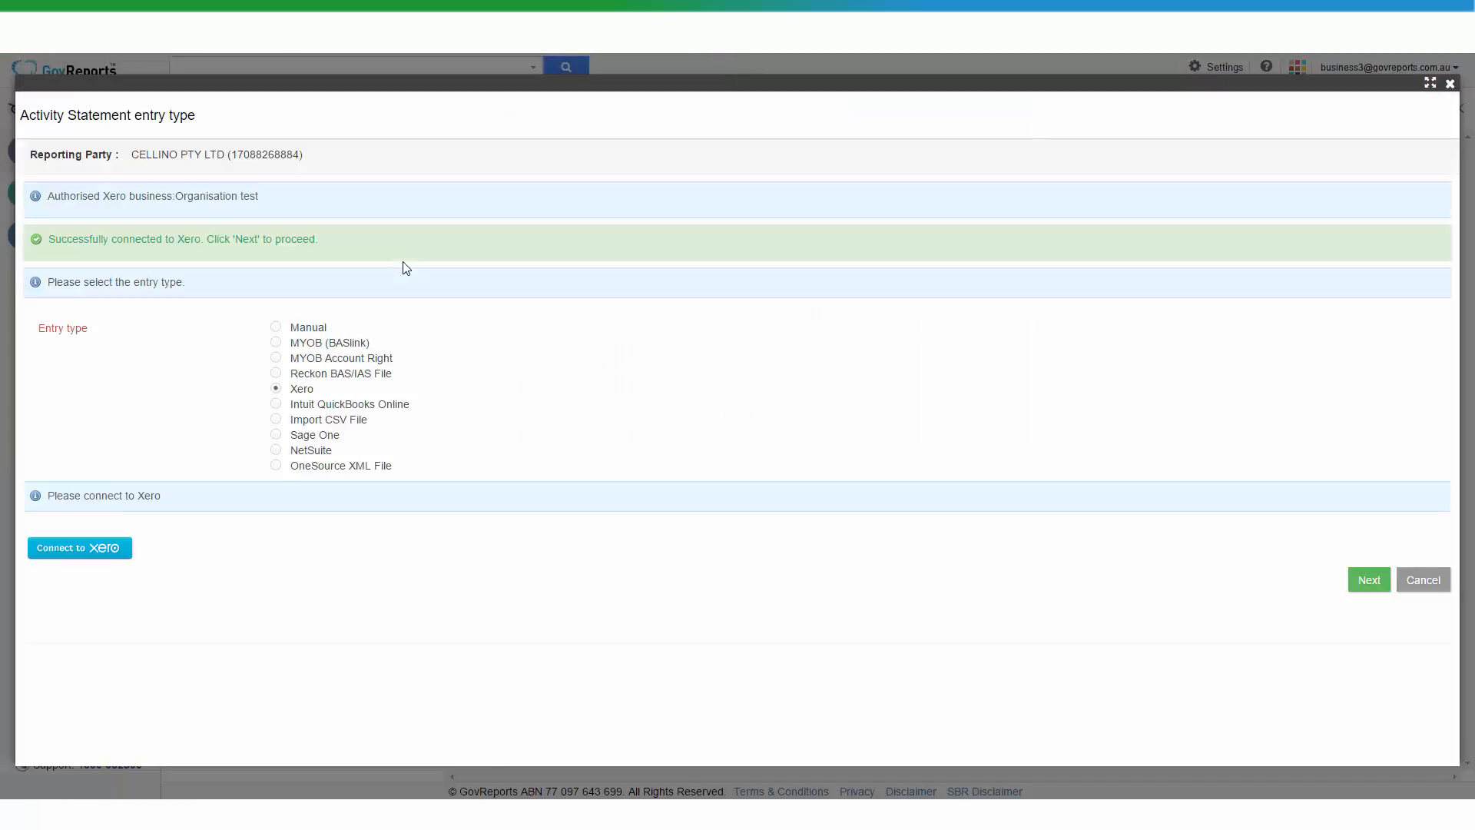
# Step: Proceed to the January–March 2006 BAS report details for Cellino with contact details prefilled
pyautogui.click(1367, 579)
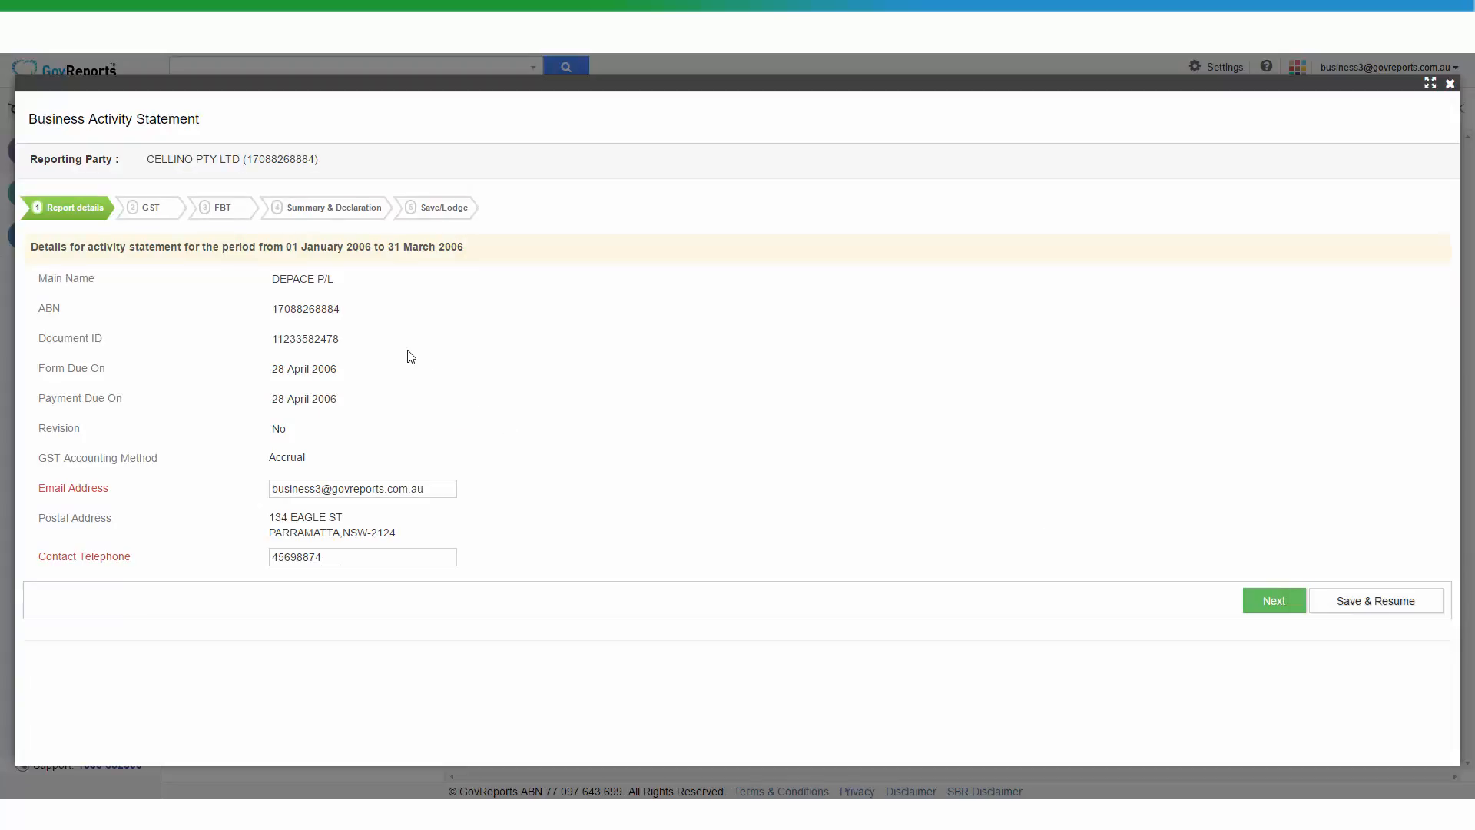
pyautogui.moveTo(319, 384)
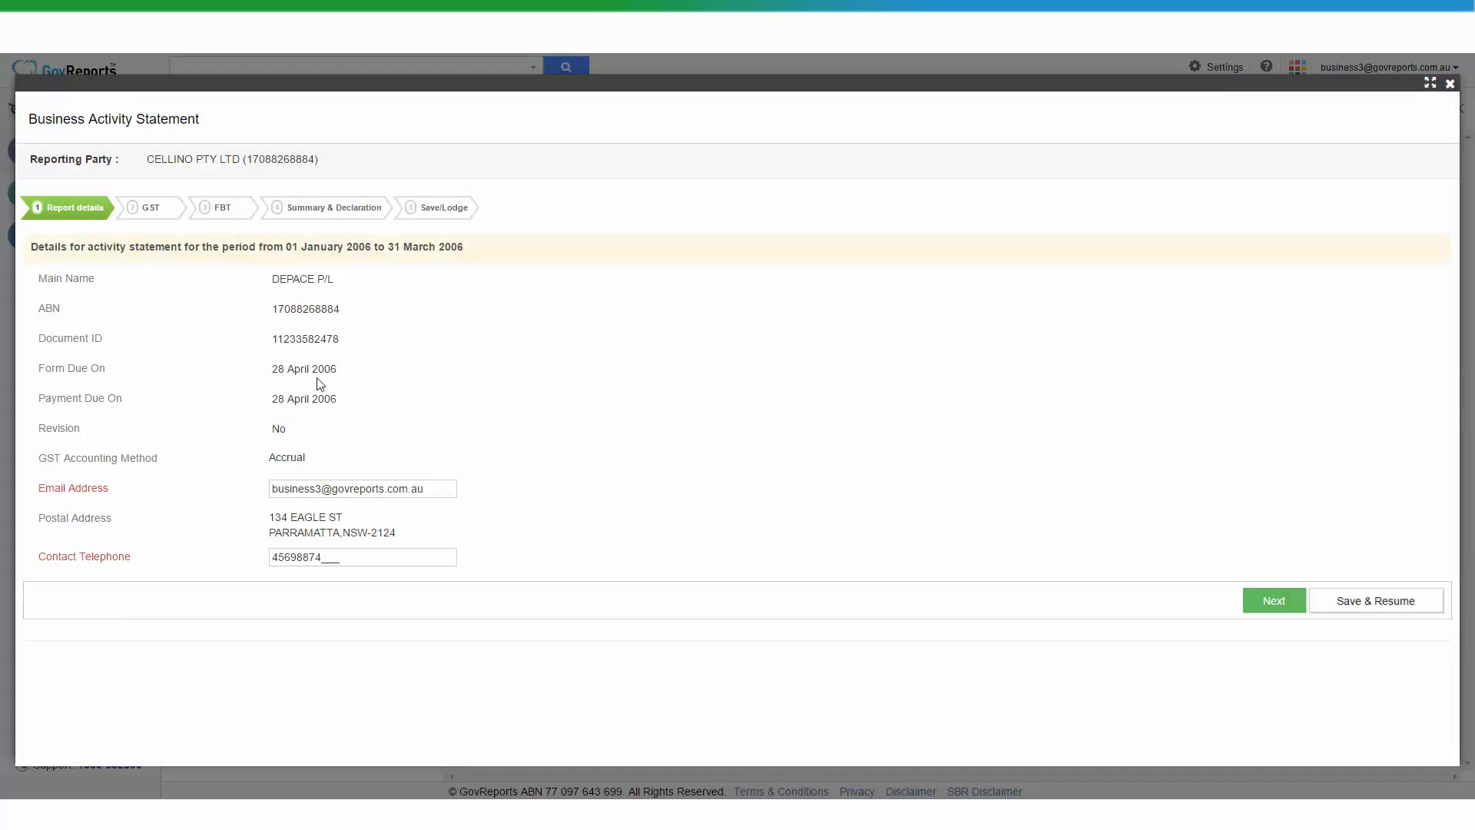
pyautogui.moveTo(360, 336)
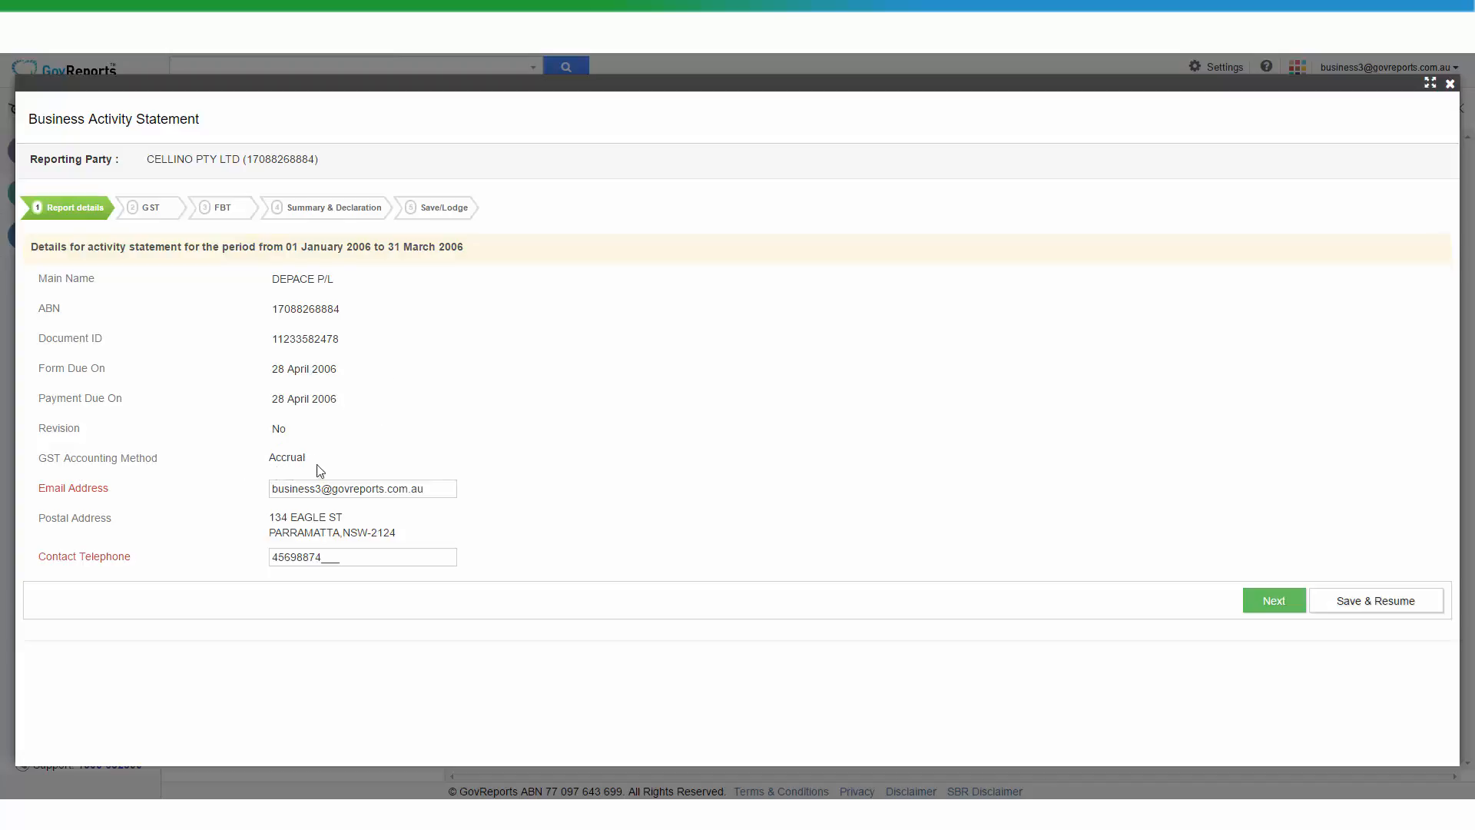
pyautogui.moveTo(513, 441)
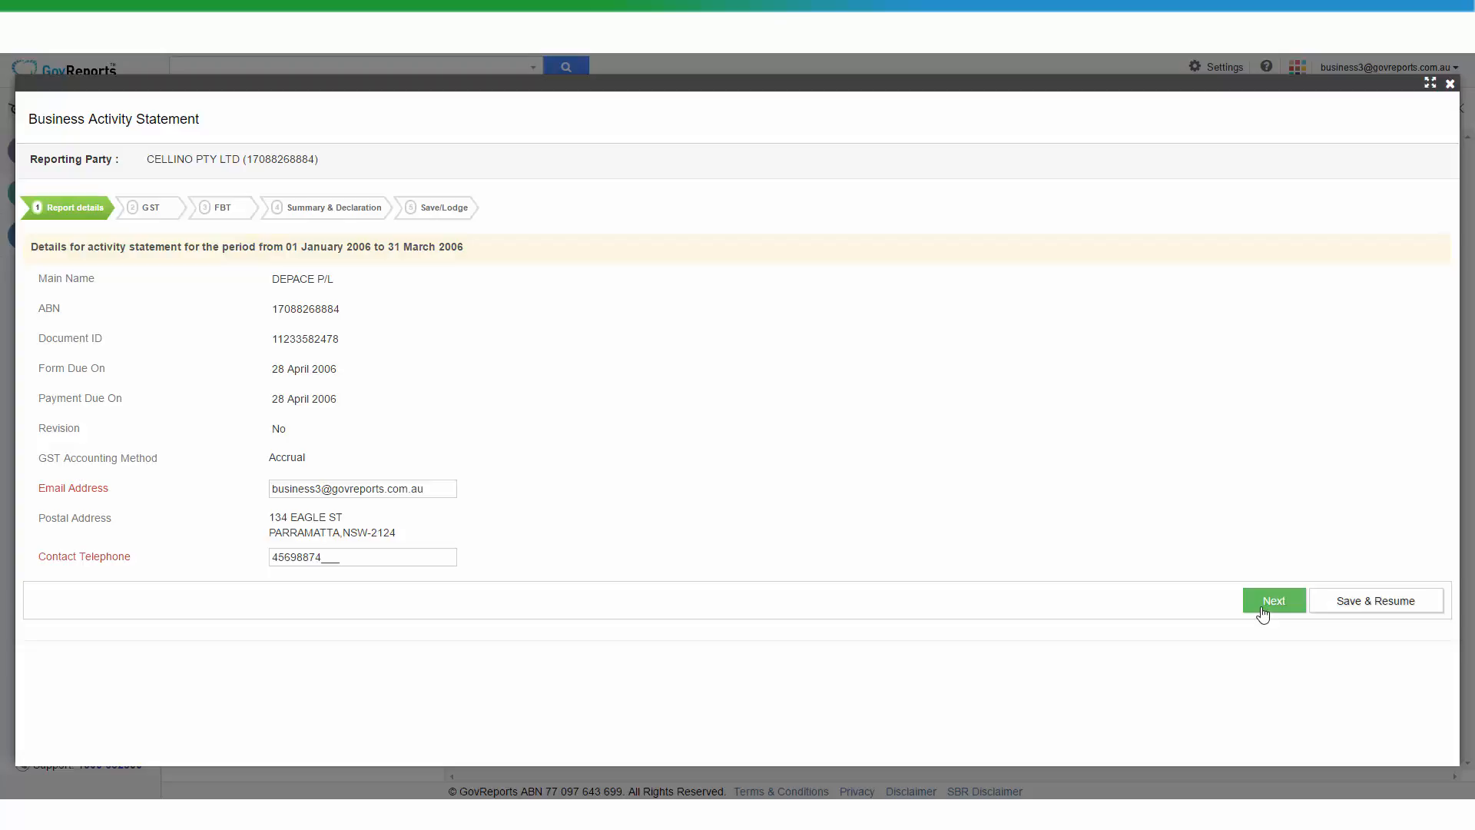
# Step: Accept the prefilled GST figures and advance to the FBT step with its $6,196 instalment
pyautogui.click(1273, 601)
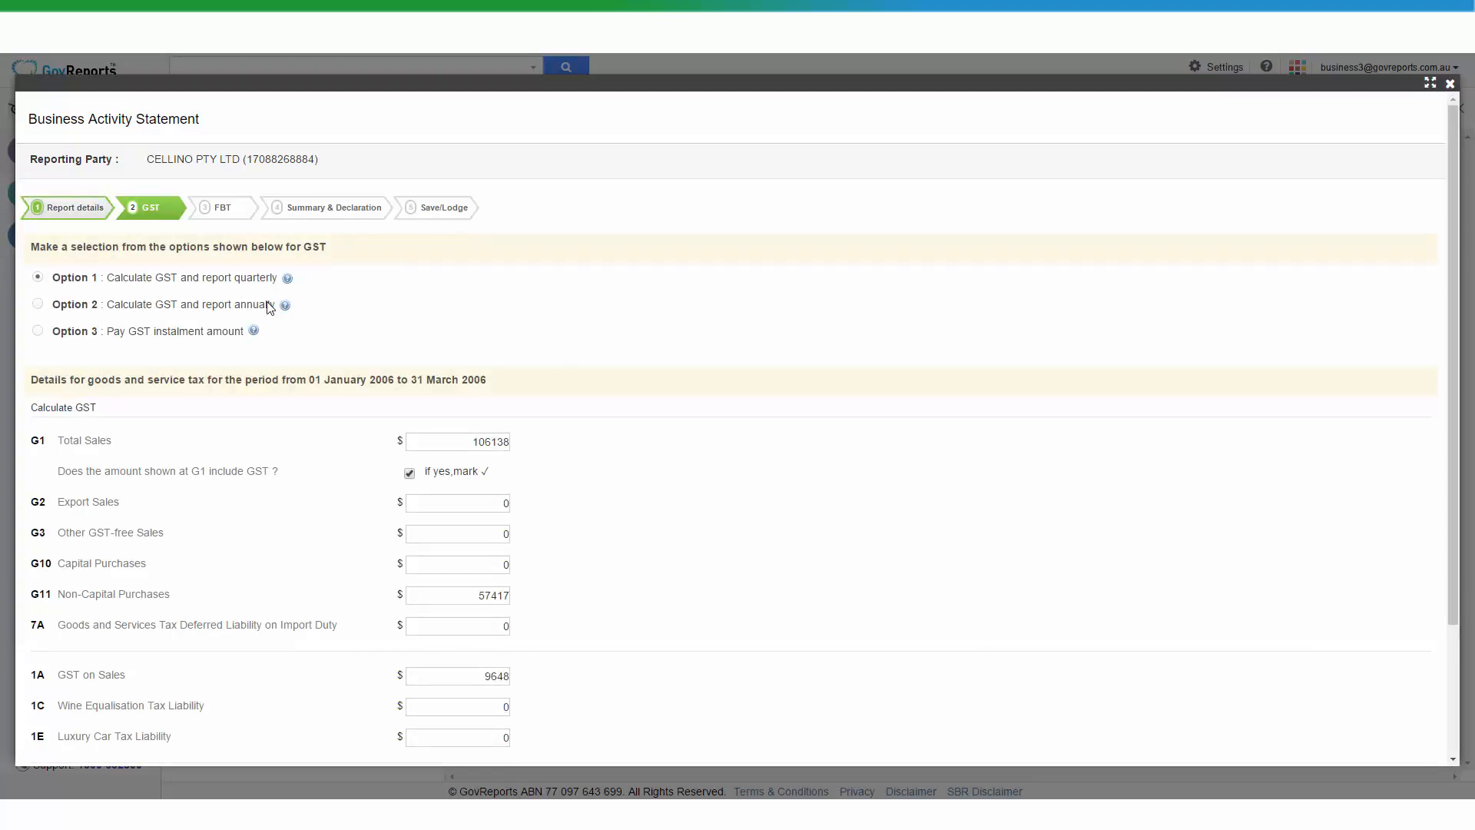
pyautogui.scroll(-3)
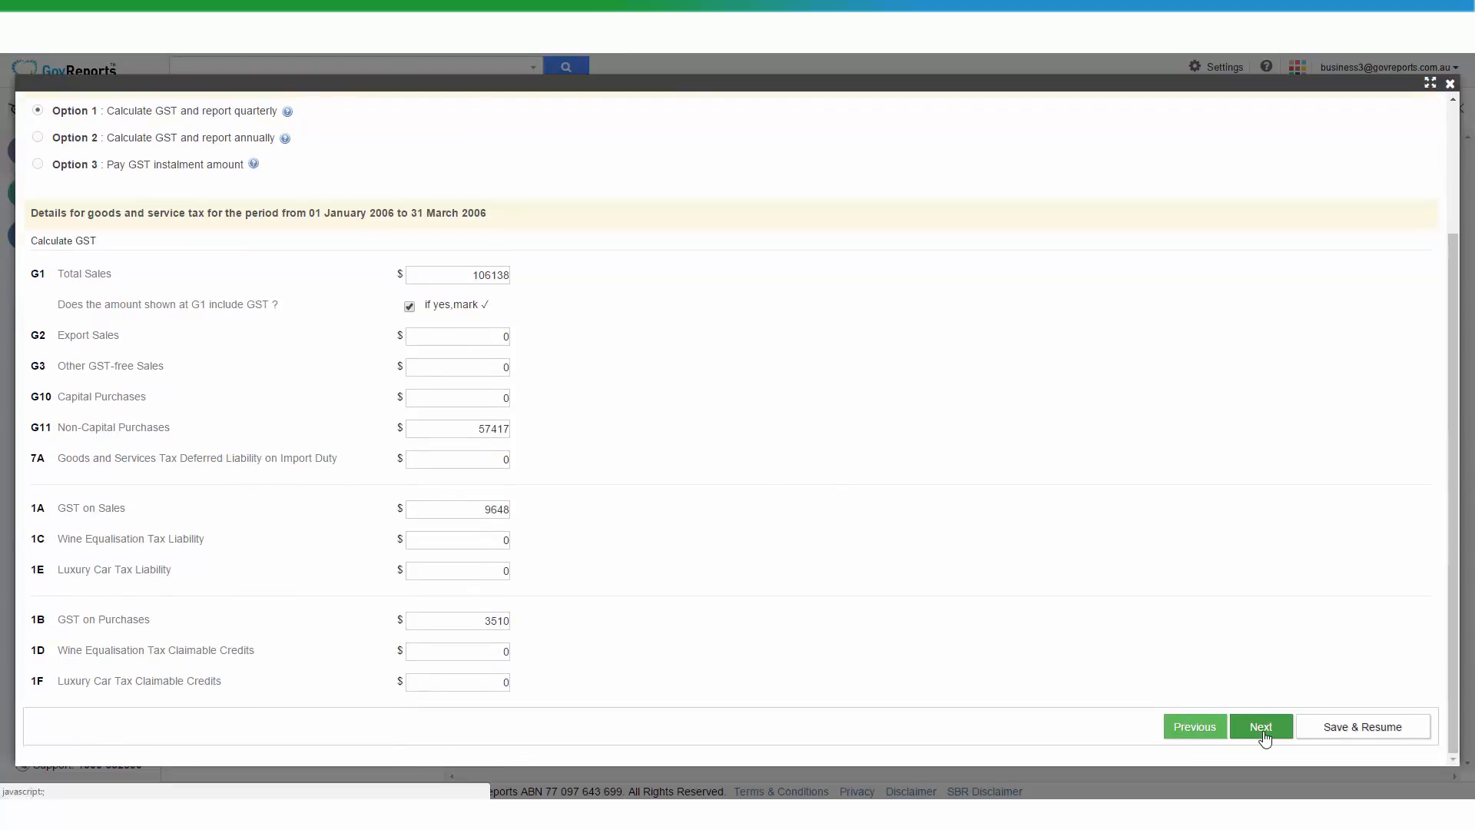
pyautogui.click(1260, 727)
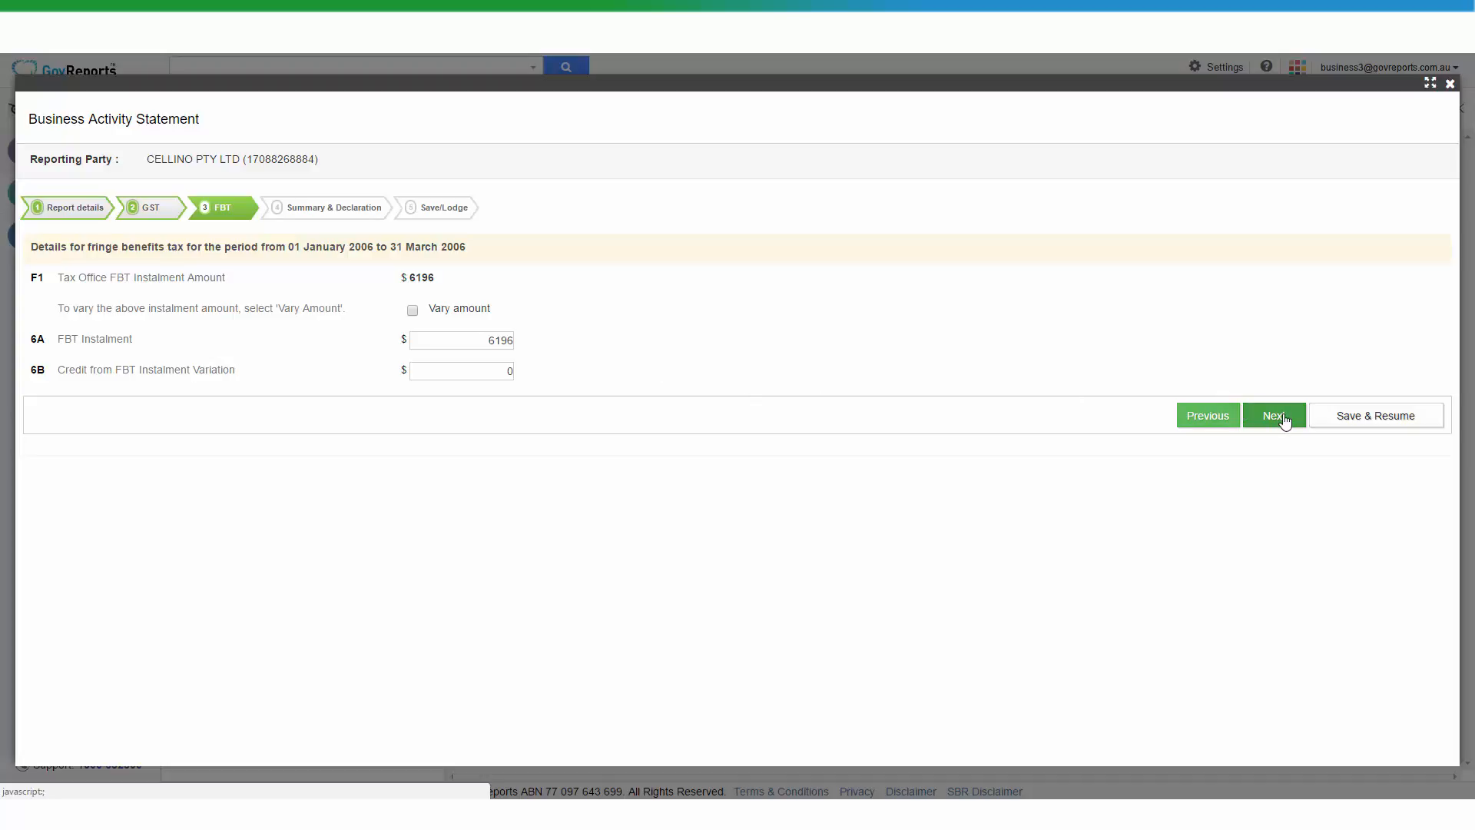
# Step: Review the $12,334 payable summary, sign the declaration as 'Tia' and date it 17/11/2016
pyautogui.click(1274, 415)
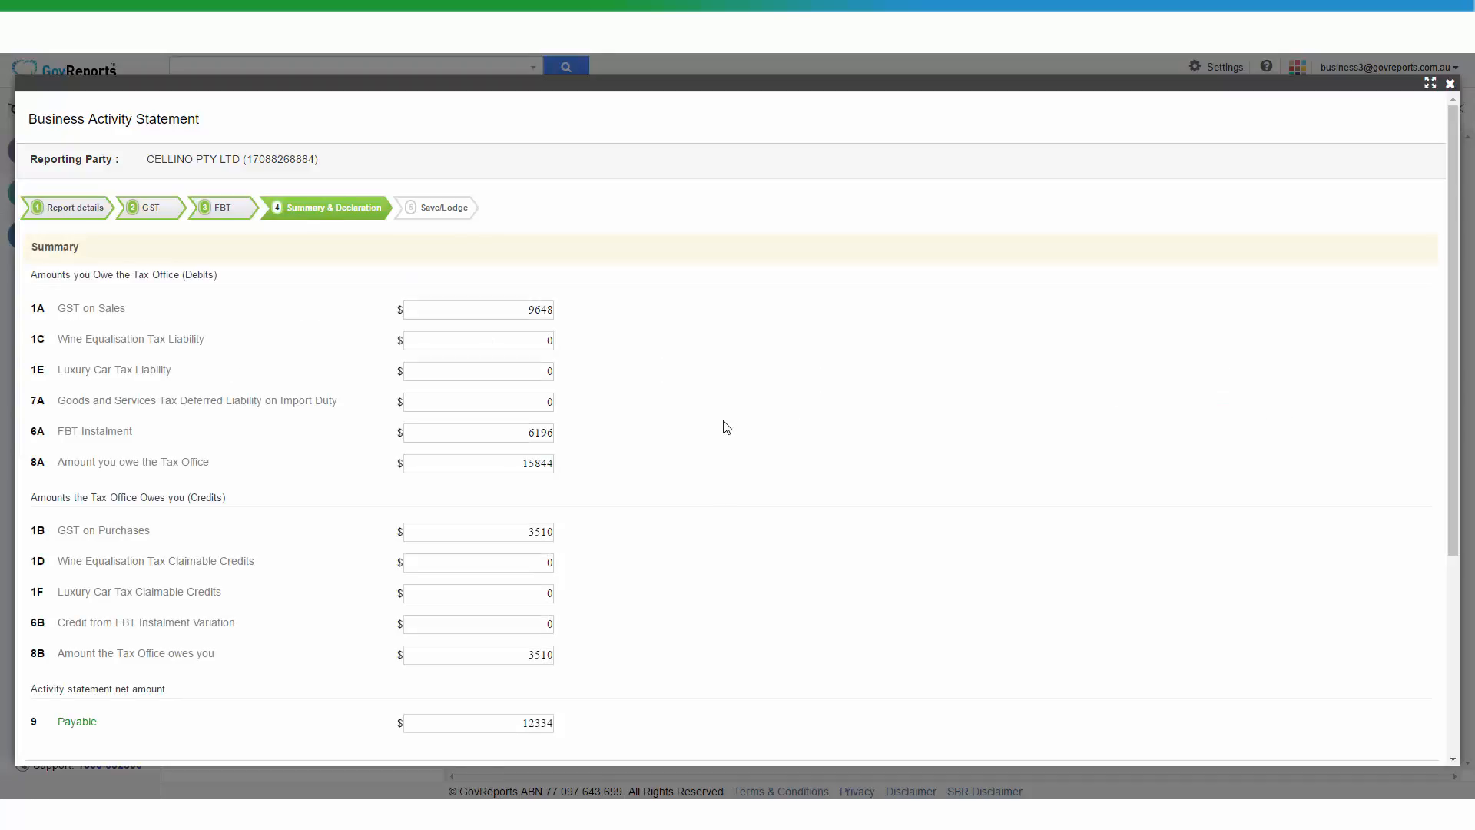
pyautogui.scroll(-3)
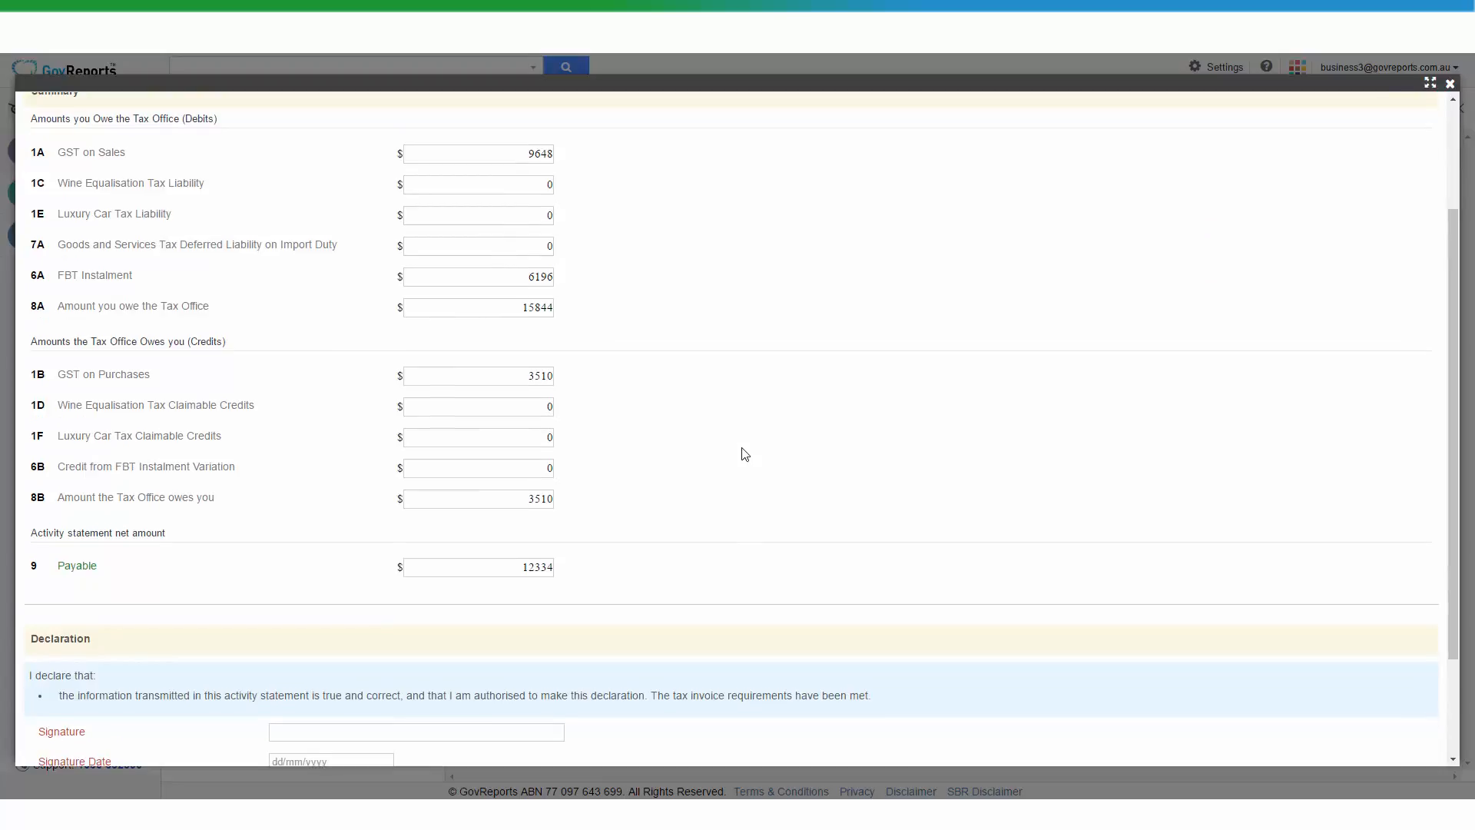
pyautogui.scroll(-3)
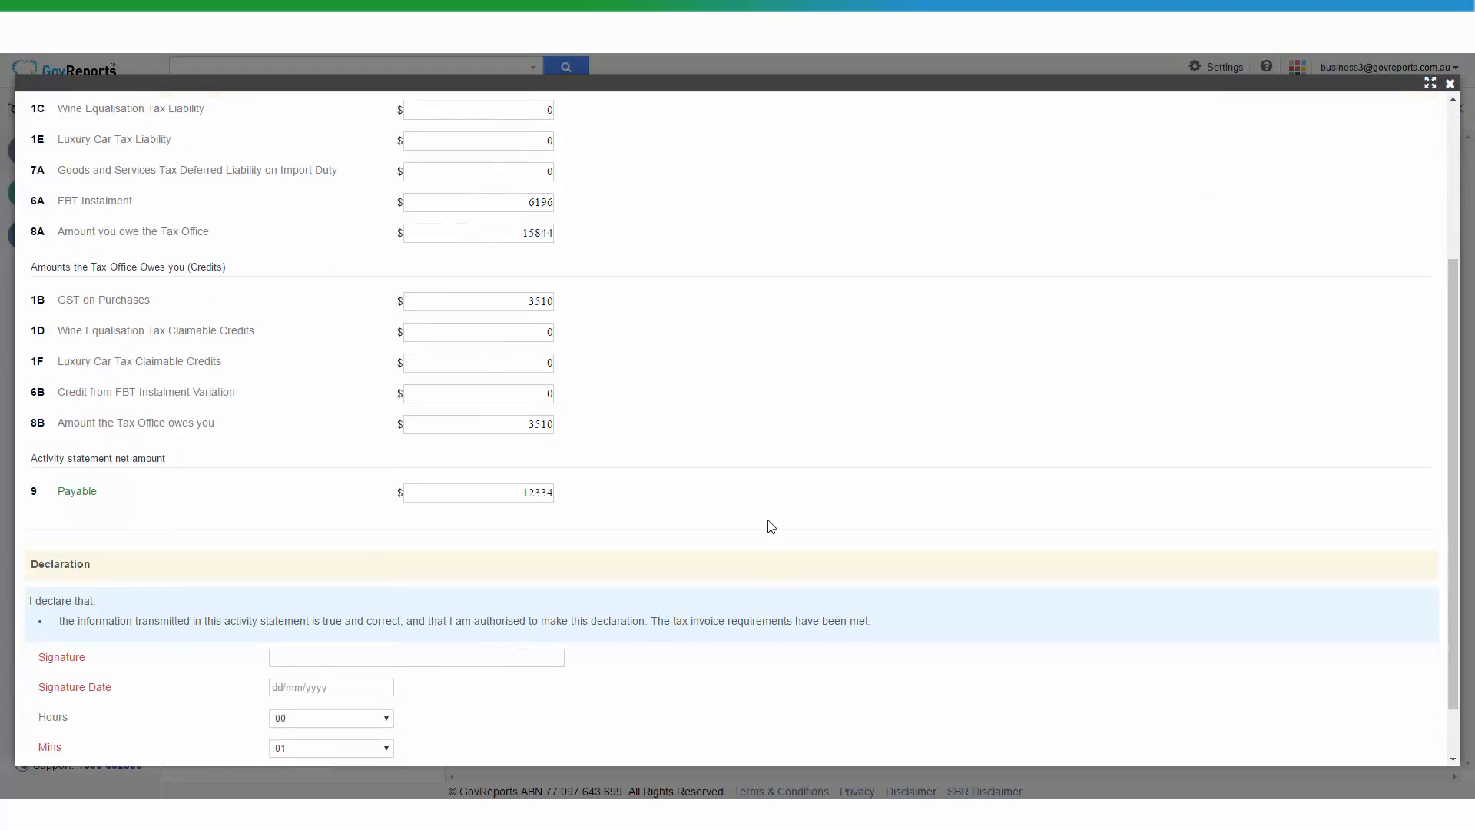
pyautogui.scroll(-3)
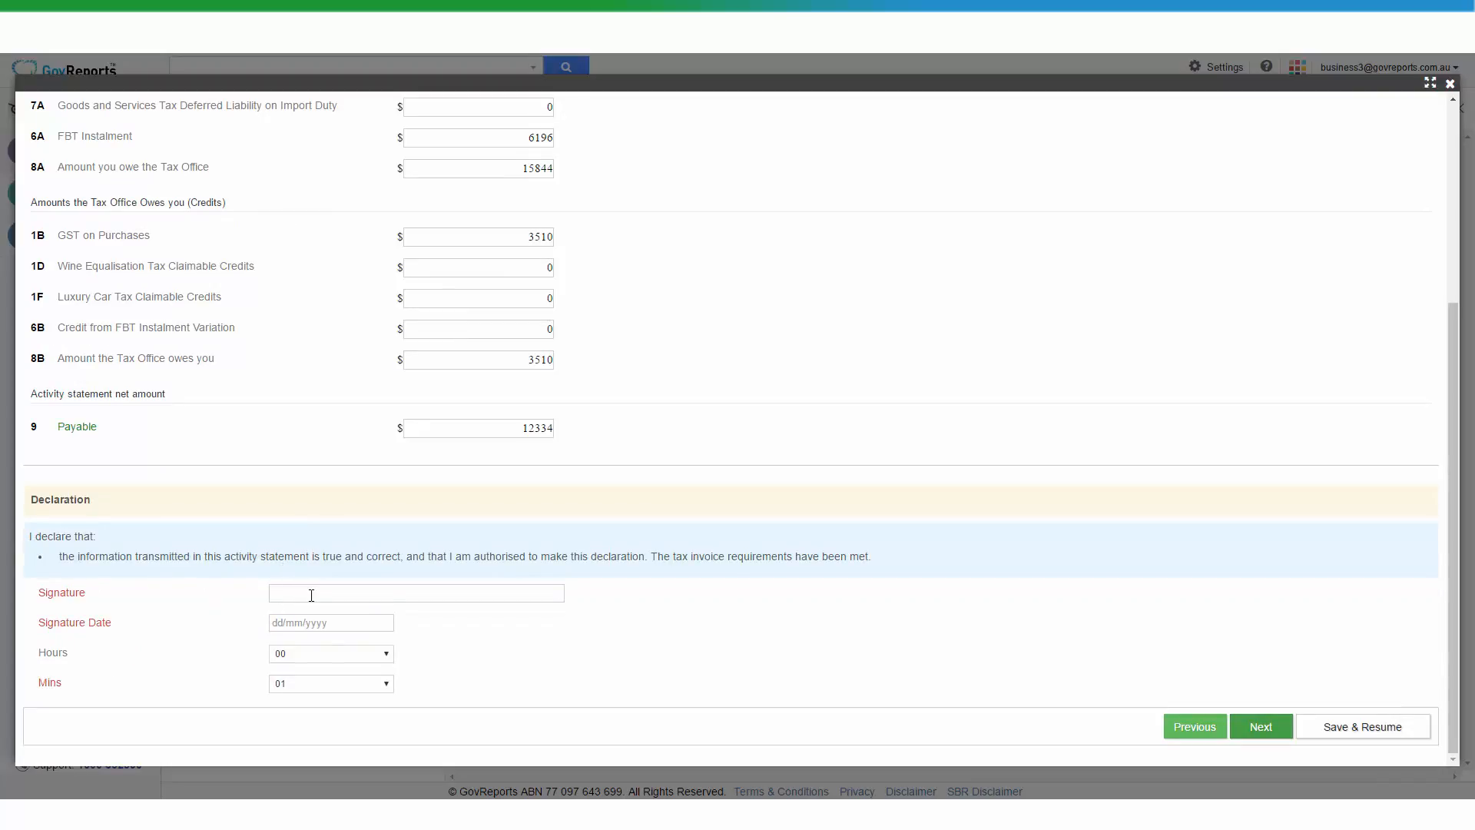
pyautogui.write('Tiana Tran')
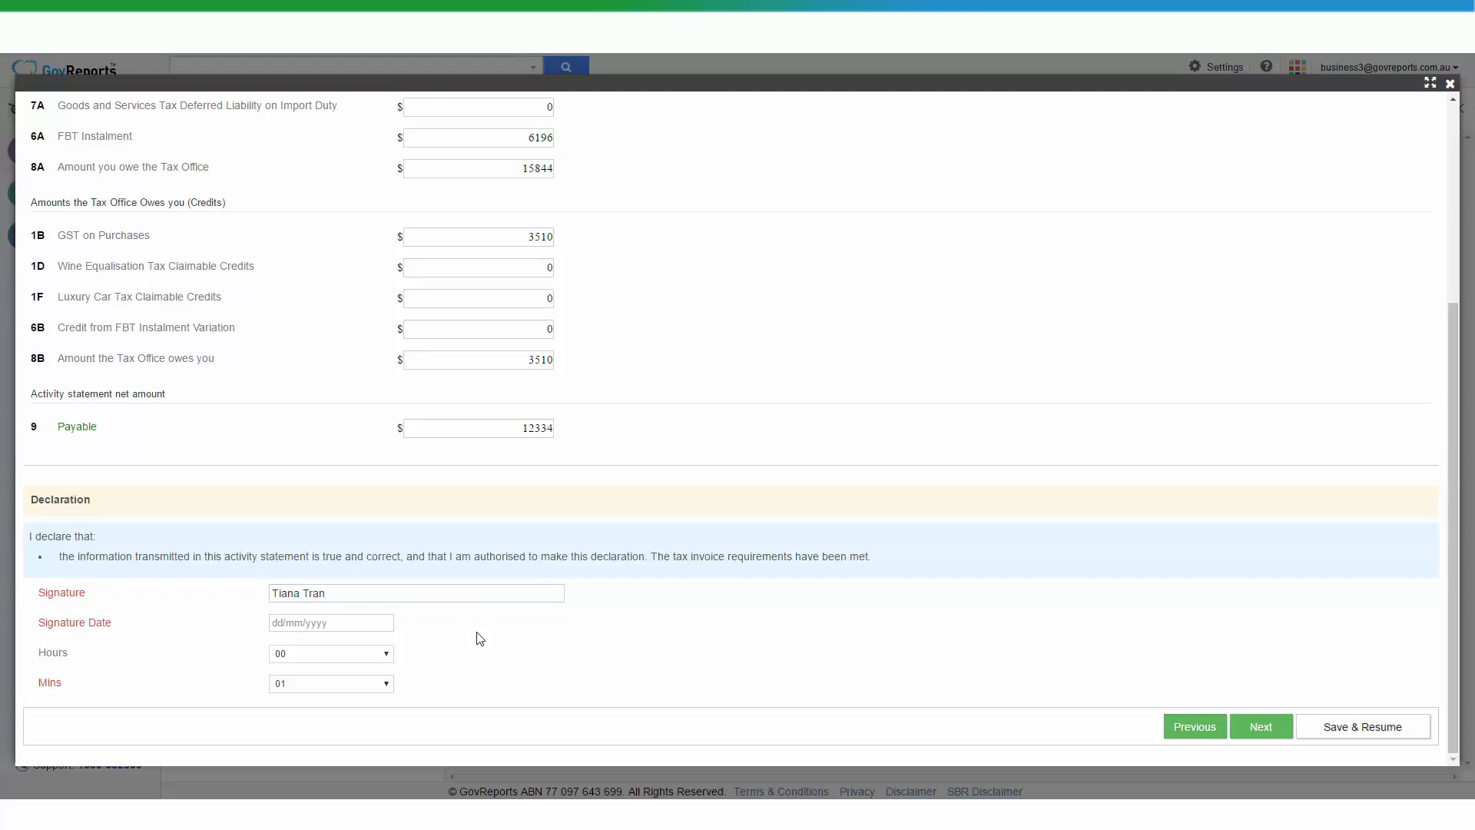
pyautogui.click(331, 623)
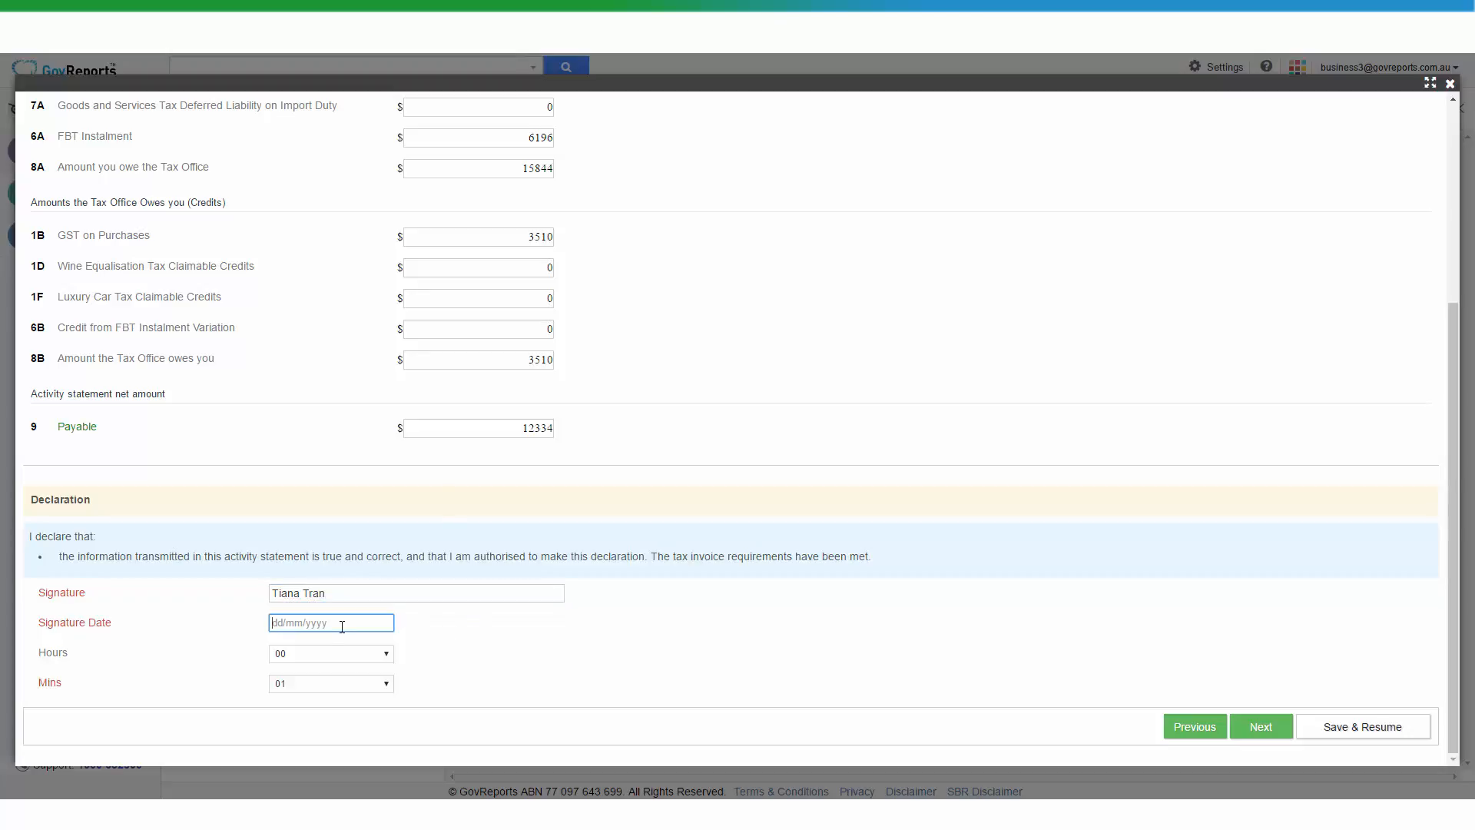
pyautogui.click(330, 623)
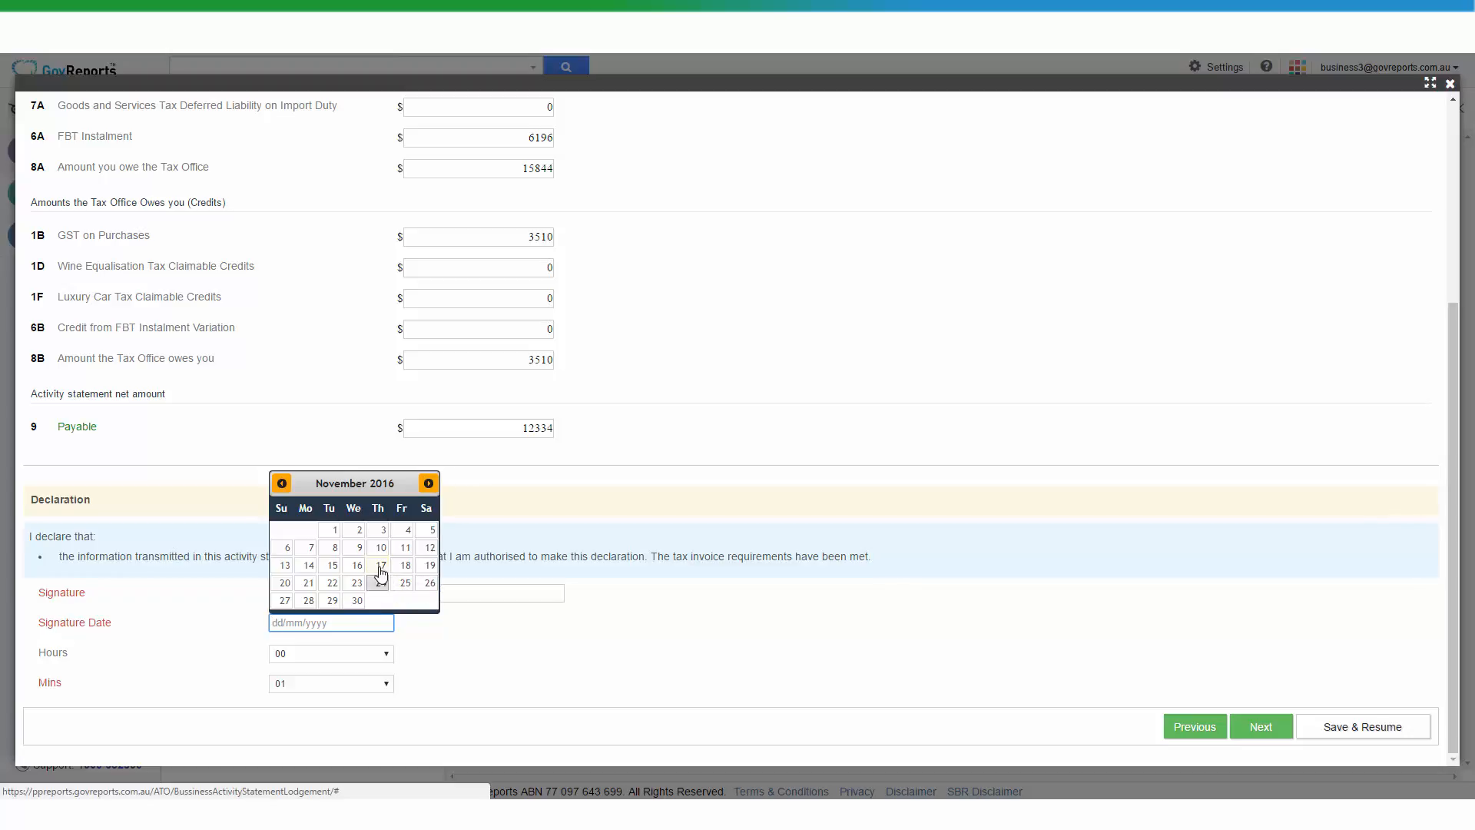
pyautogui.click(381, 566)
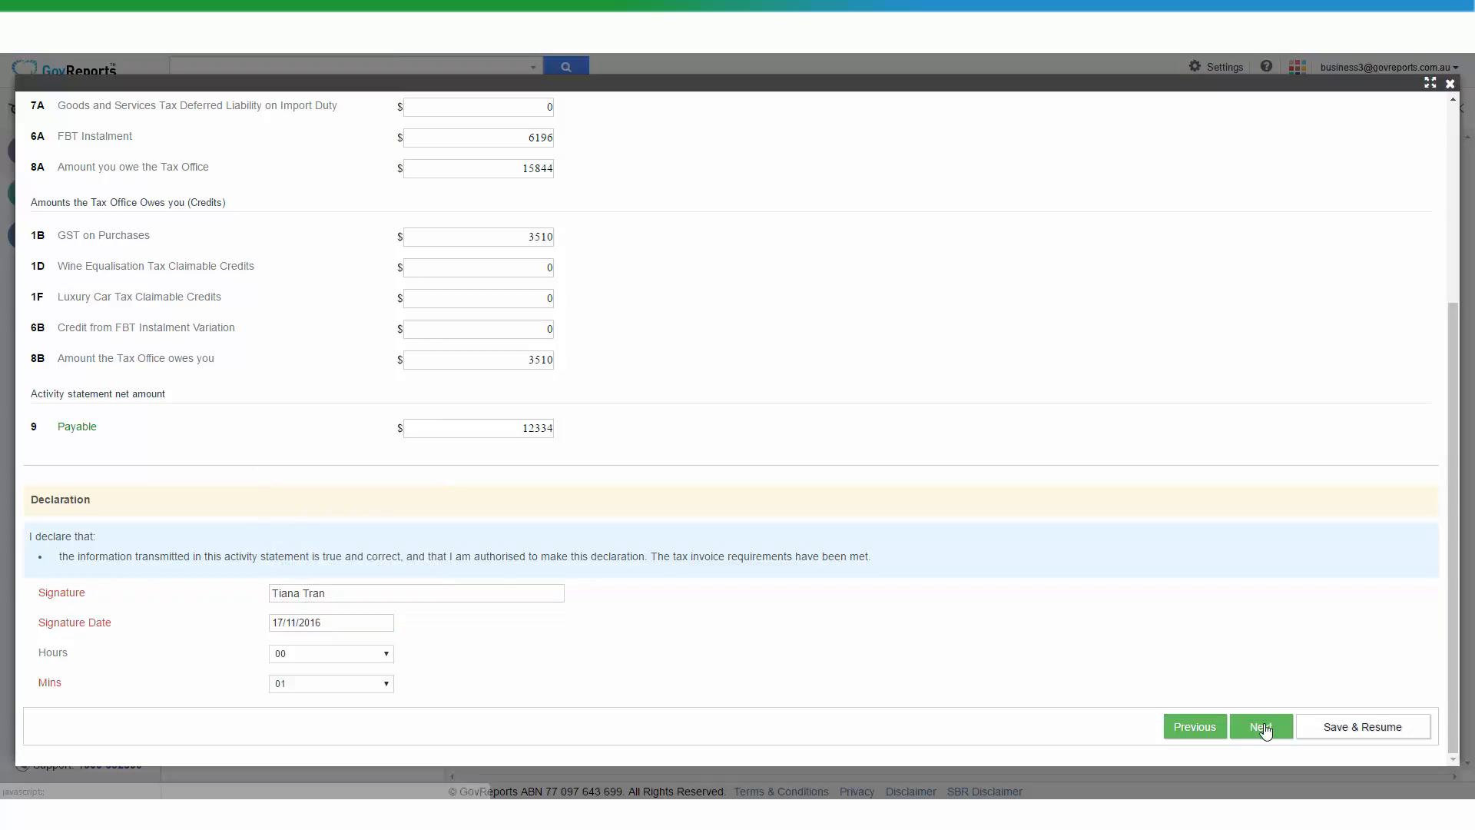
# Step: Advance to the Save/Lodge step and choose Lodge as the lodgment type
pyautogui.click(1260, 725)
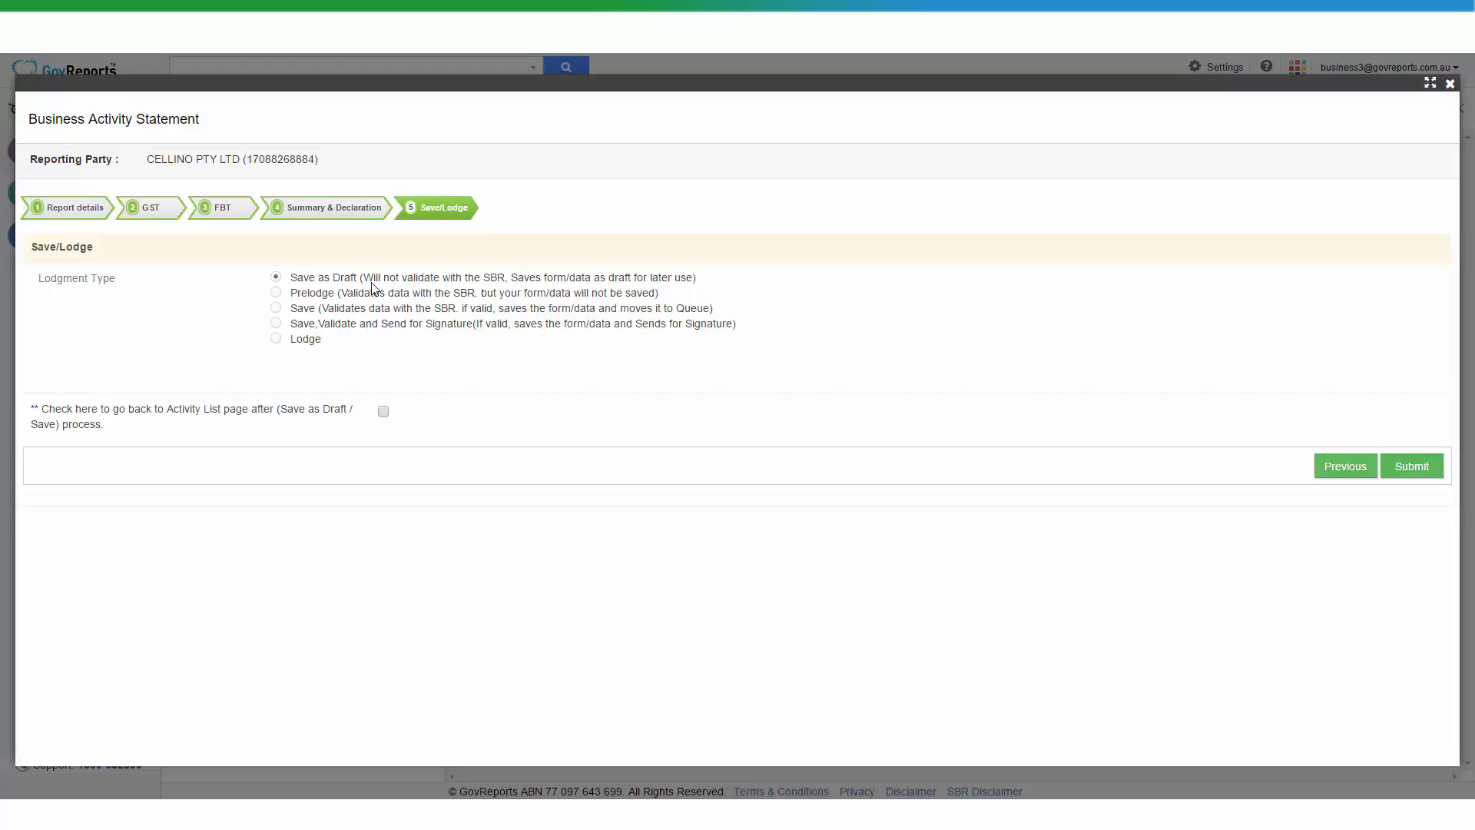
pyautogui.moveTo(361, 301)
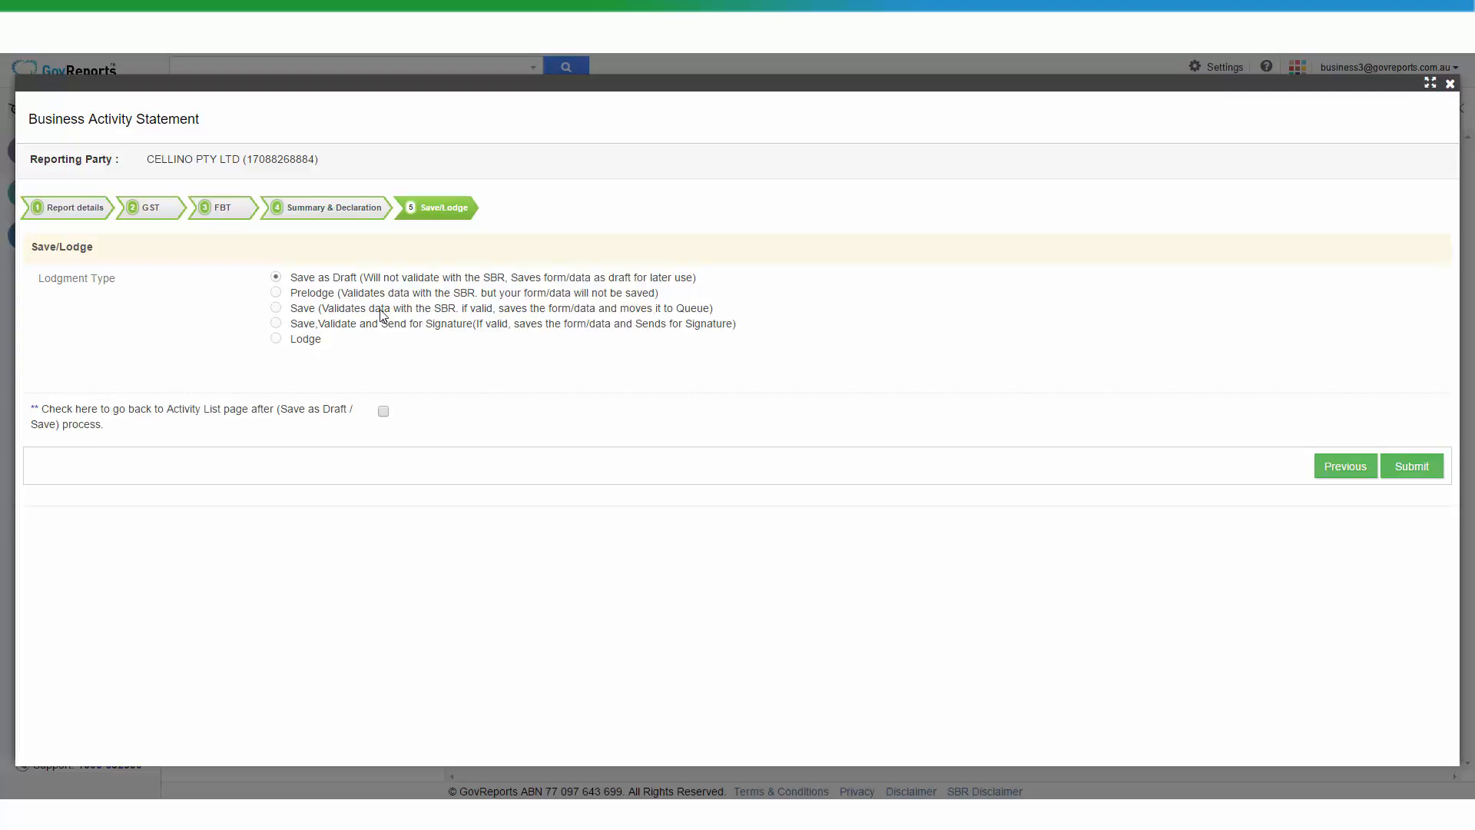
pyautogui.moveTo(421, 336)
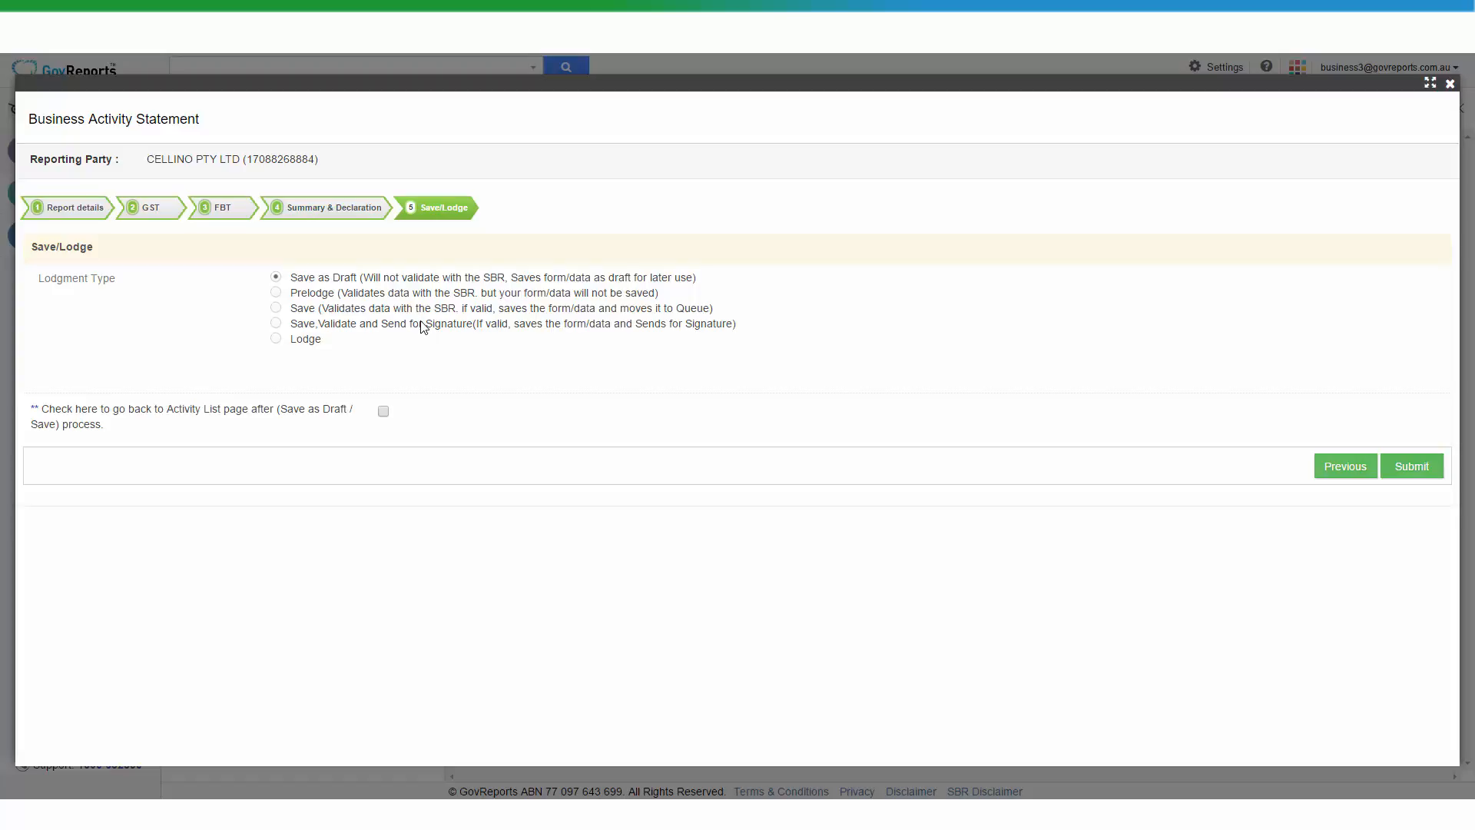
pyautogui.moveTo(307, 329)
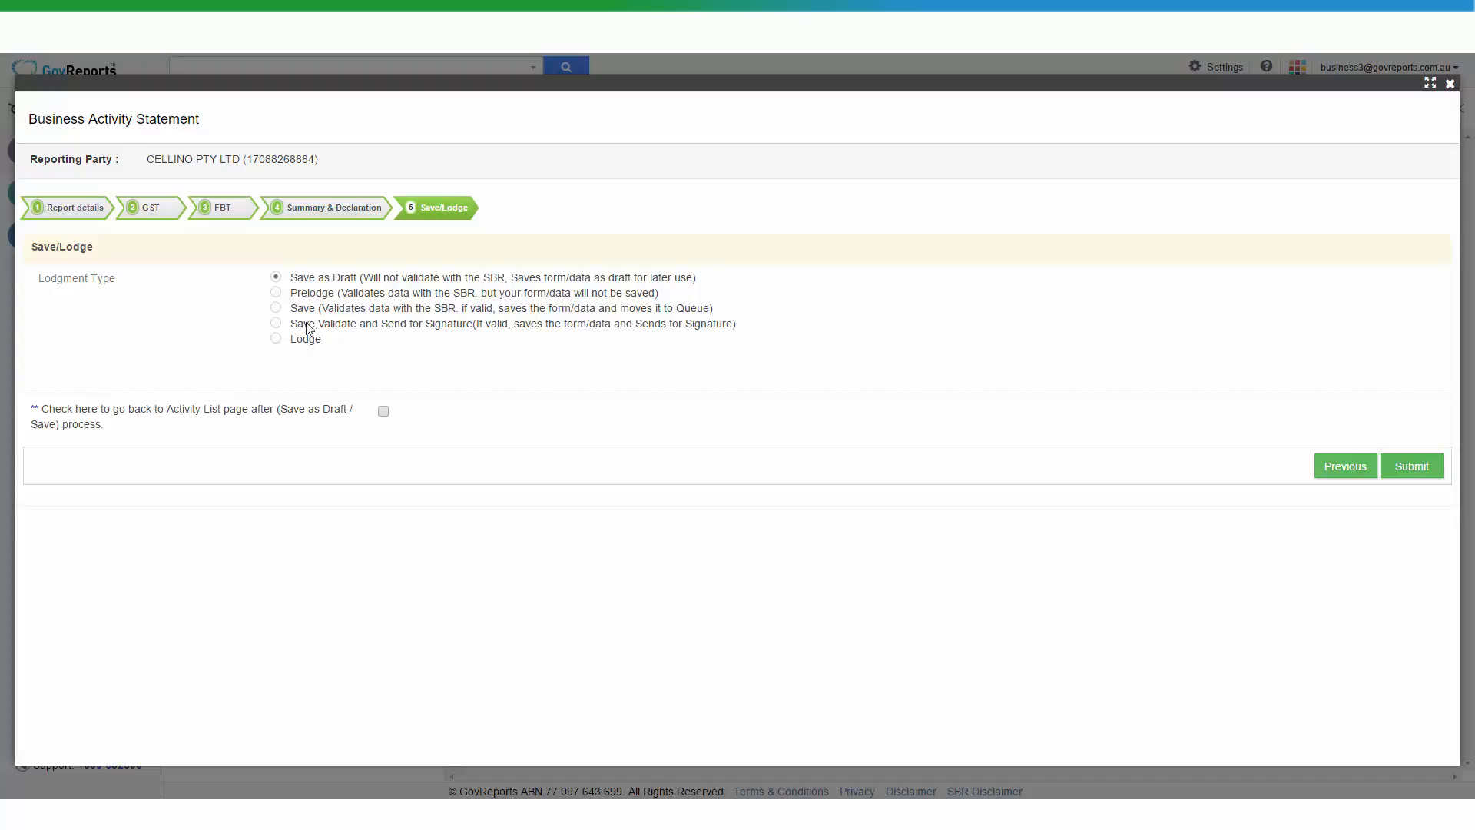
pyautogui.moveTo(287, 329)
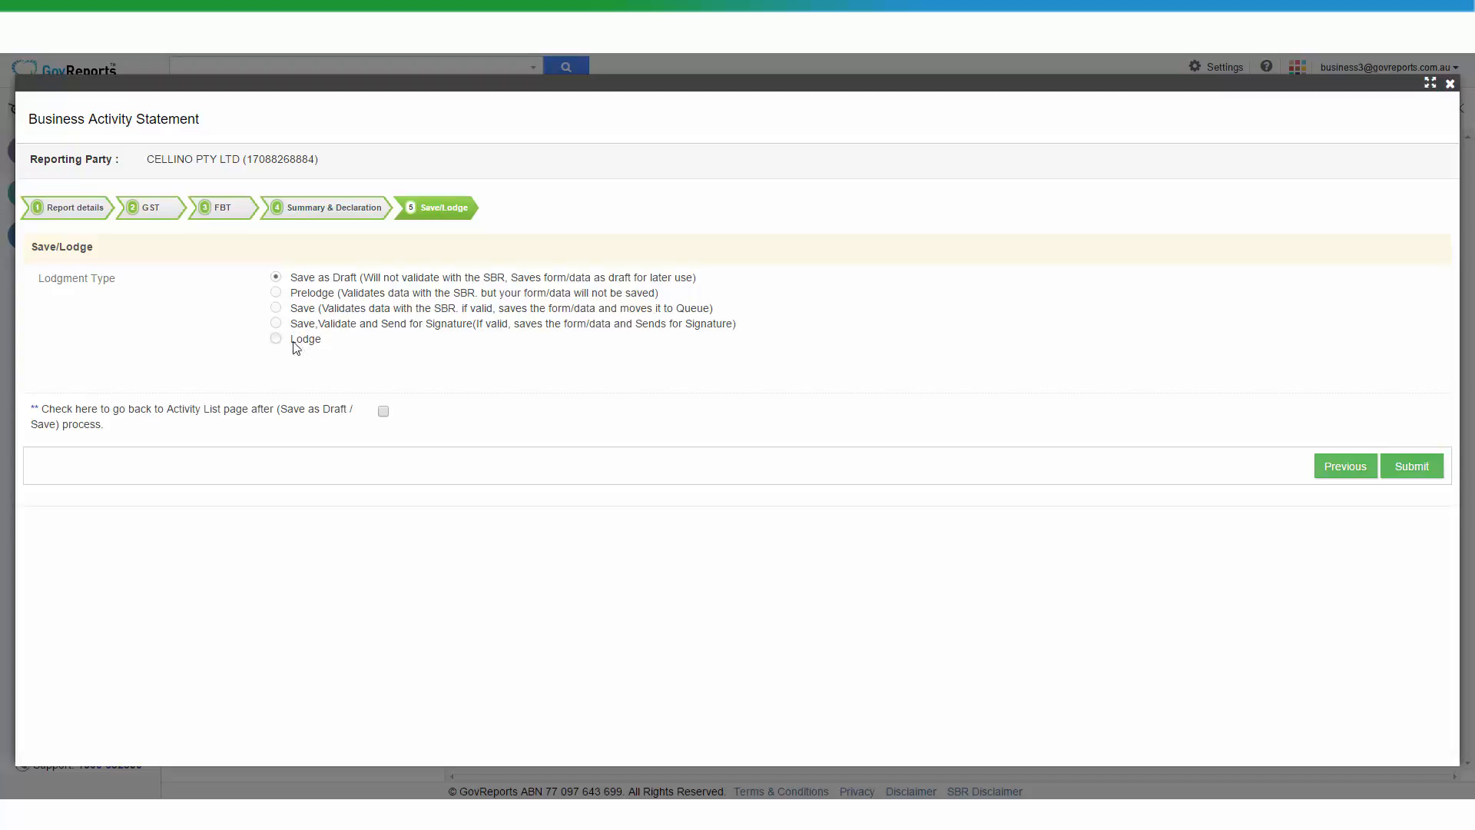
pyautogui.click(275, 339)
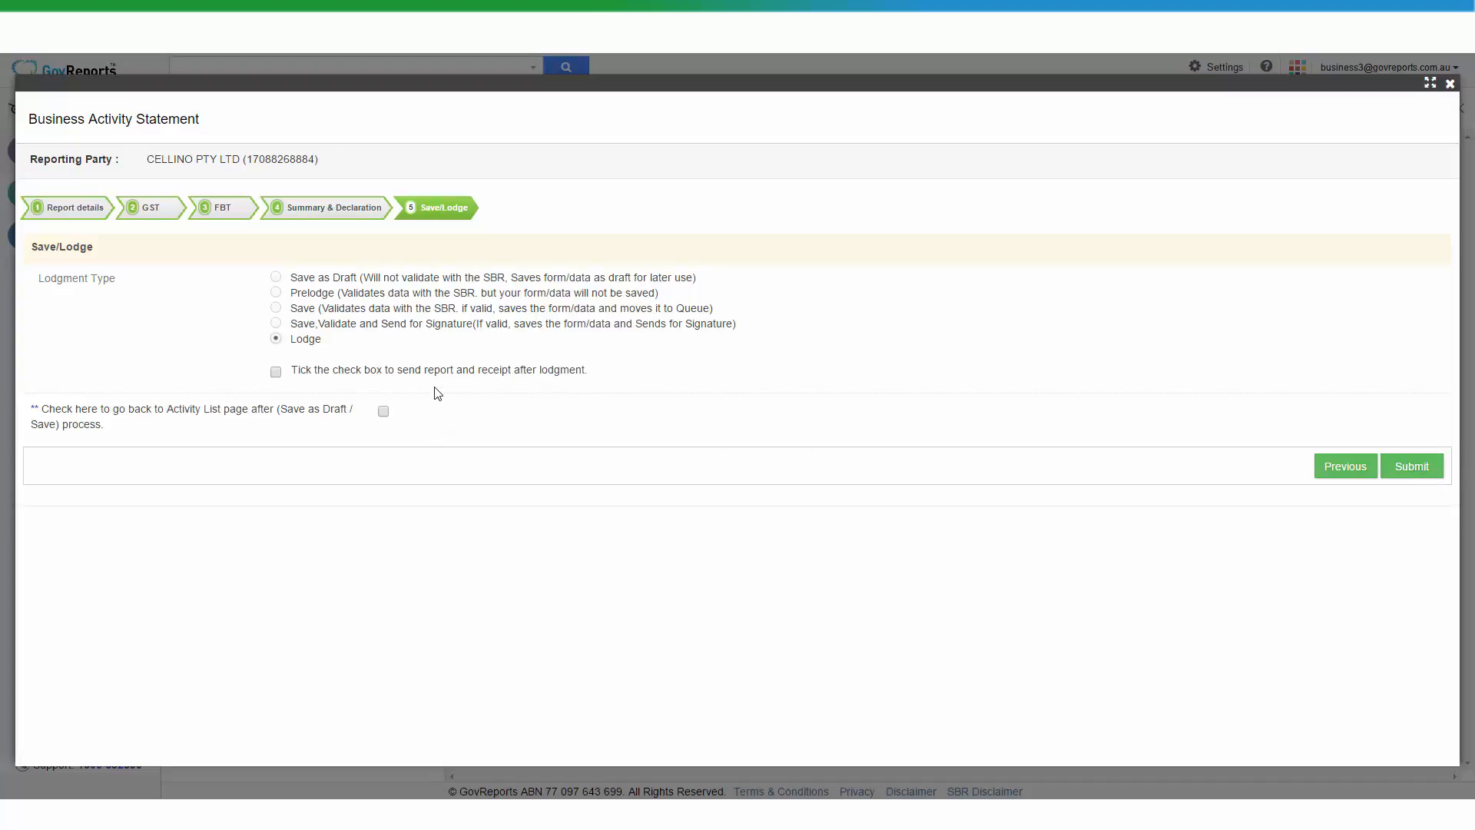
pyautogui.moveTo(344, 378)
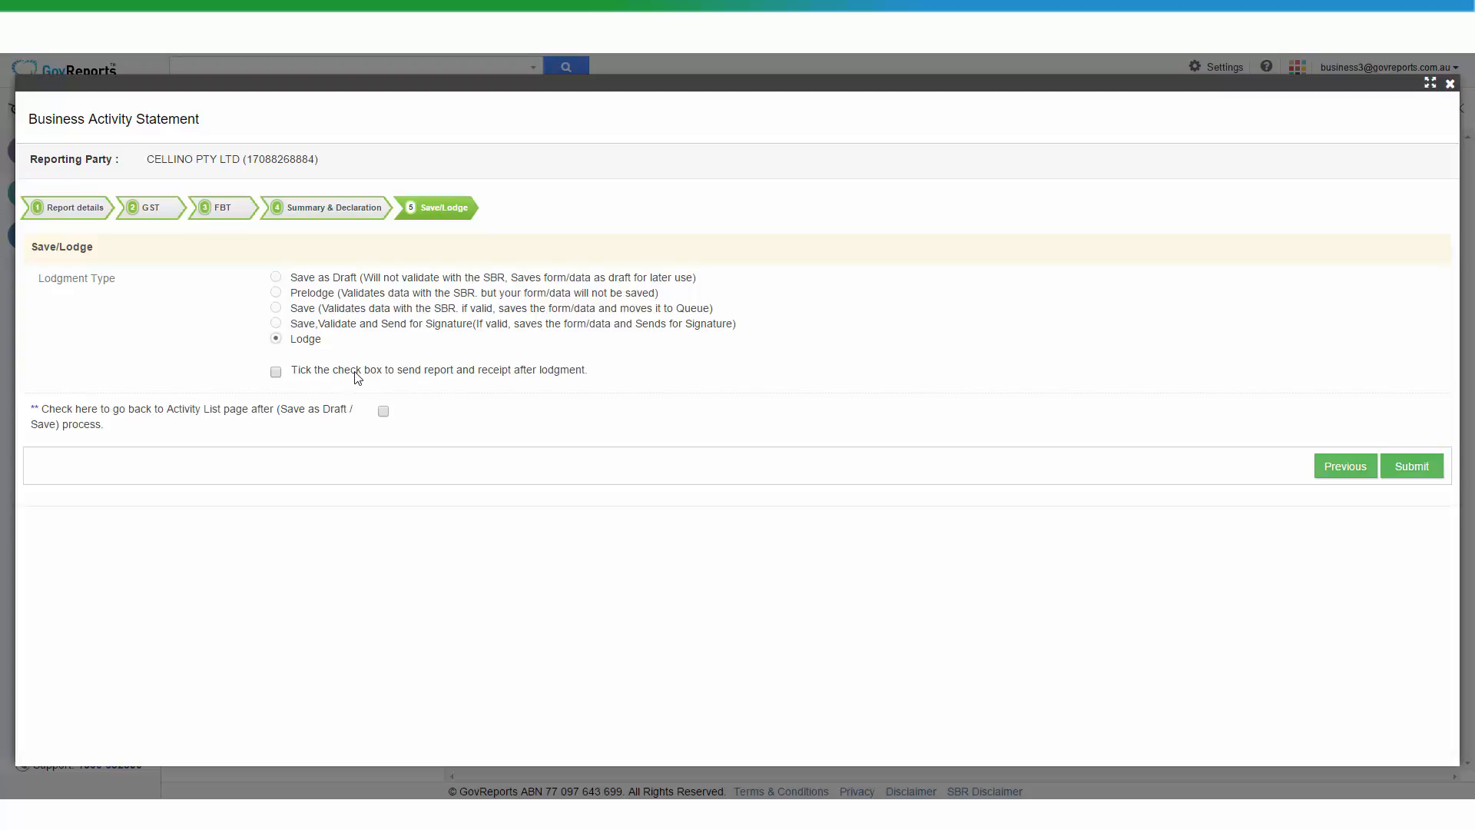
pyautogui.moveTo(356, 370)
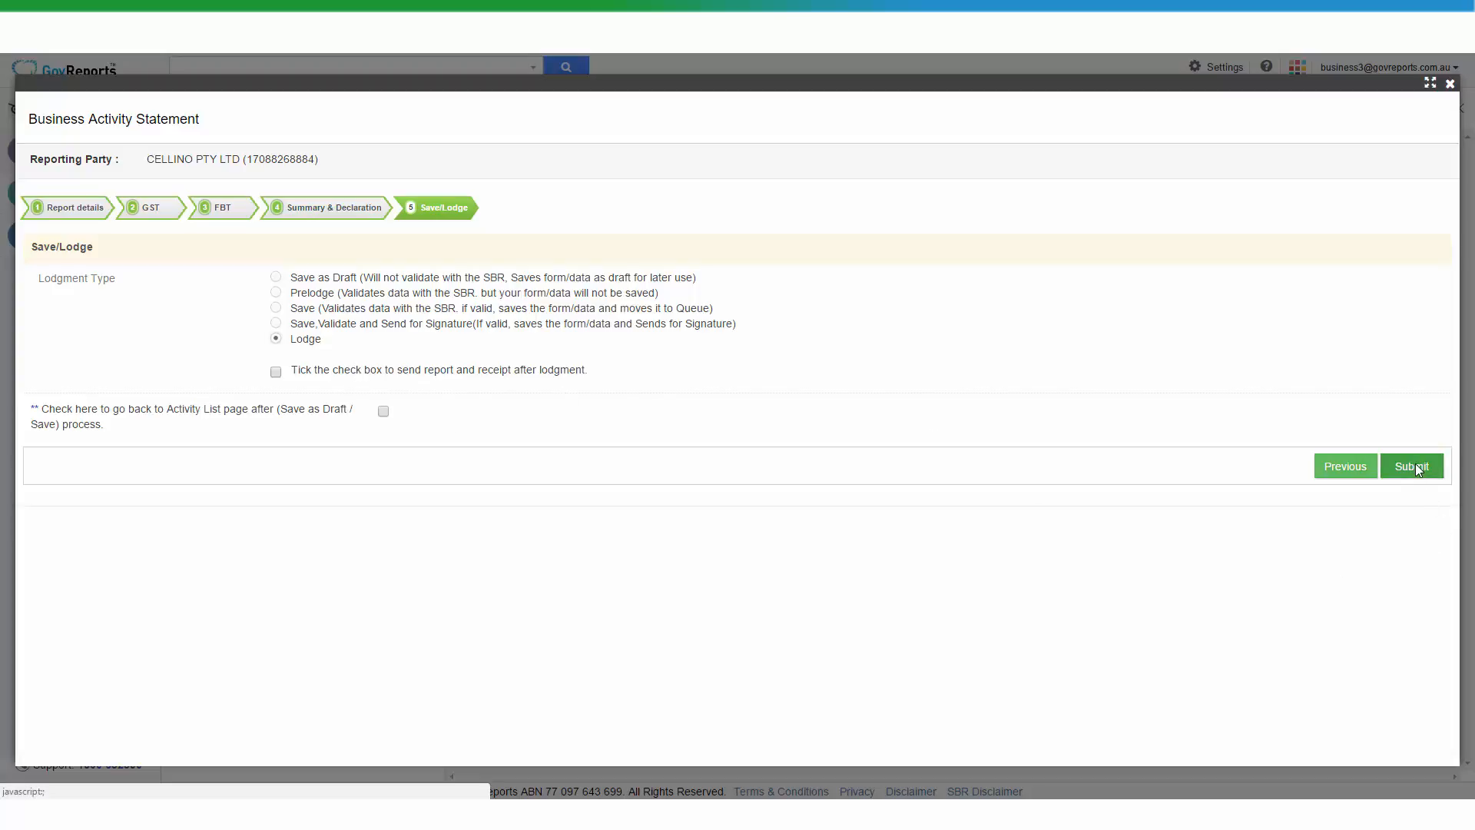
# Step: Submit the Q1 2006 BAS for lodgment via SBR and display the Lodgment Receipt
pyautogui.click(1411, 465)
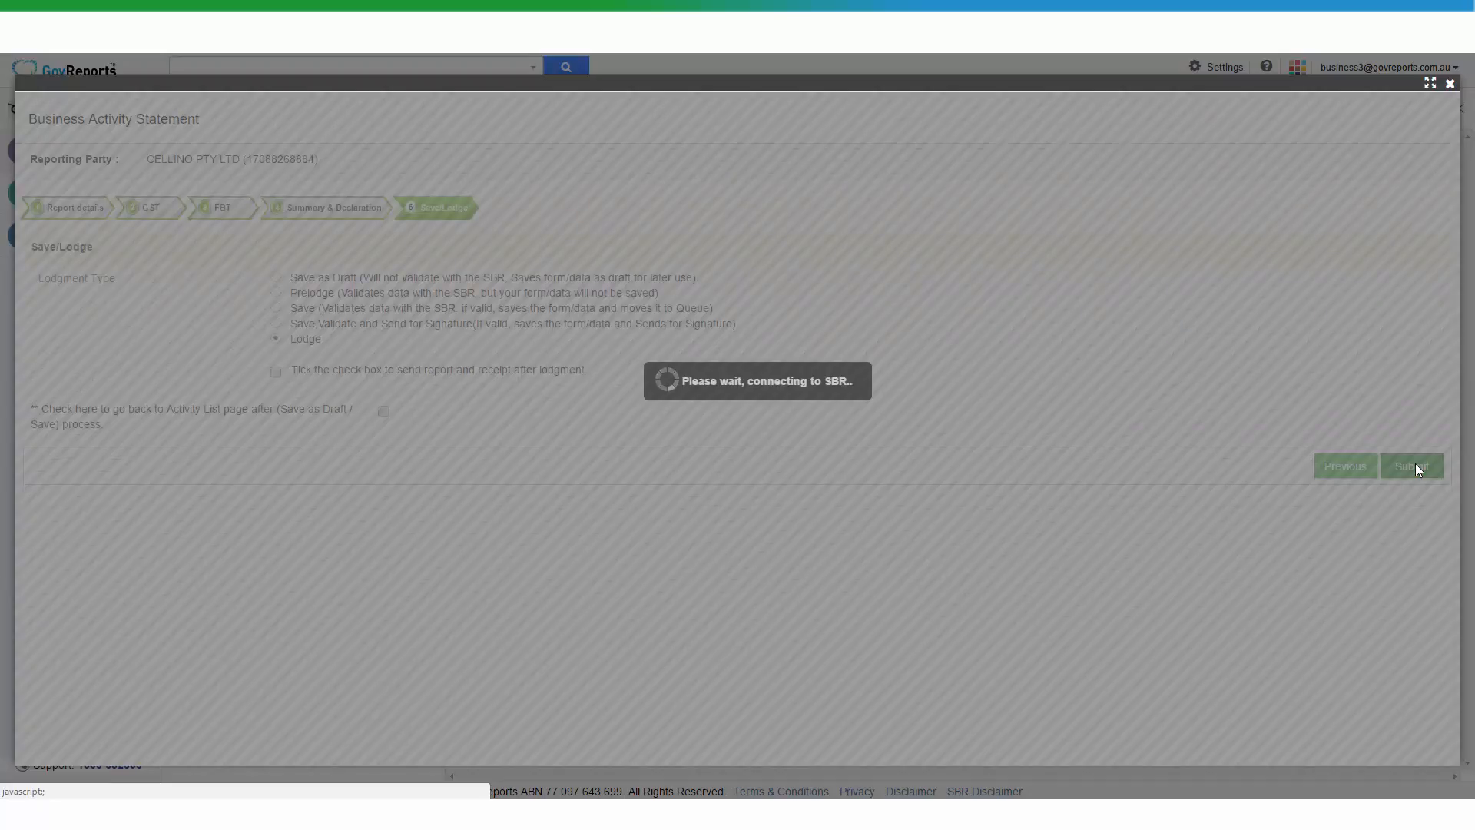
pyautogui.click(1411, 465)
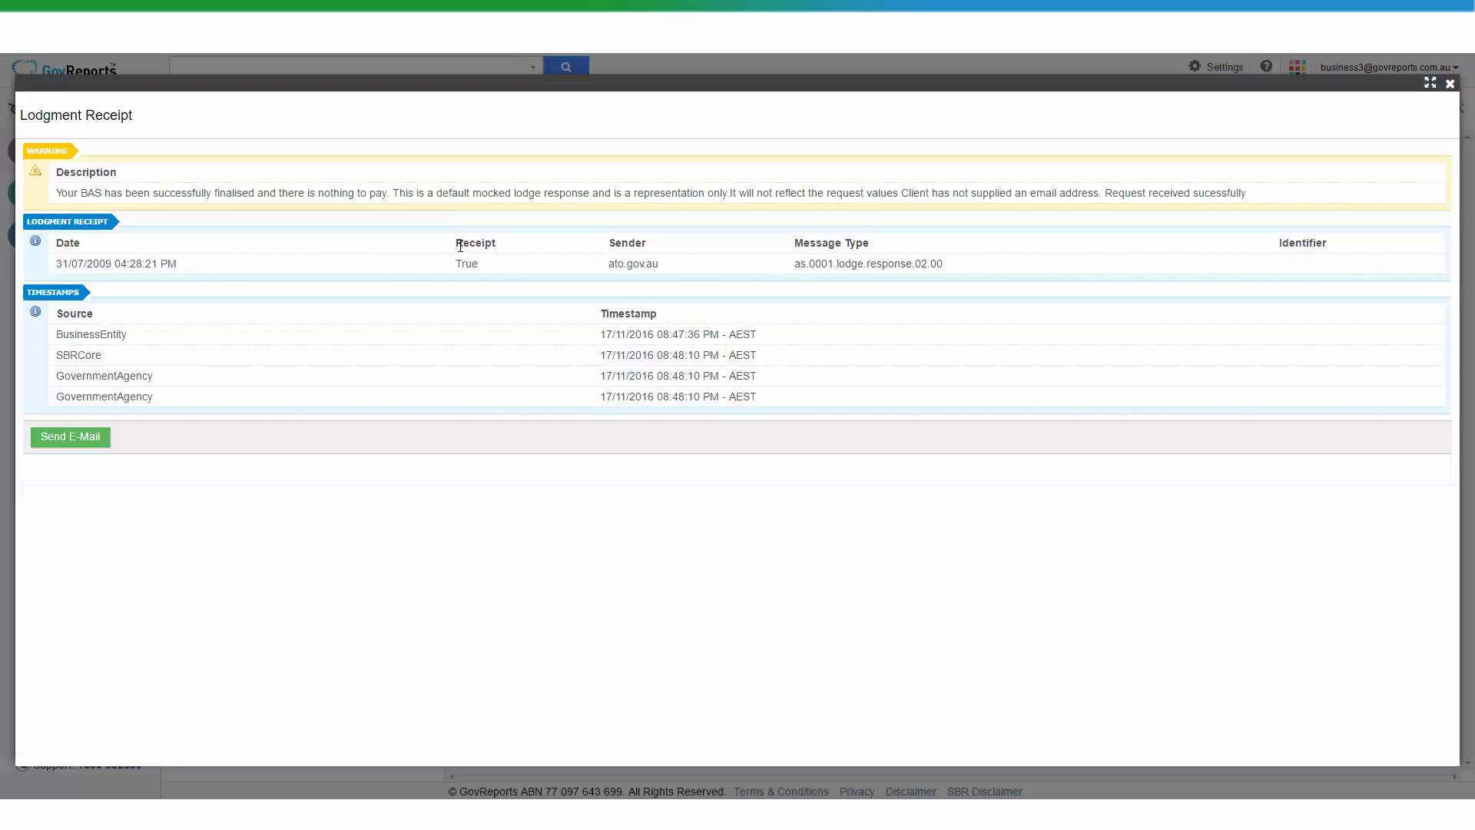
pyautogui.moveTo(451, 216)
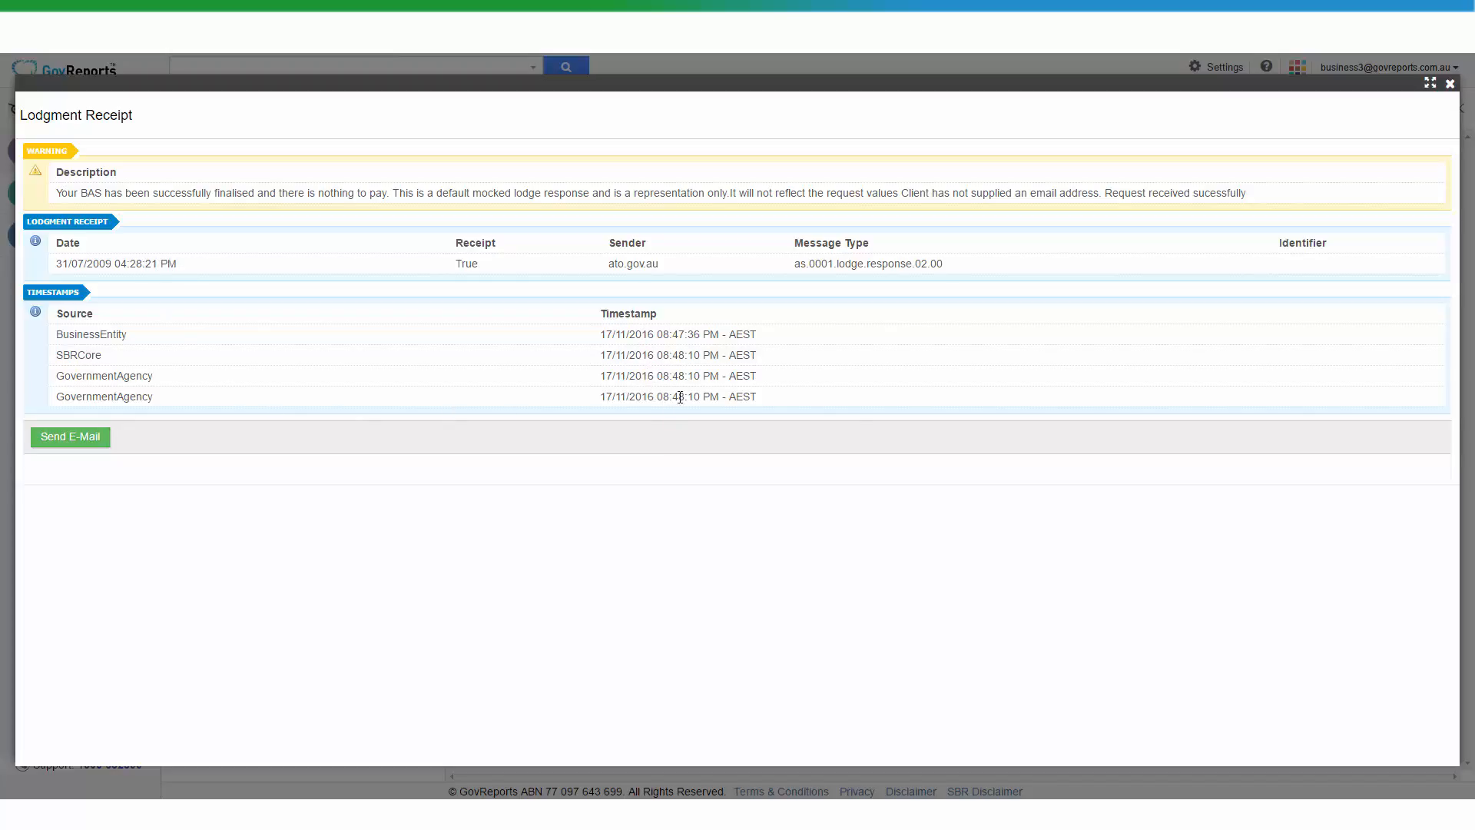
pyautogui.moveTo(639, 418)
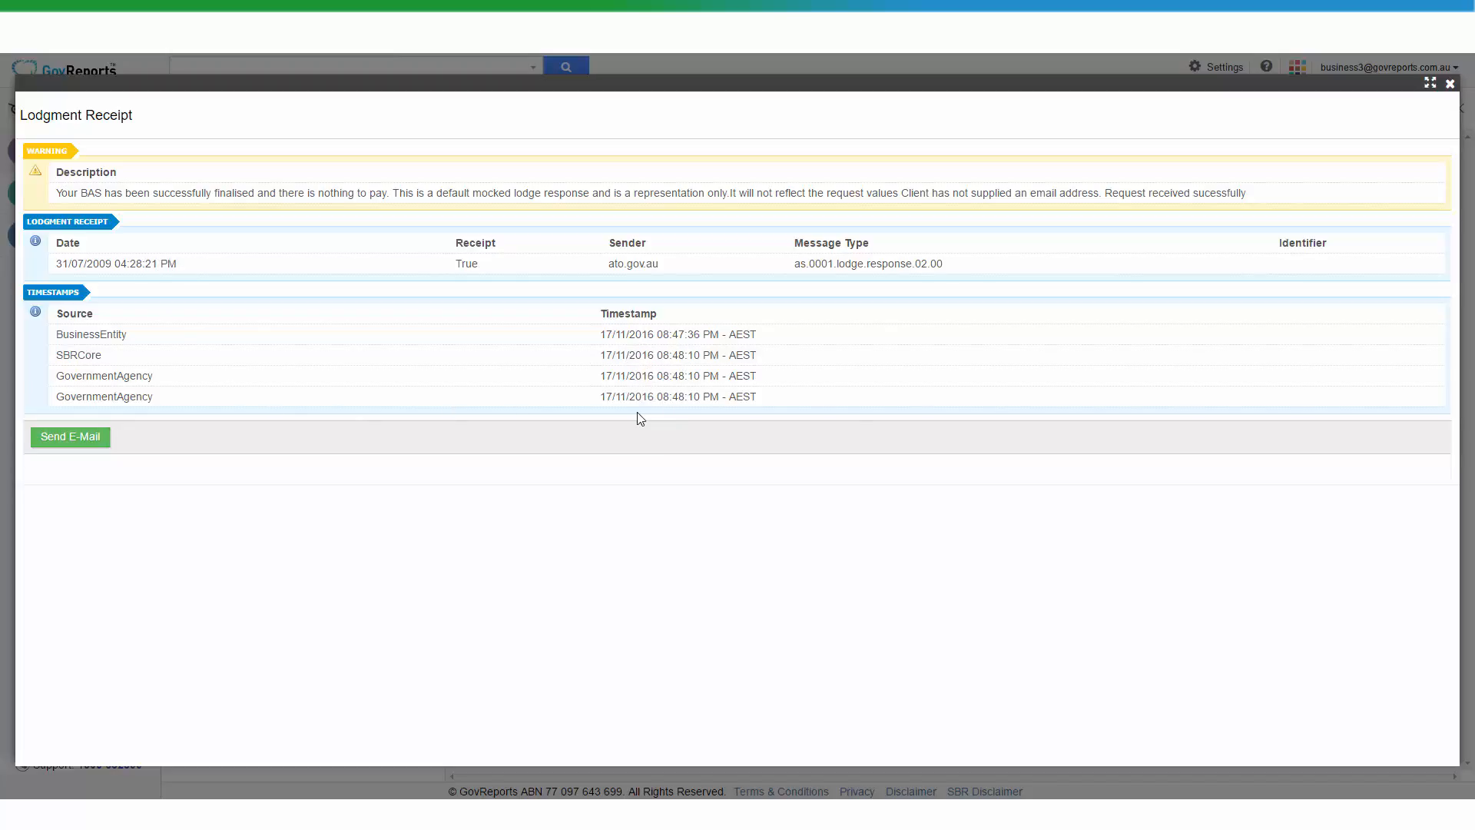